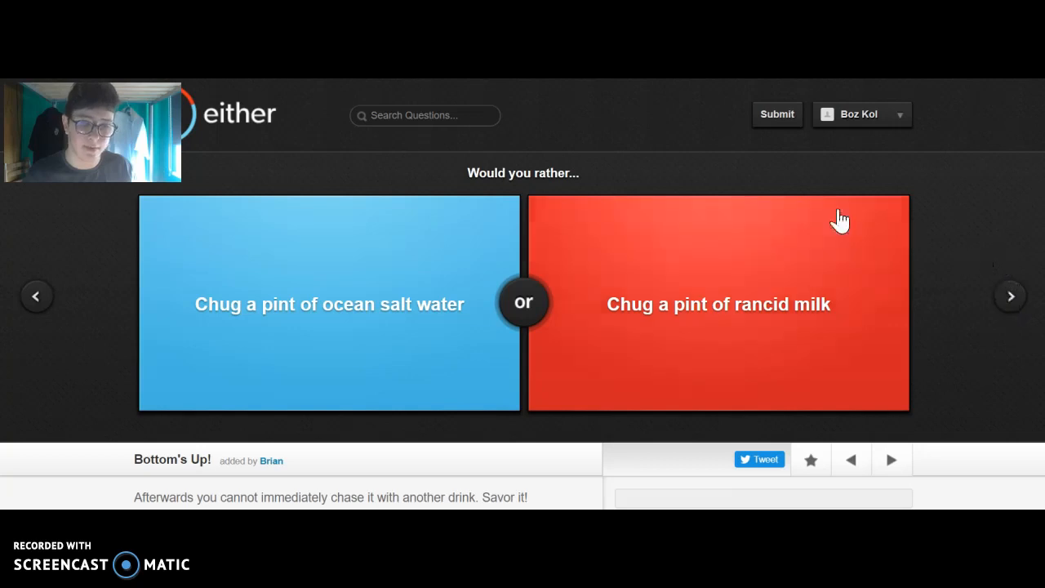
mouse_move(214, 316)
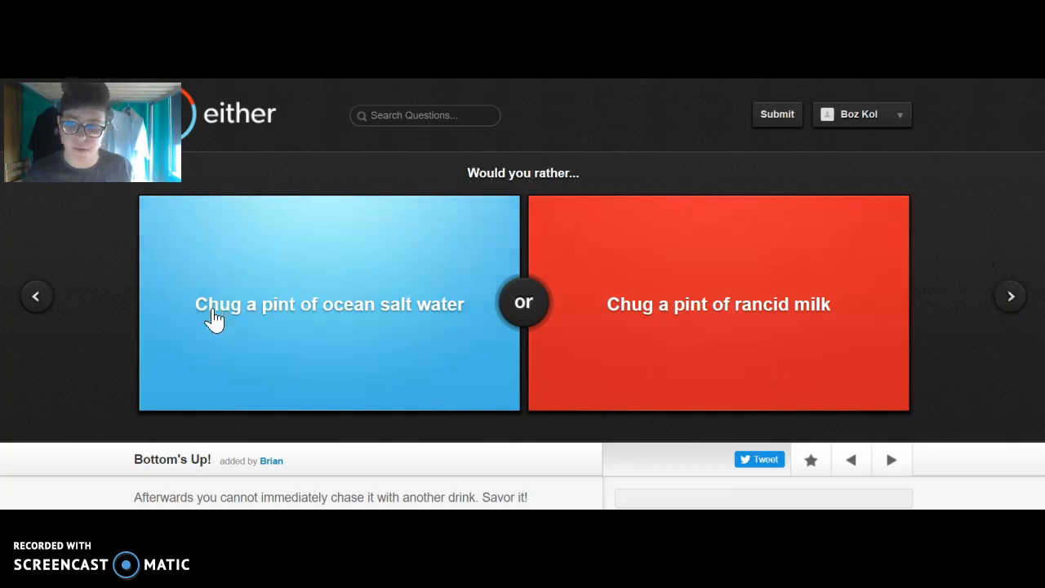
mouse_move(454, 325)
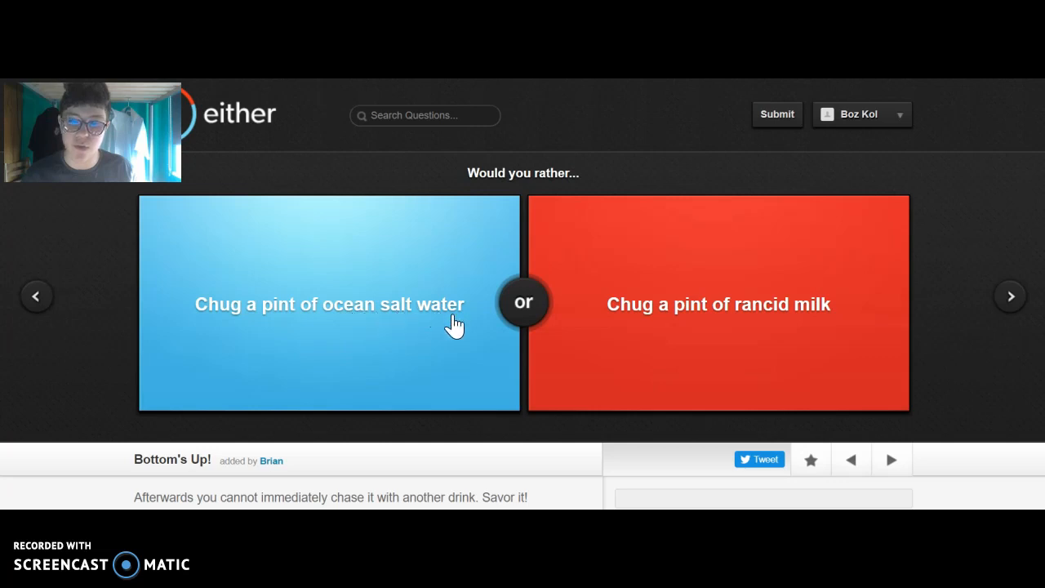
mouse_move(934, 320)
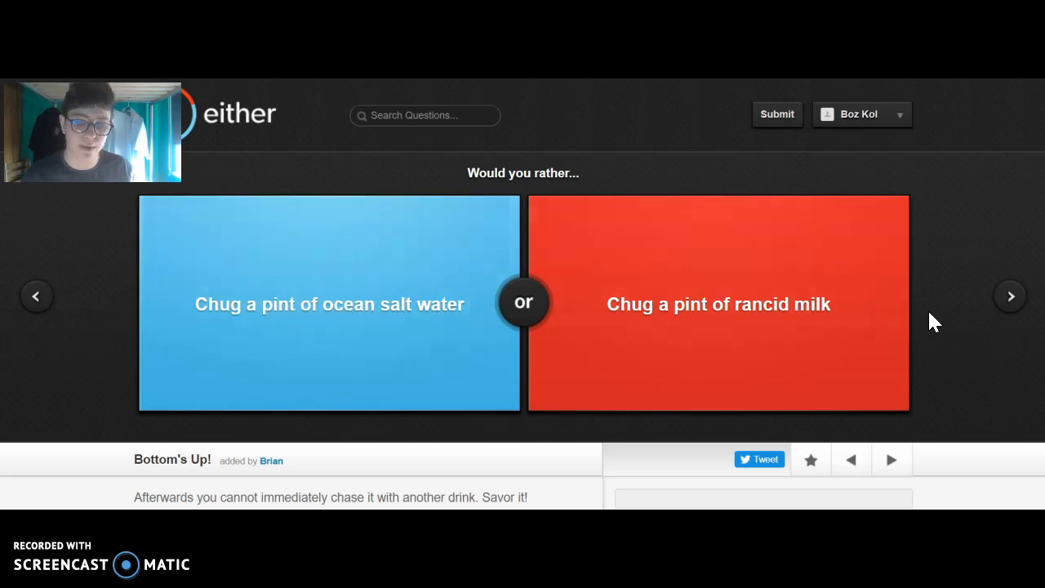
mouse_move(451, 373)
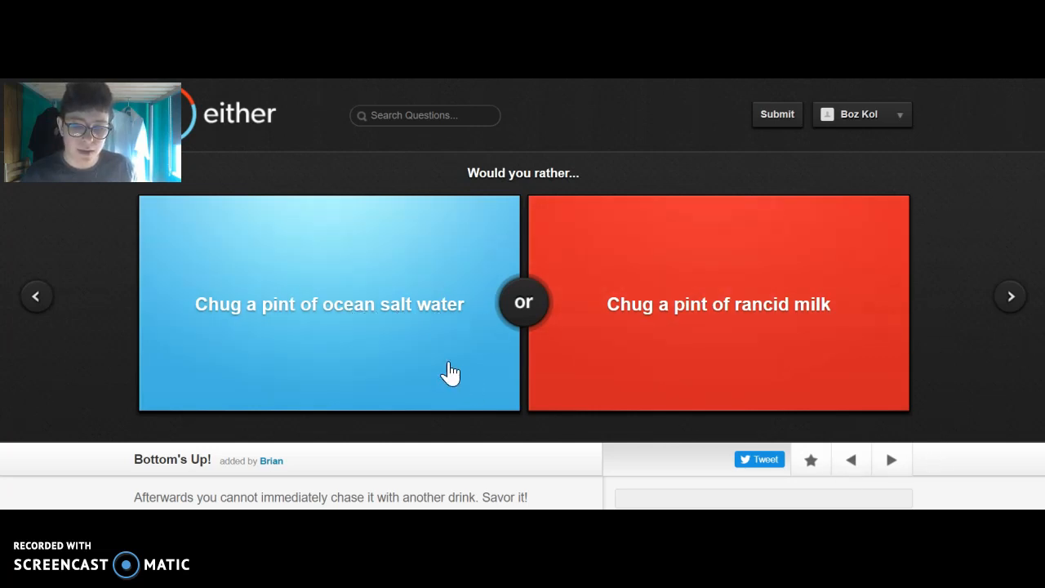
mouse_move(688, 343)
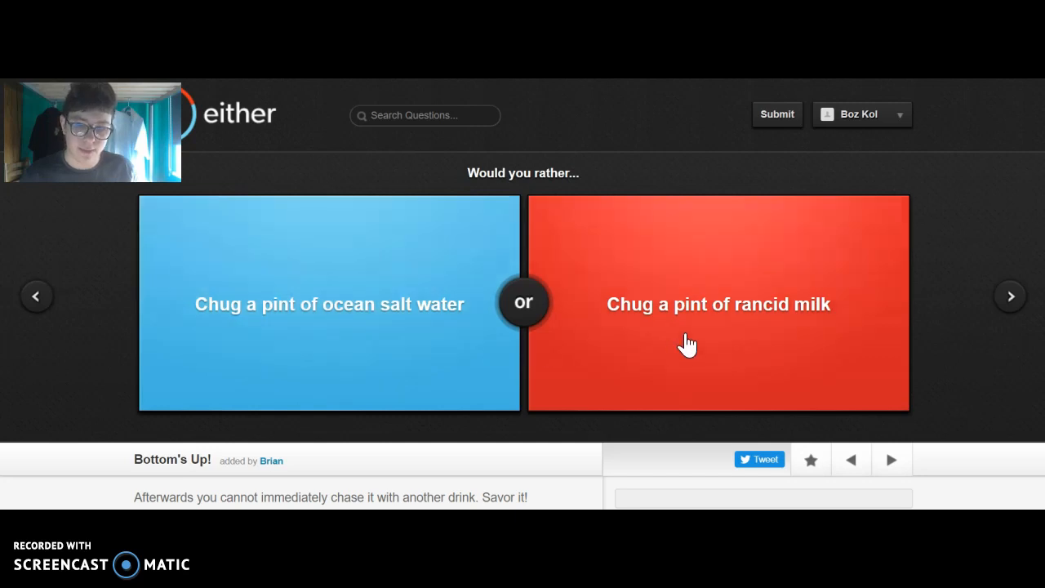
mouse_move(408, 359)
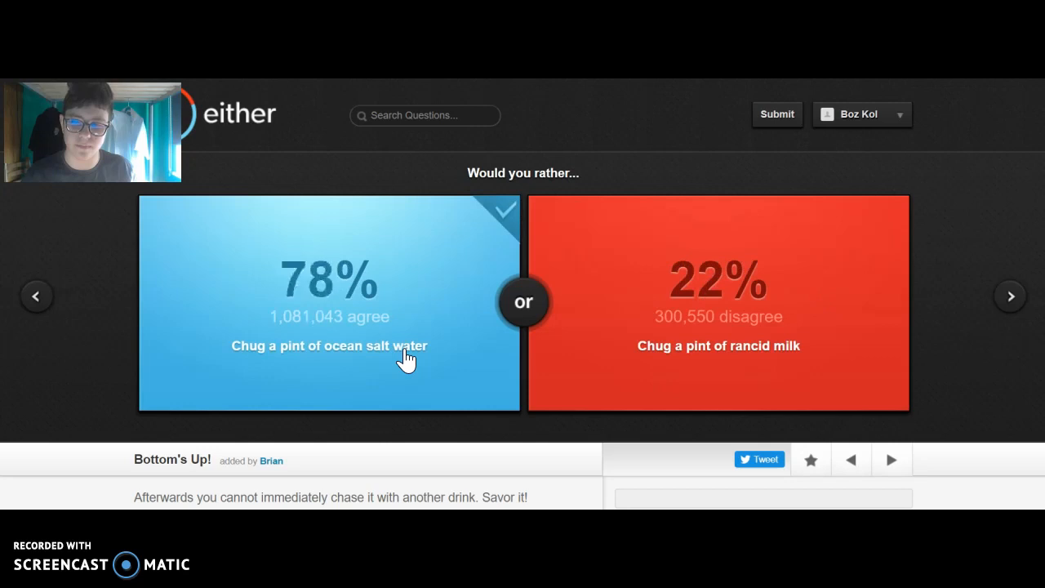
mouse_move(423, 297)
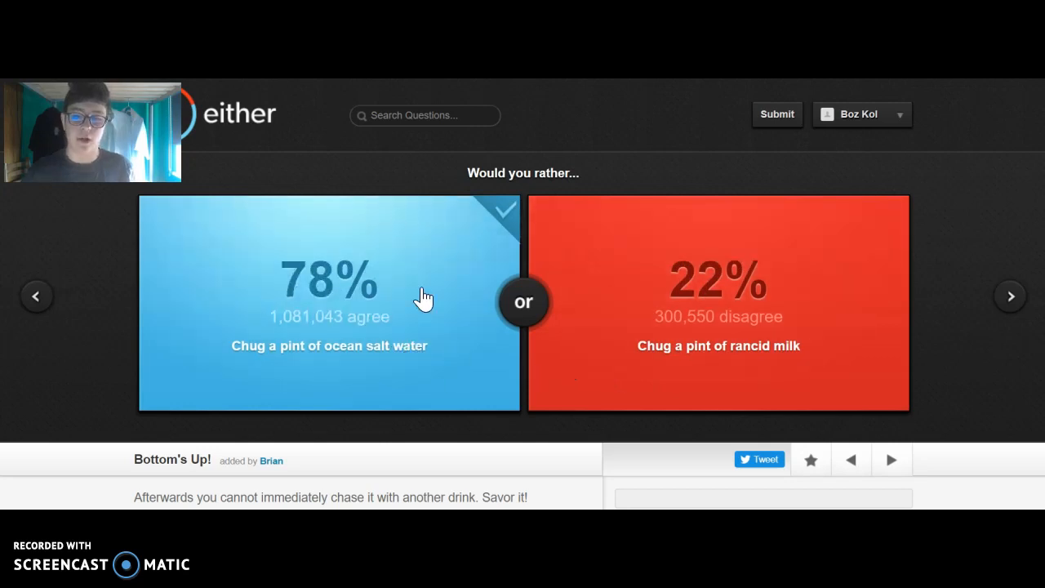
mouse_move(285, 346)
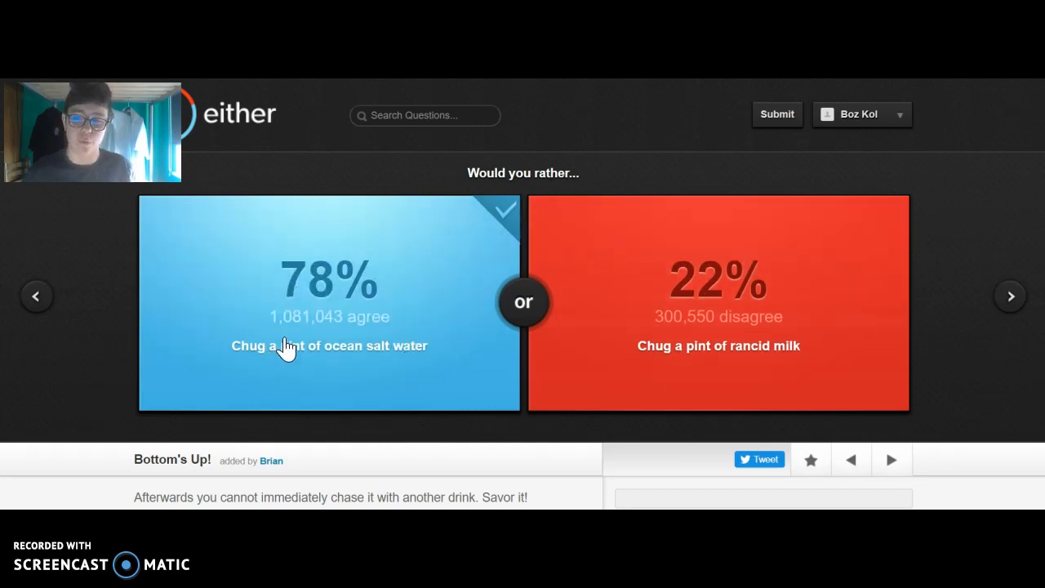
mouse_move(1009, 296)
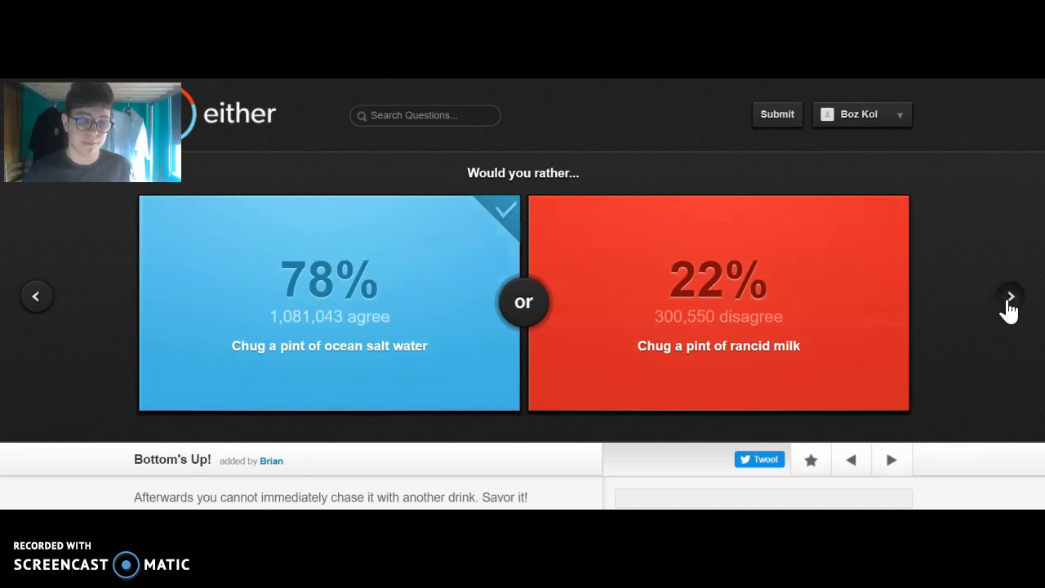
Advance to the next question and choose 'Always have a black eye' (88% agree, 12% disagree).
click(1009, 295)
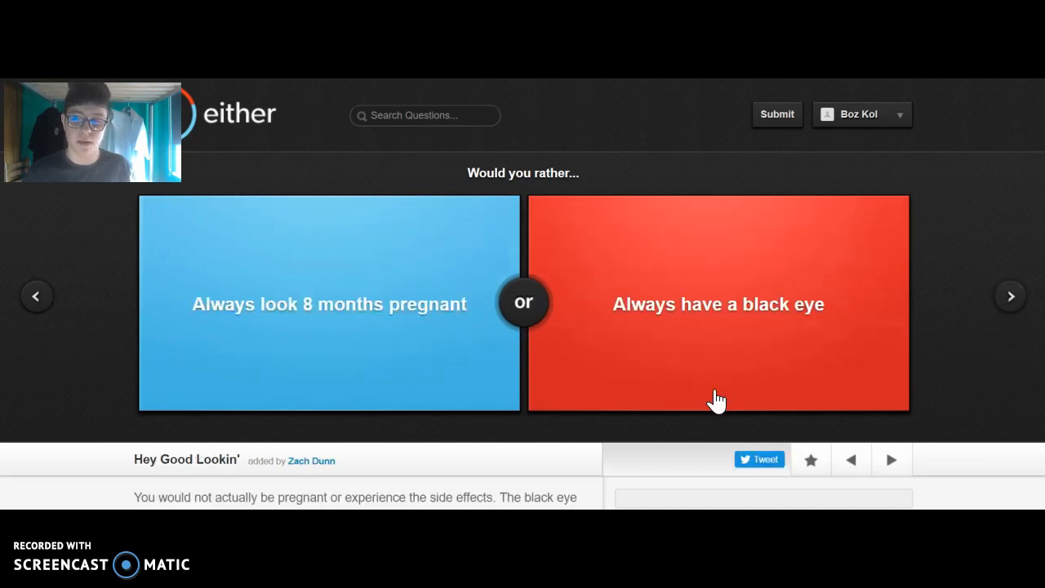
mouse_move(385, 330)
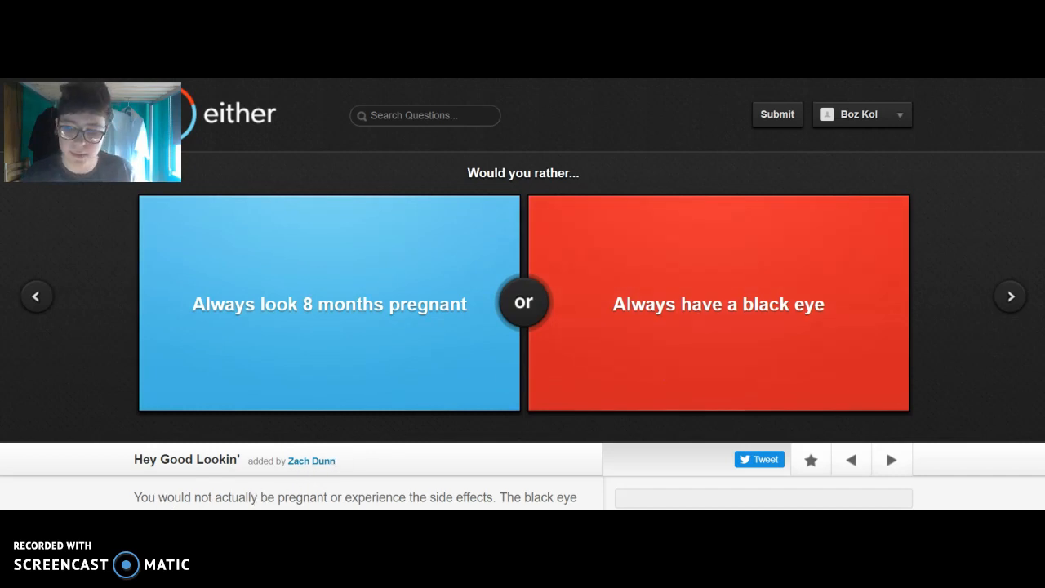
scroll(down, 3)
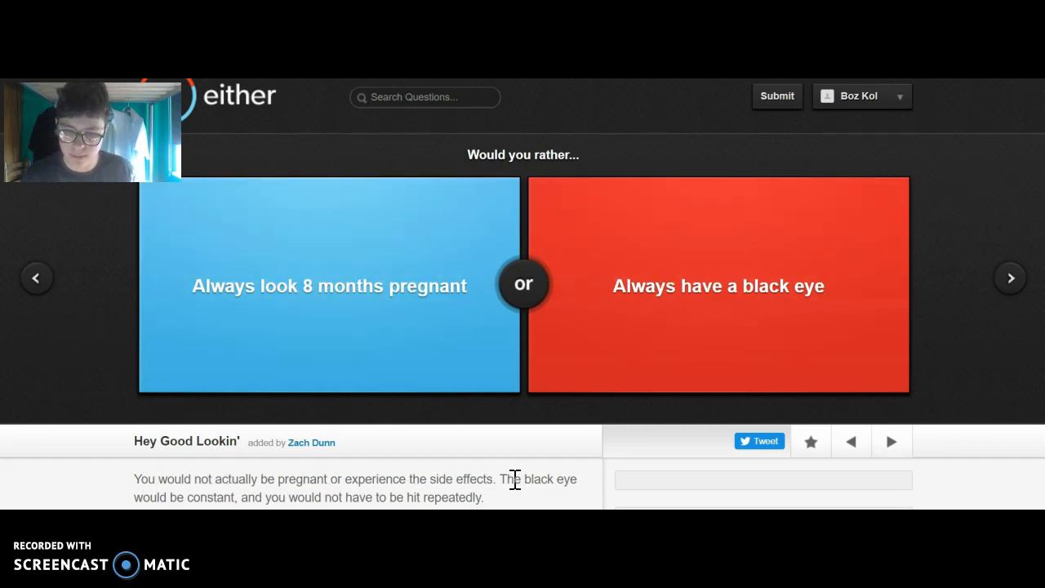
mouse_move(290, 500)
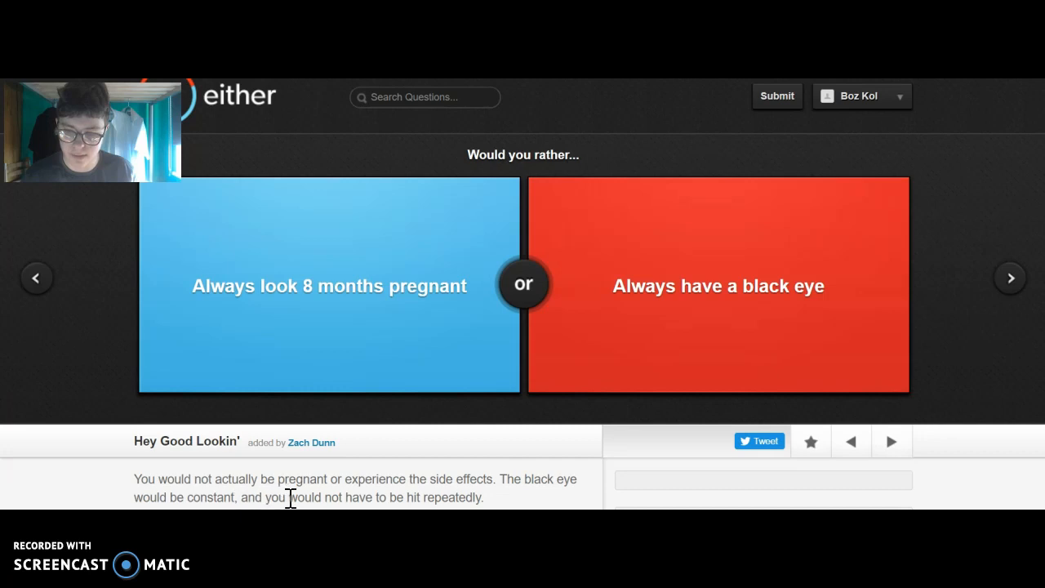
mouse_move(575, 447)
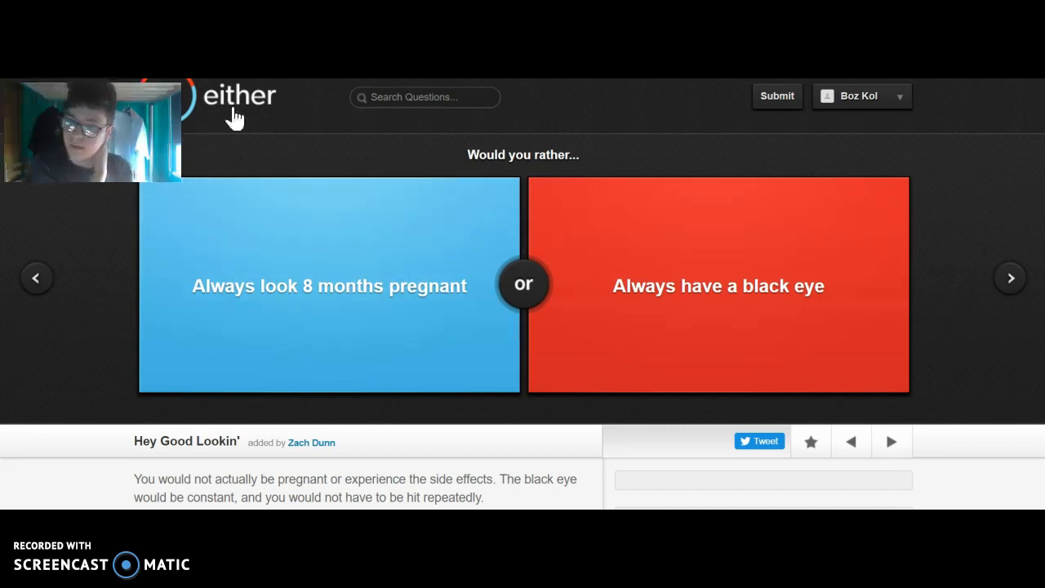
mouse_move(294, 162)
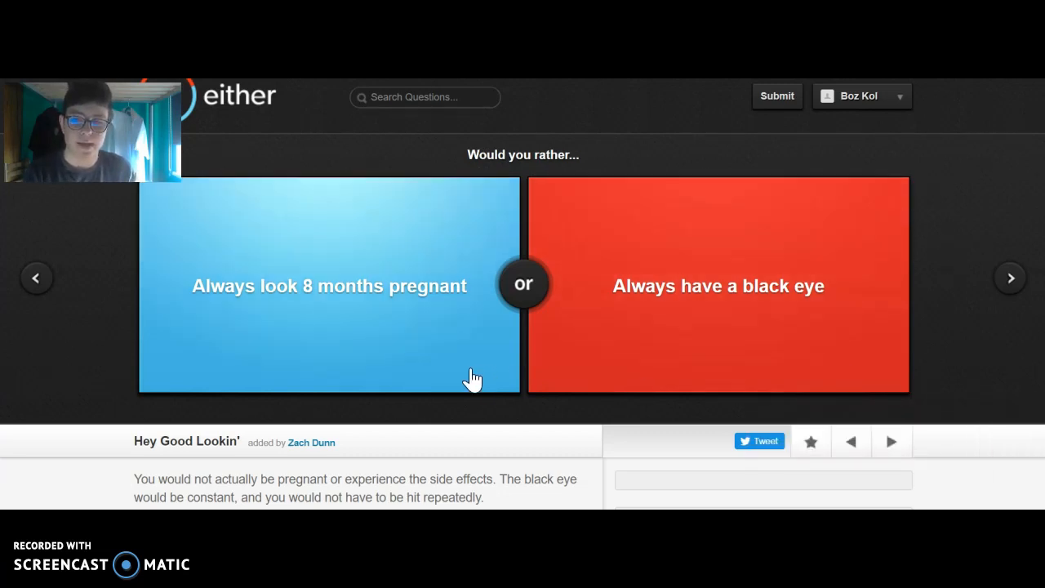
mouse_move(356, 325)
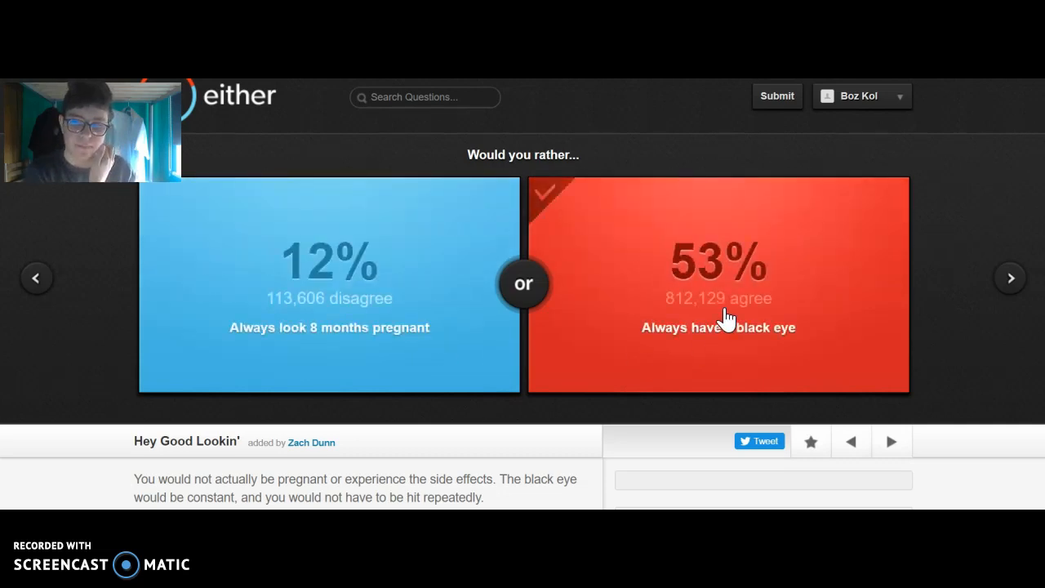
click(719, 286)
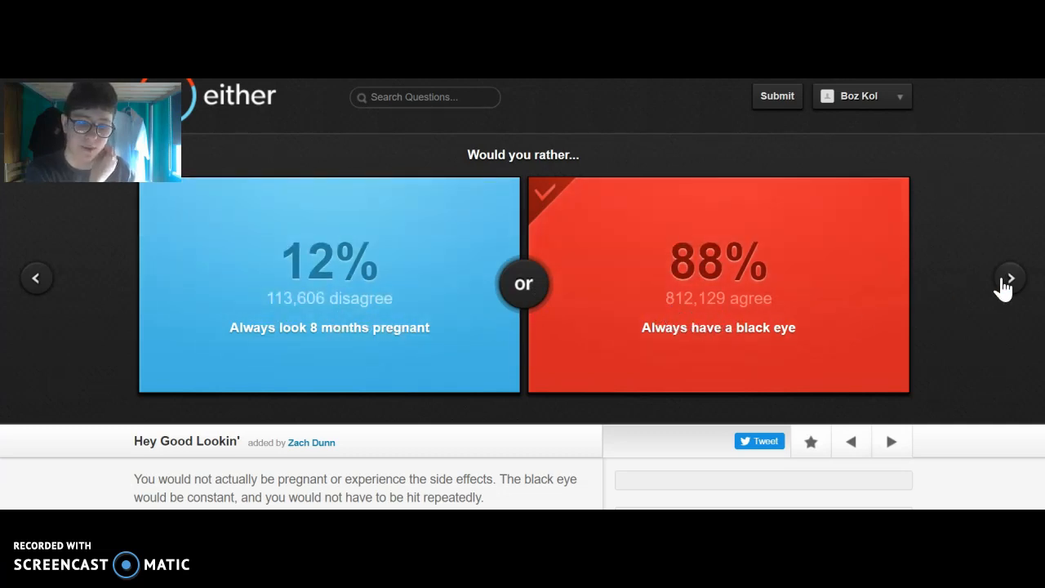
Skip the Jack Bauer question, choose 'Always Run' over 'Always Crawl' (89% agree), and advance to burning coals vs waffle iron.
click(1009, 277)
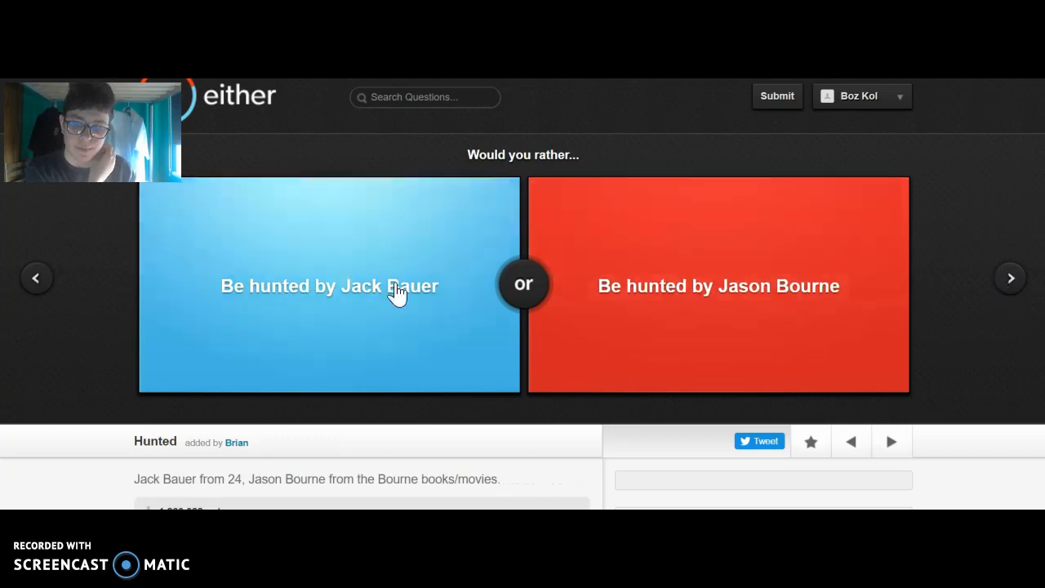
mouse_move(653, 318)
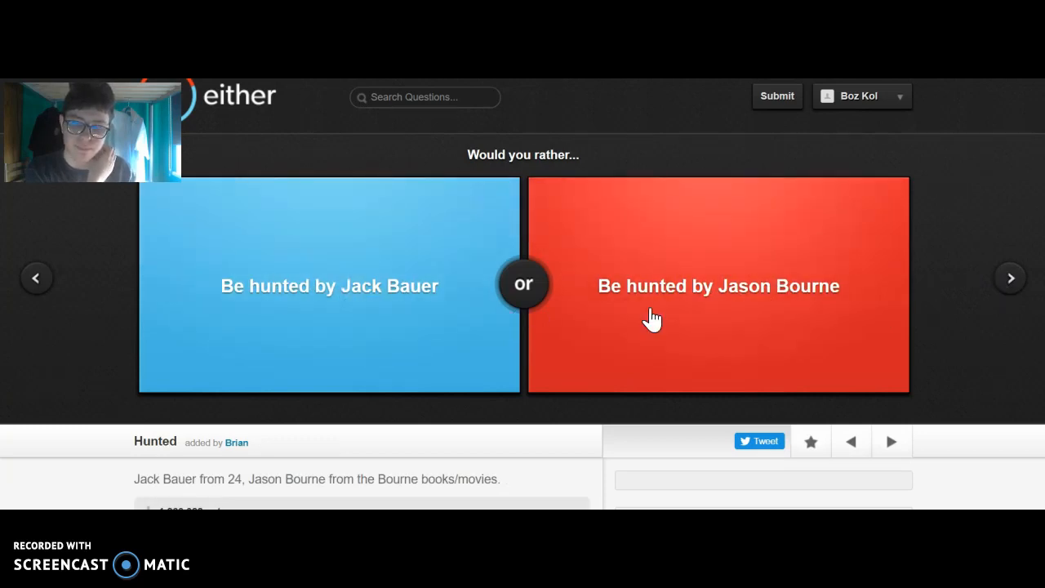
mouse_move(993, 290)
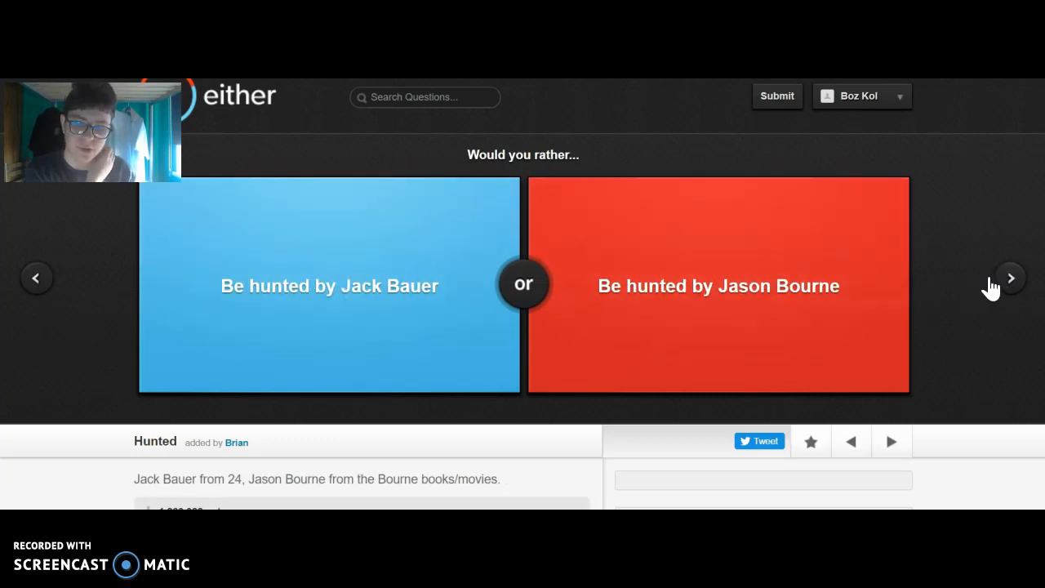
click(1011, 277)
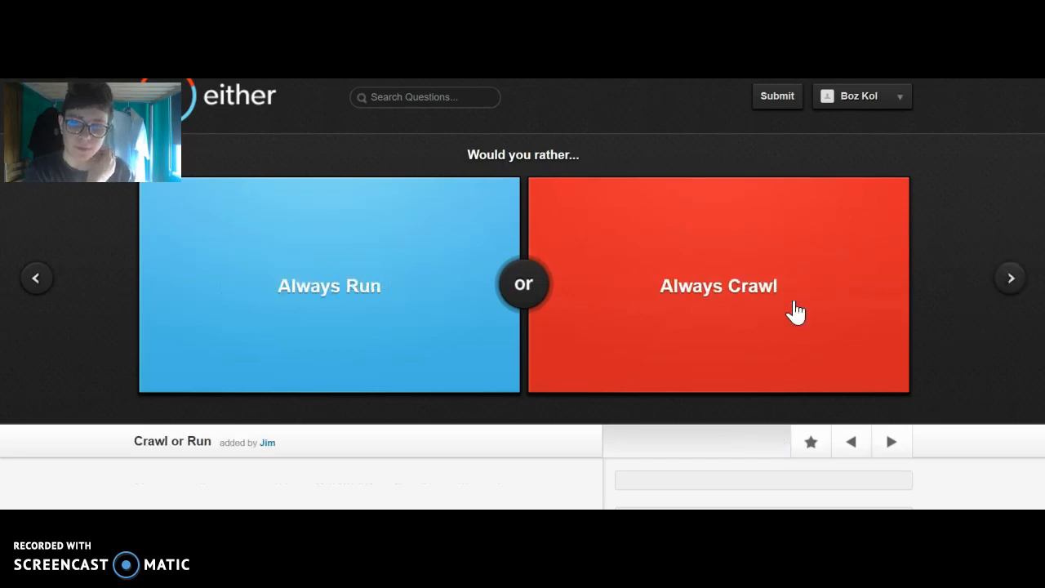
click(330, 286)
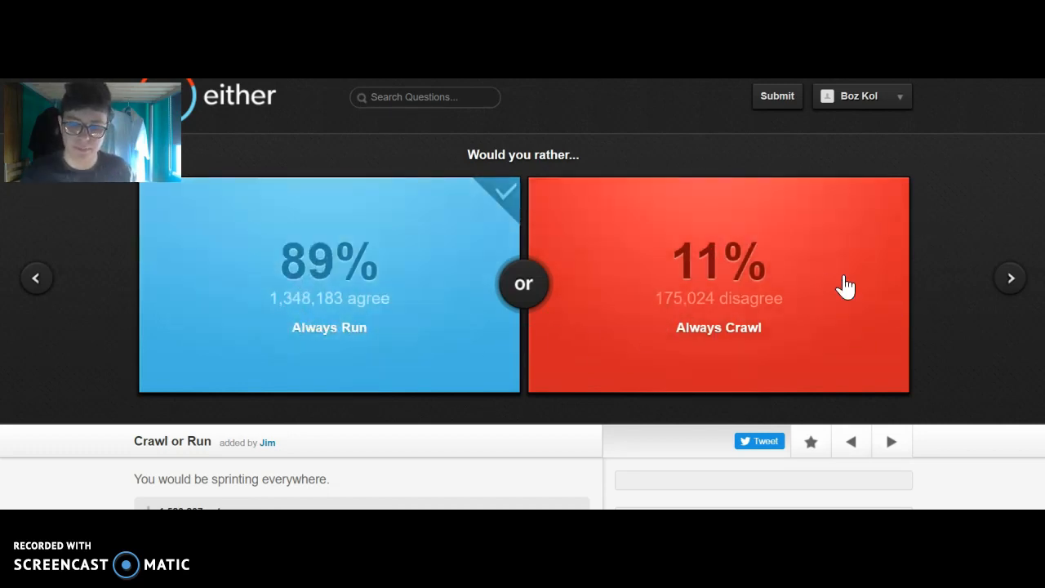
click(1009, 278)
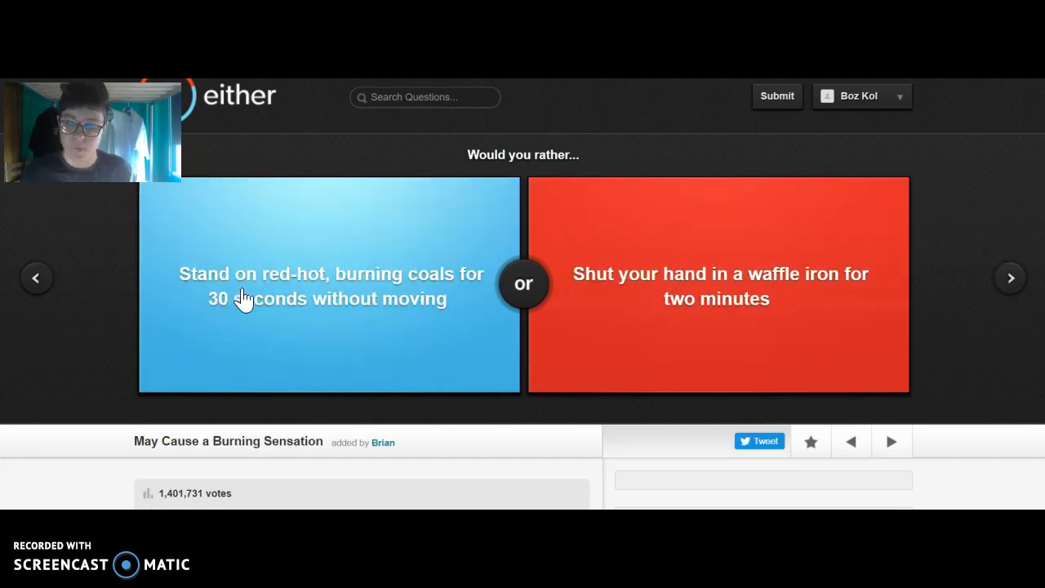
mouse_move(258, 319)
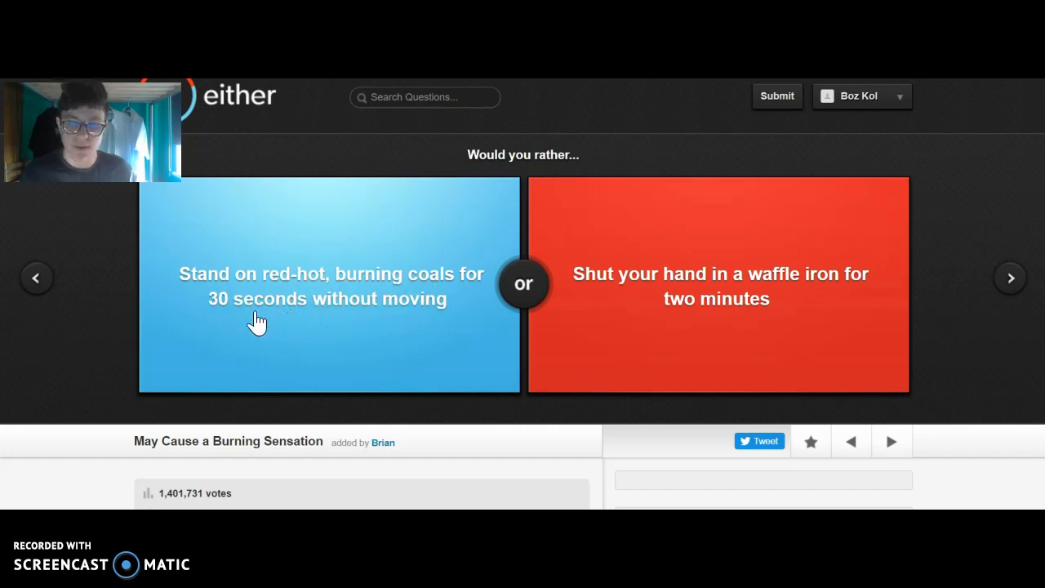
mouse_move(314, 320)
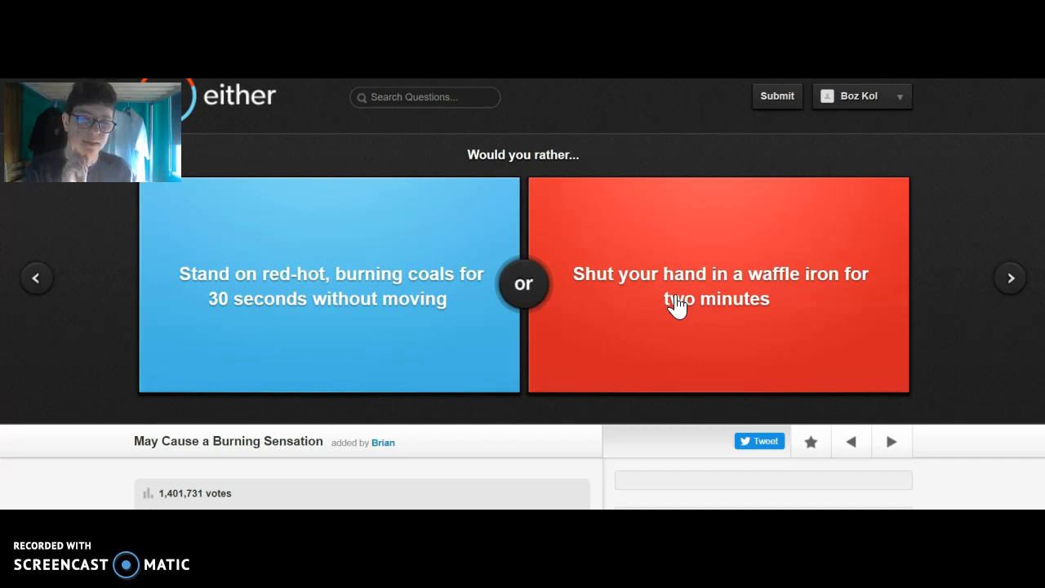
Choose the waffle iron (17% agree) and agree with the top comment, bringing it to 2353.
click(718, 286)
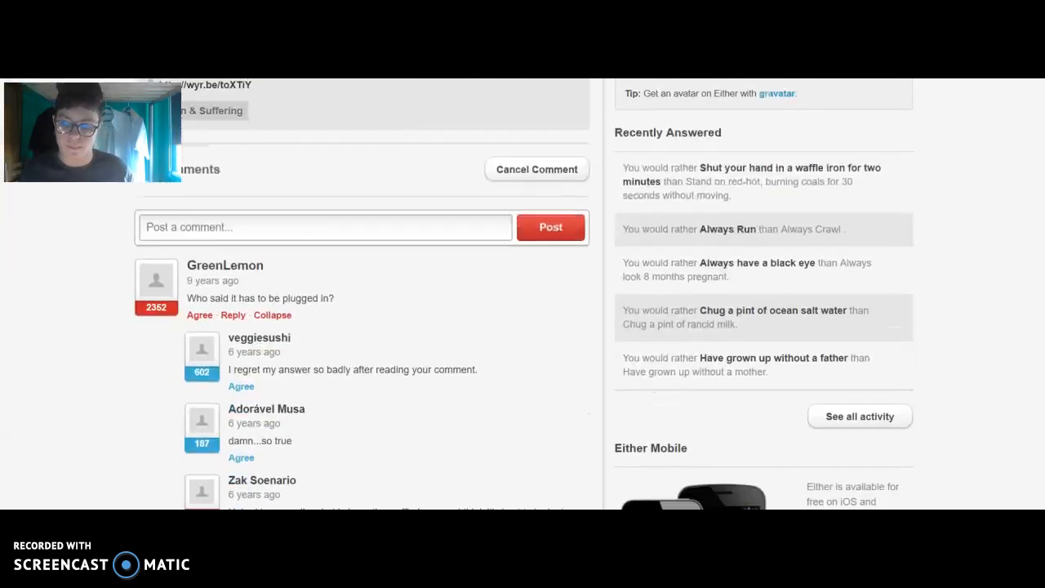
scroll(down, 3)
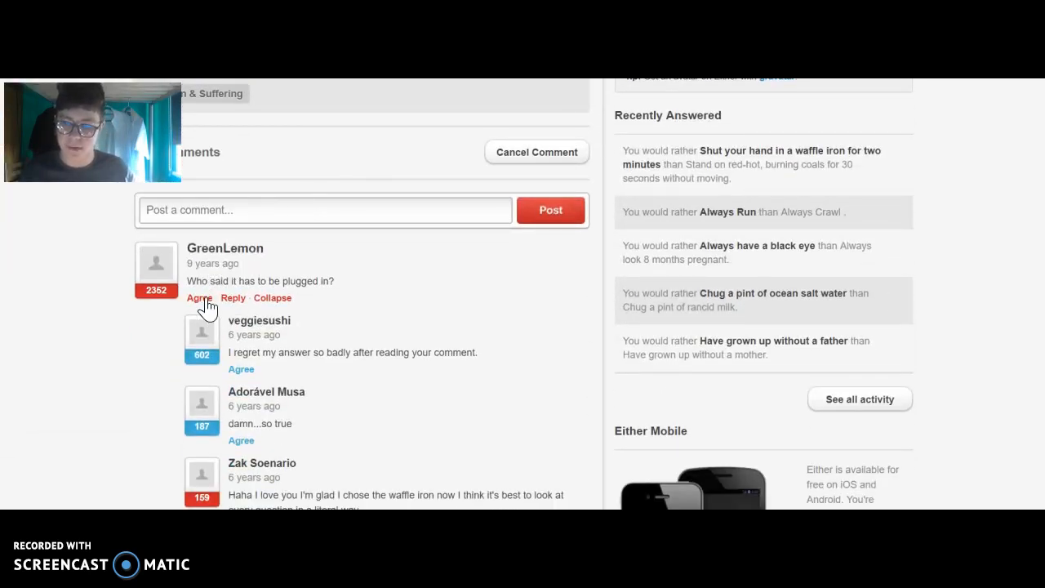
click(199, 297)
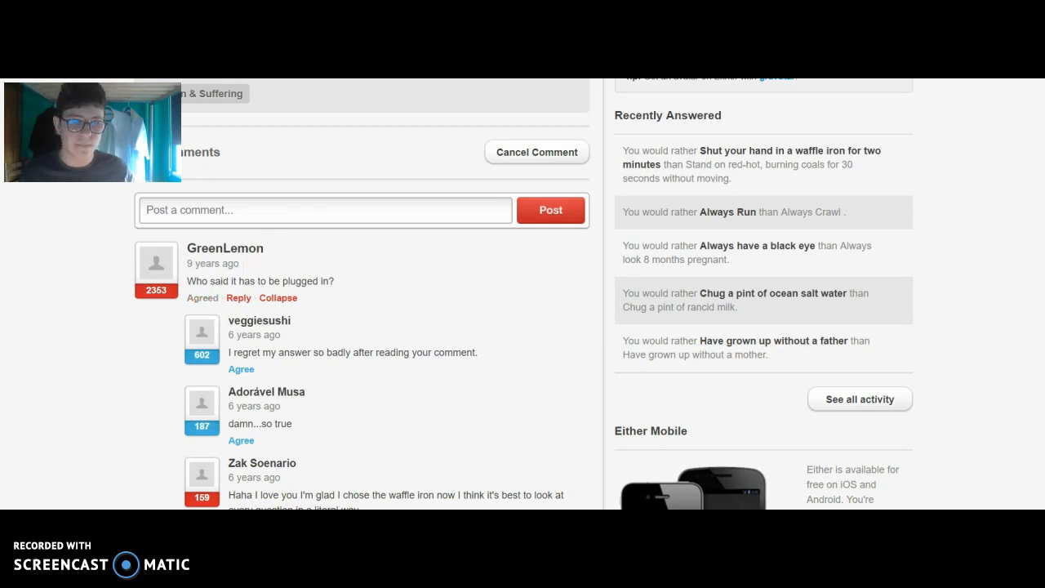
scroll(down, 3)
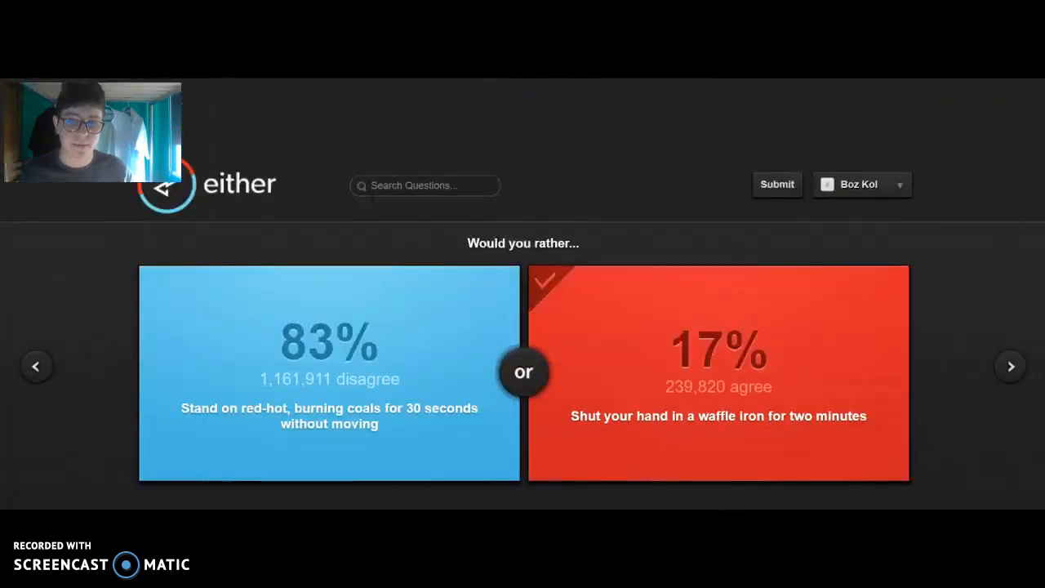
Vote to be a character on Heroes, then skip ahead through the next questions.
scroll(down, 3)
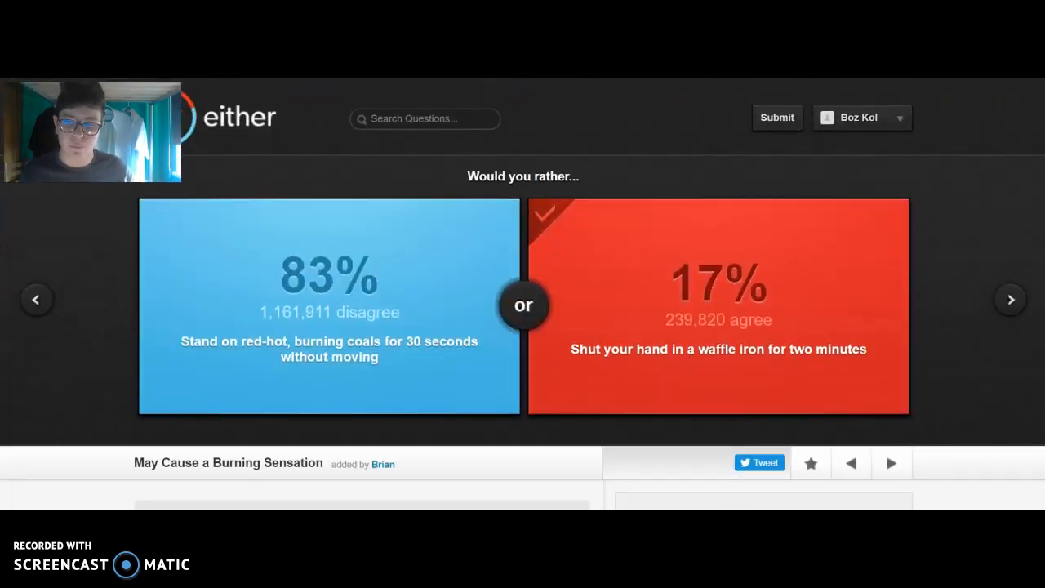
mouse_move(1009, 304)
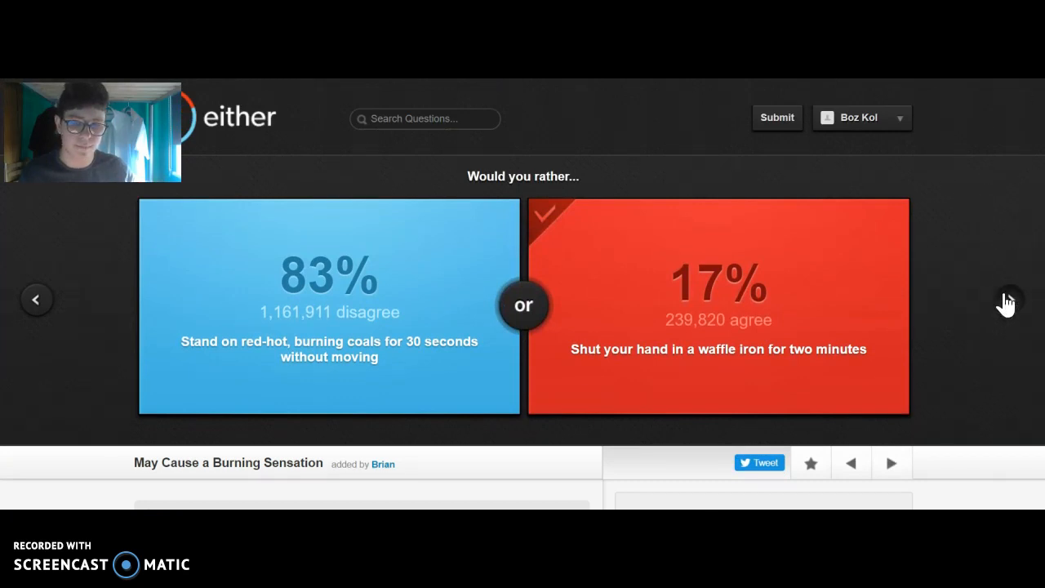
click(1006, 299)
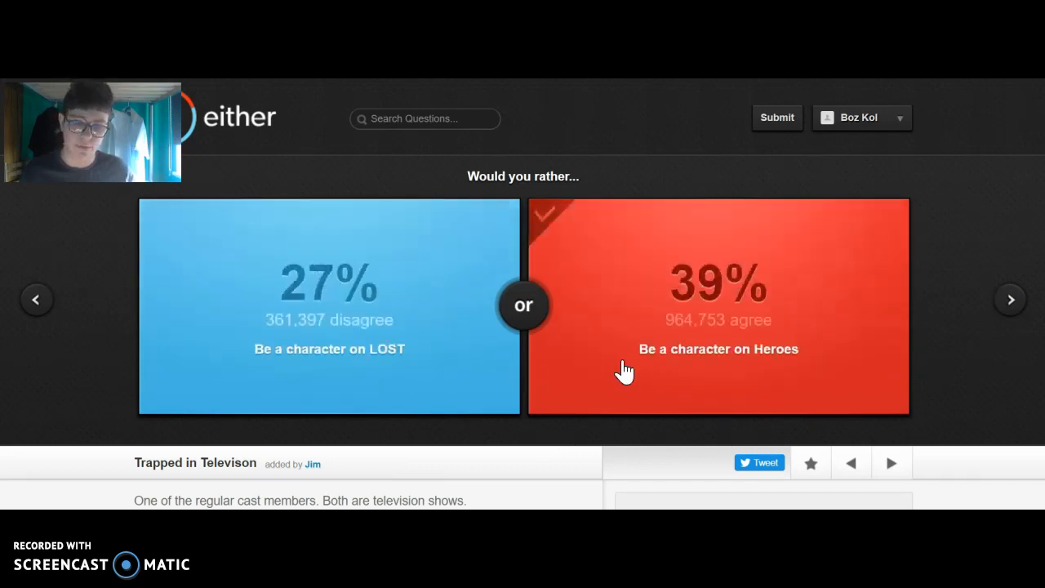
click(718, 307)
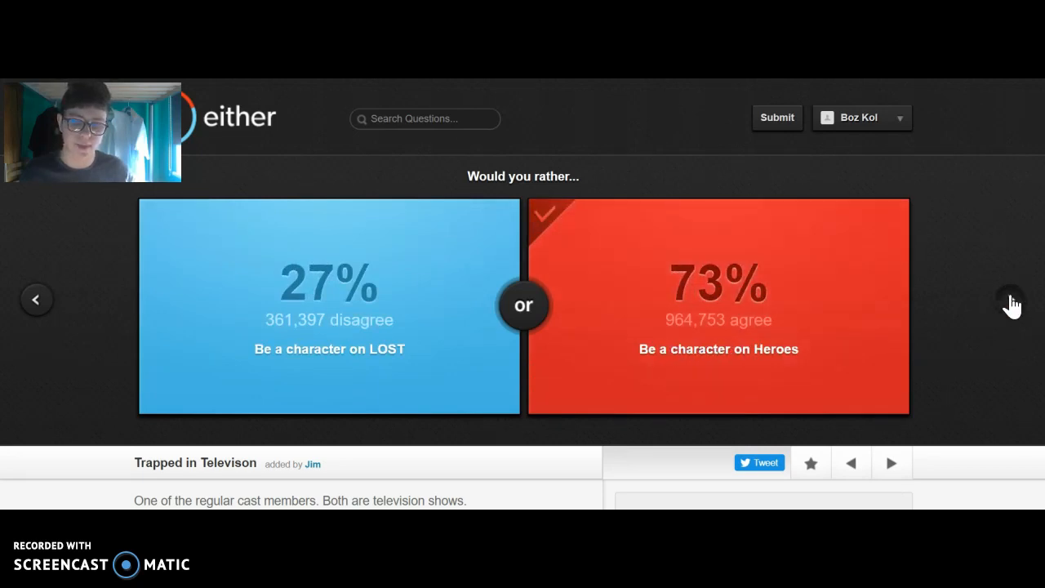
click(1010, 298)
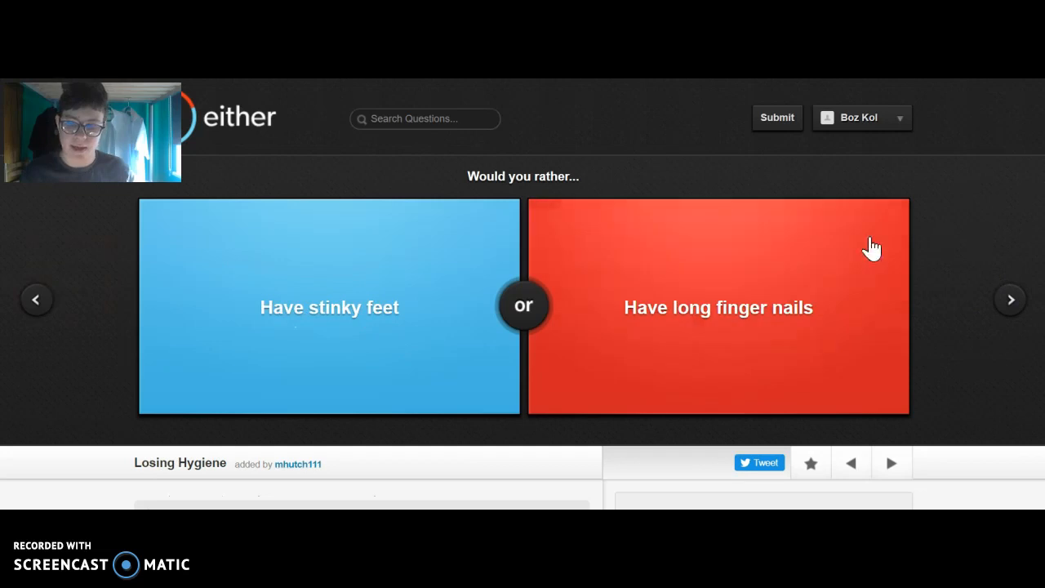
mouse_move(702, 281)
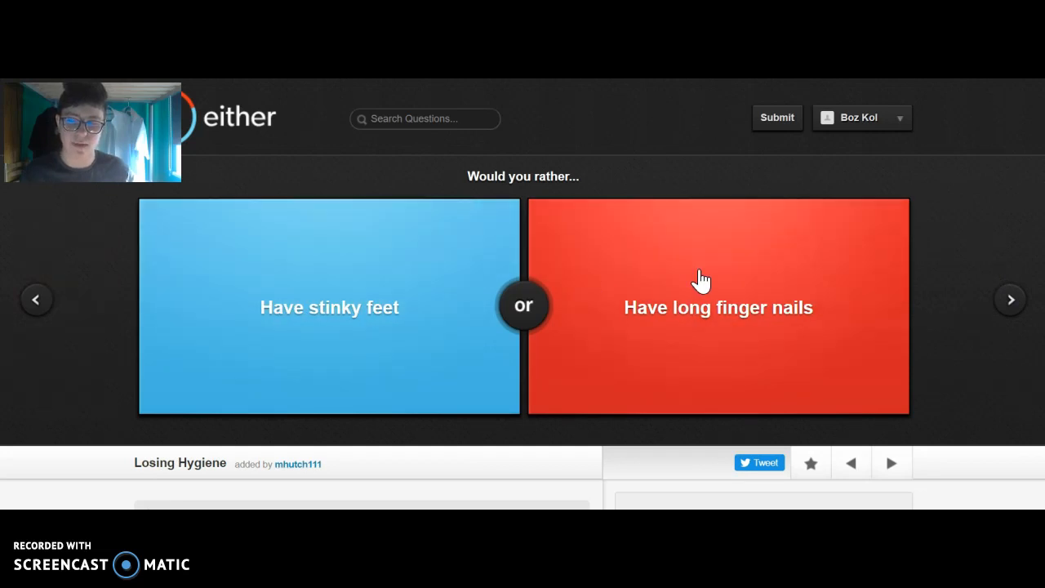
mouse_move(689, 278)
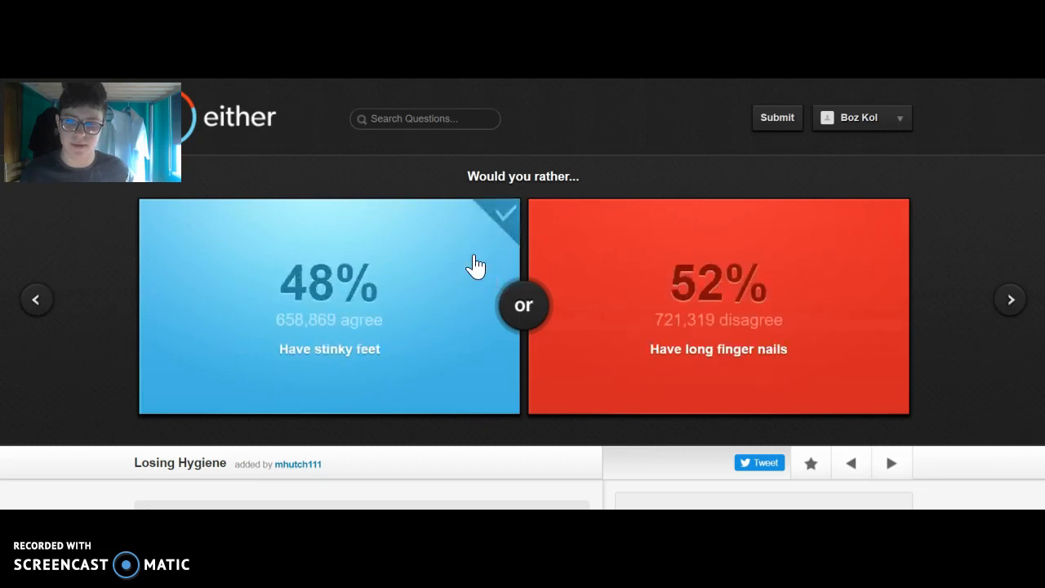
mouse_move(613, 245)
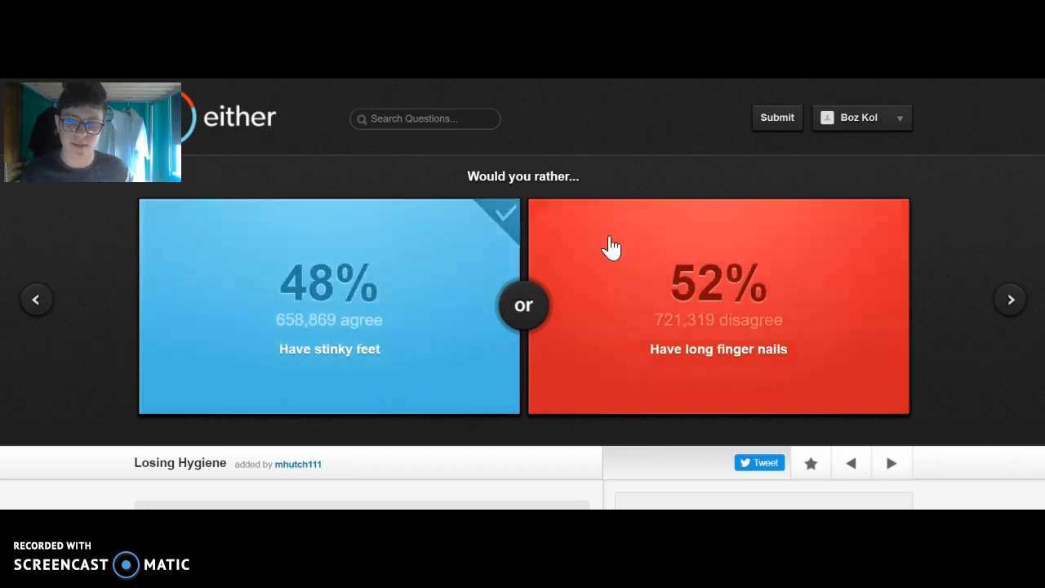
mouse_move(537, 356)
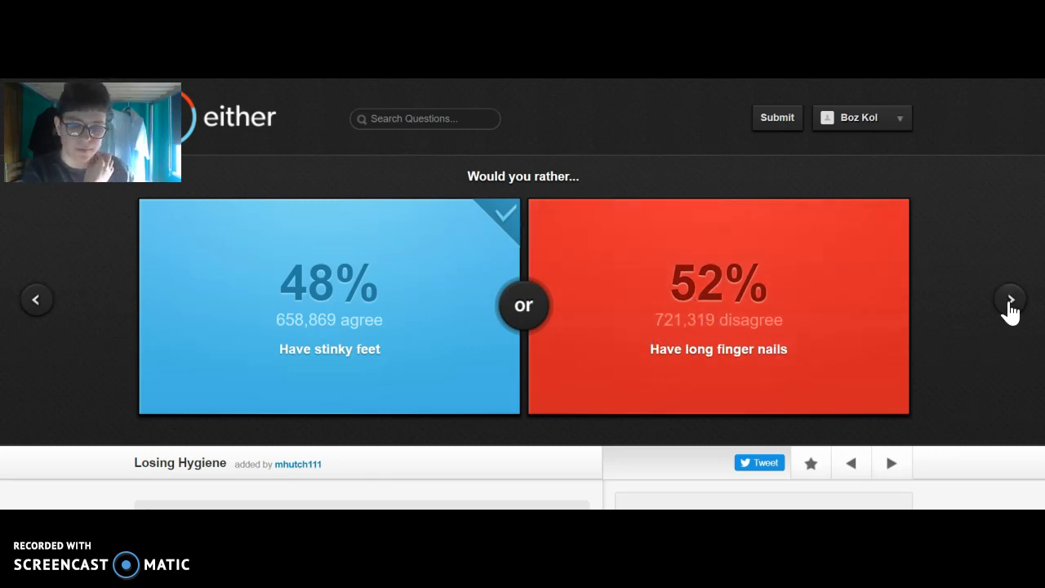
click(1009, 300)
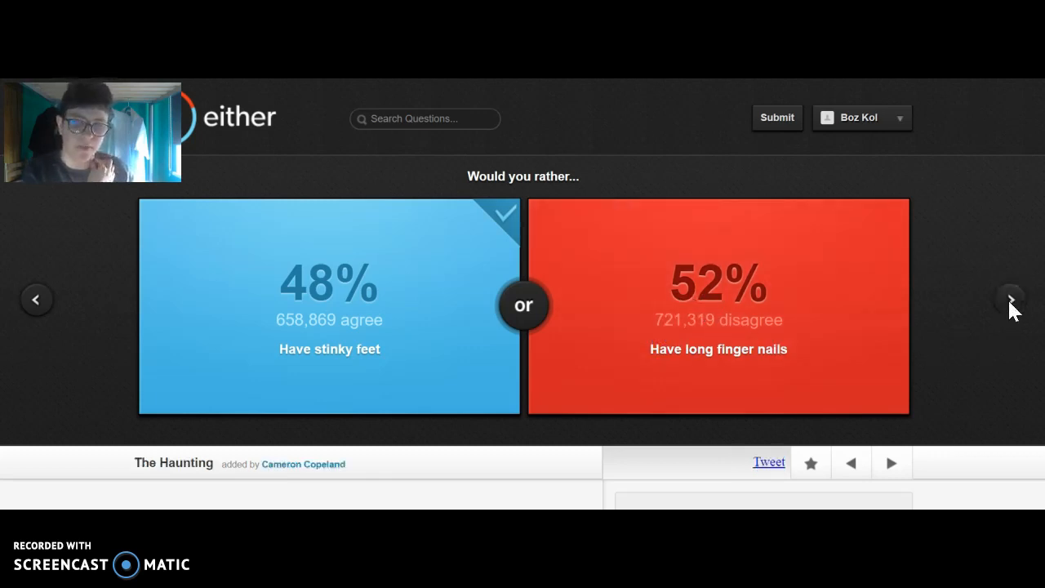
click(1011, 299)
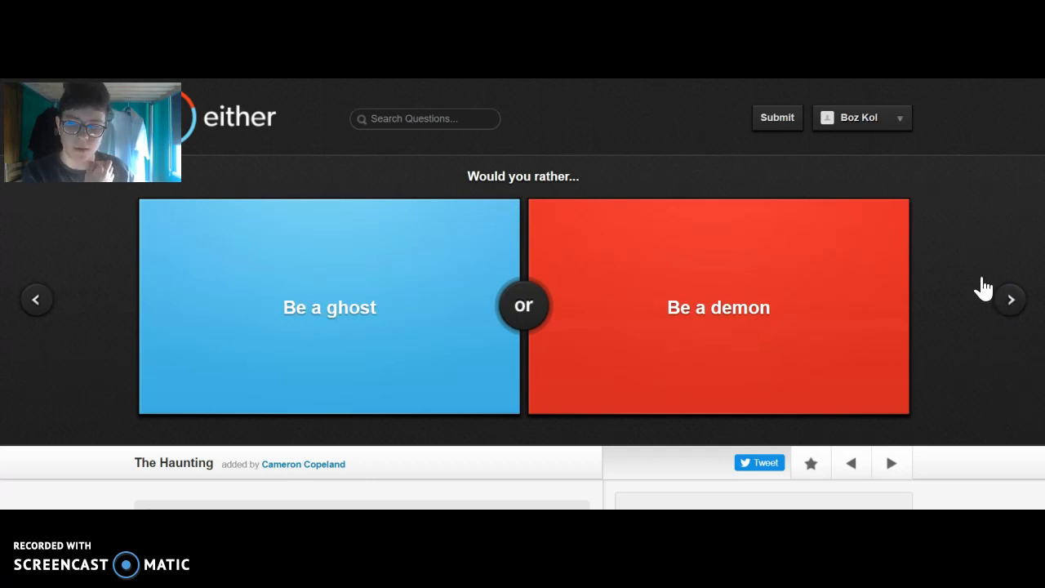
Vote to be a ghost, then pick 'Meet the pope?' over 'Be the pope?' (71% agree) and advance to traffic vs bad internet.
click(330, 307)
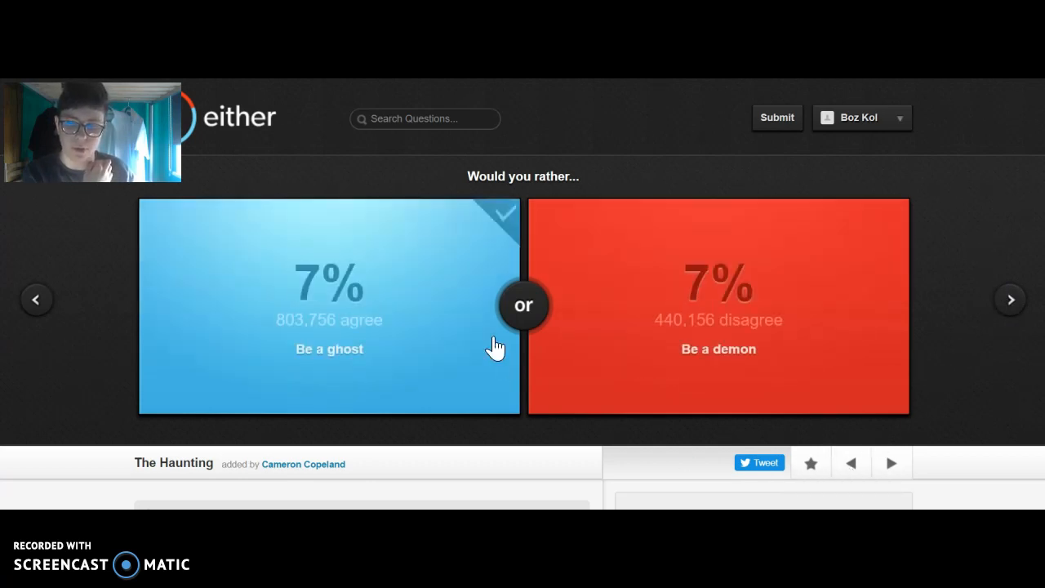
click(330, 307)
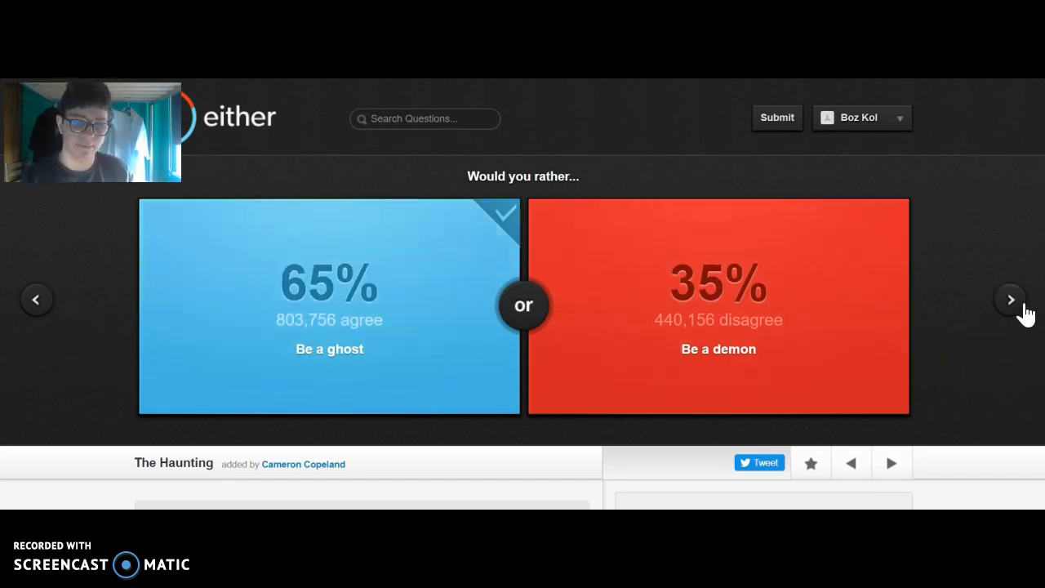
click(1010, 299)
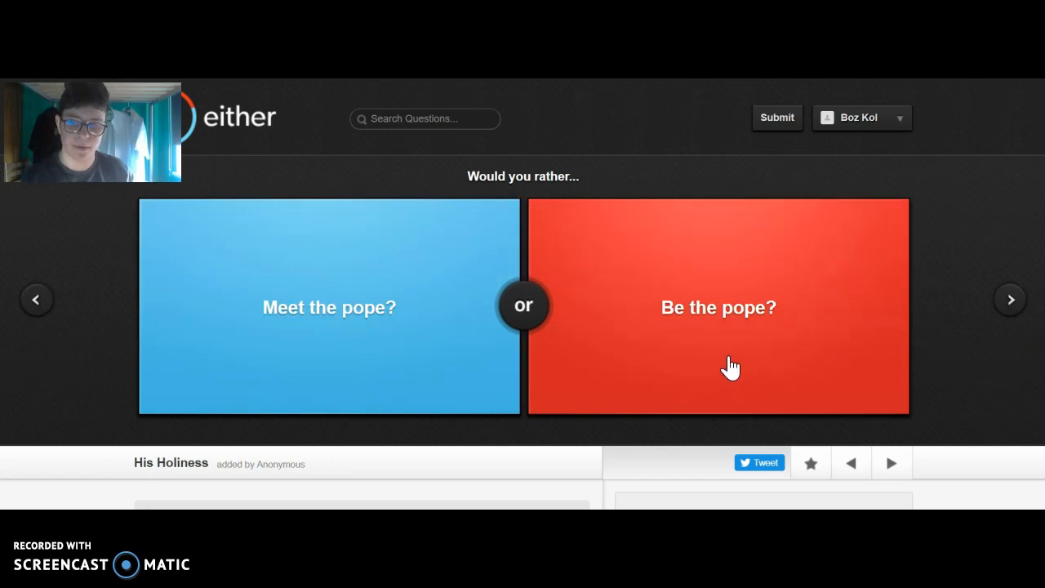
mouse_move(717, 382)
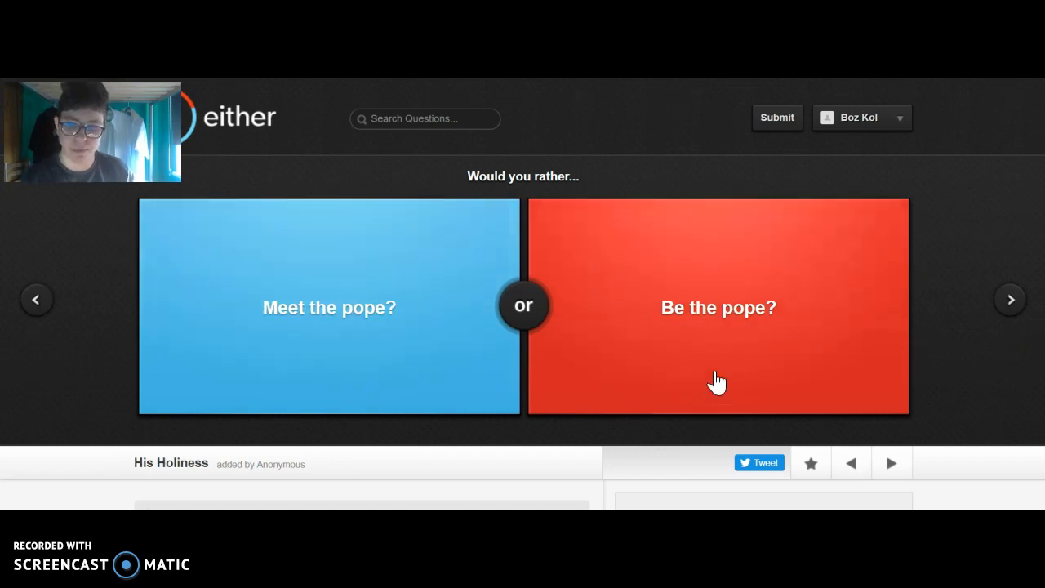
mouse_move(441, 357)
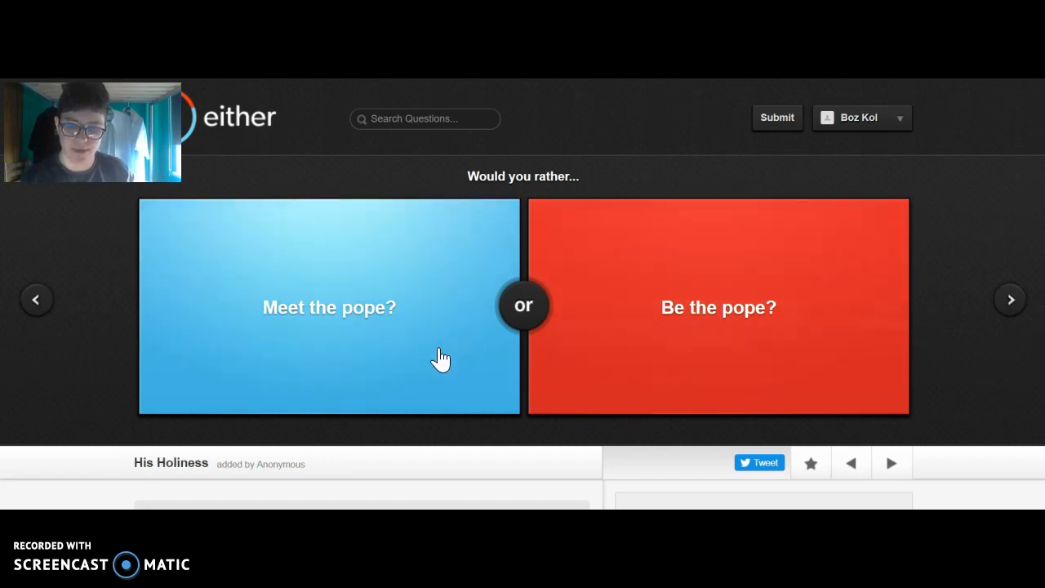
mouse_move(335, 252)
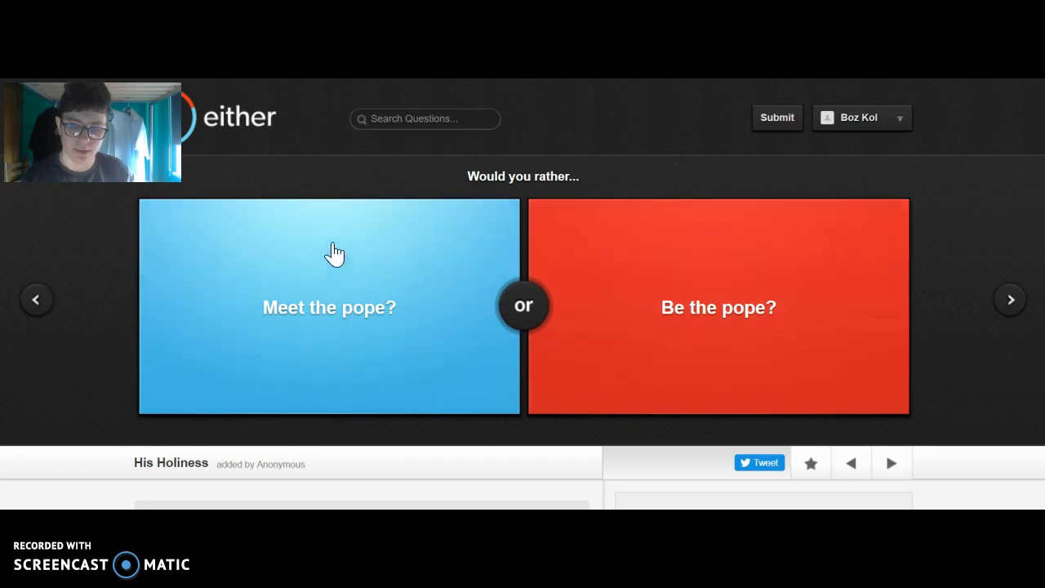
mouse_move(718, 231)
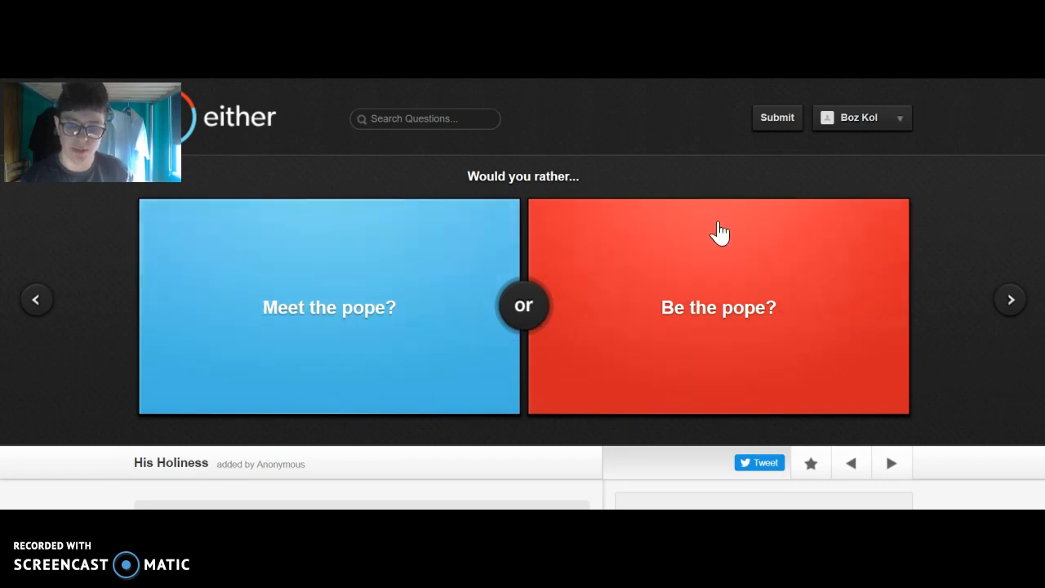
mouse_move(678, 241)
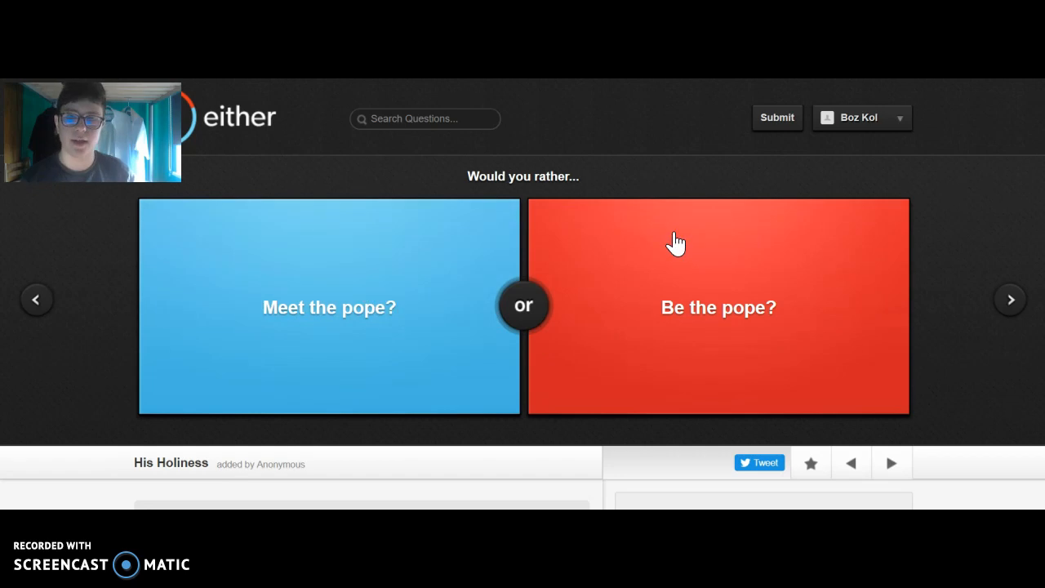
mouse_move(328, 324)
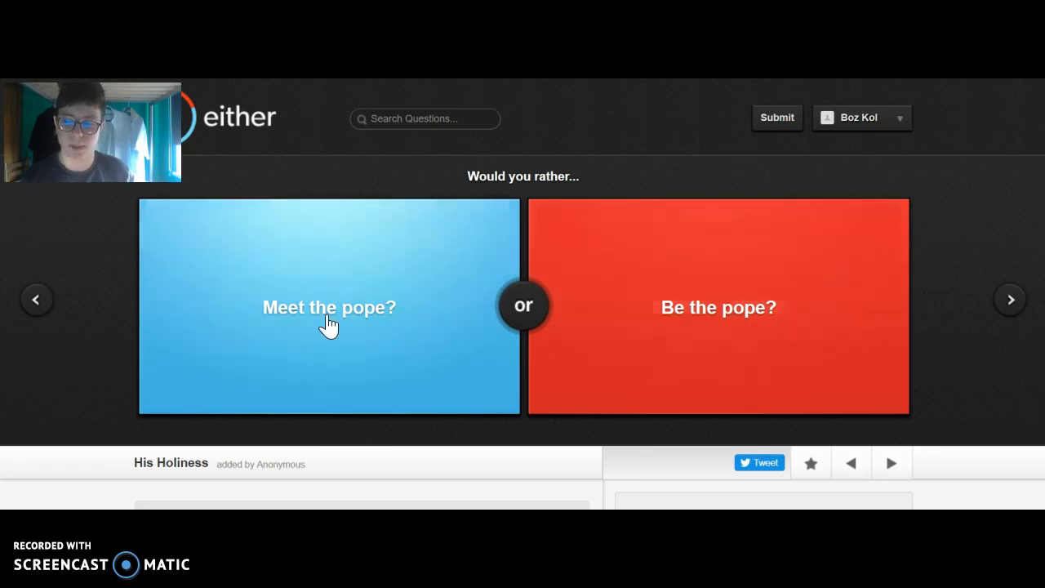
click(329, 307)
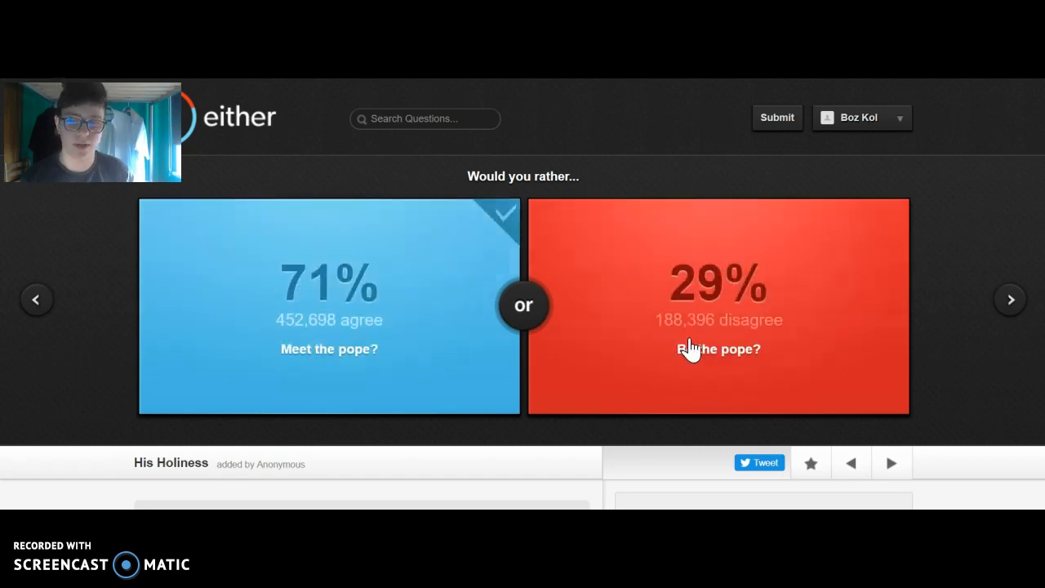
click(1009, 299)
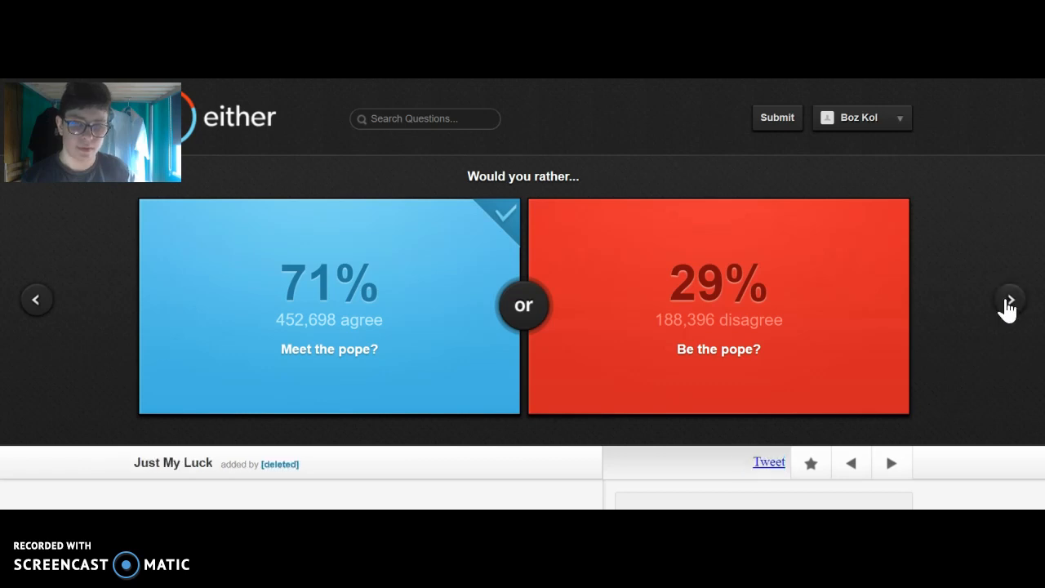
click(1009, 299)
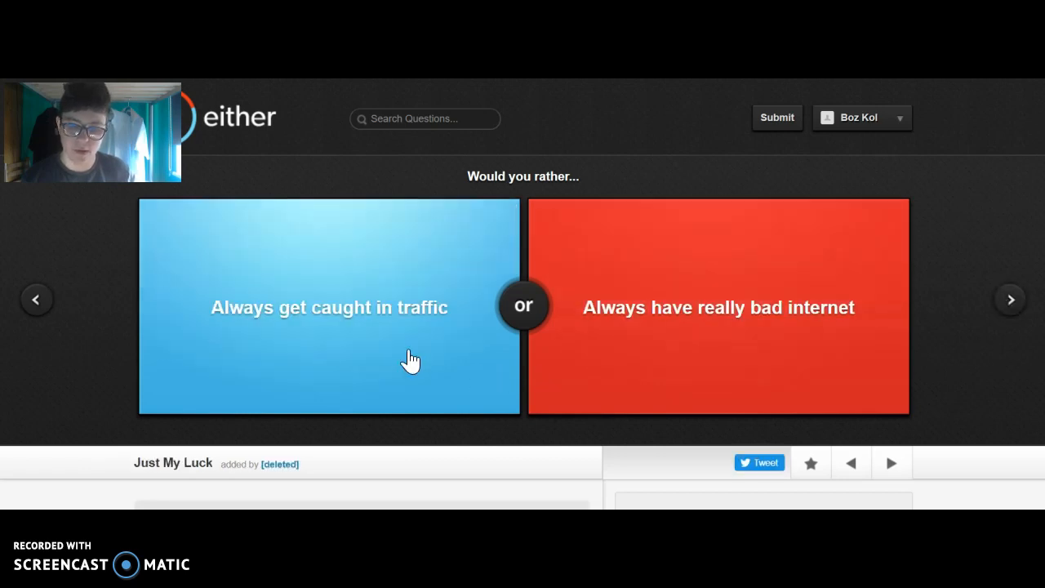
mouse_move(798, 337)
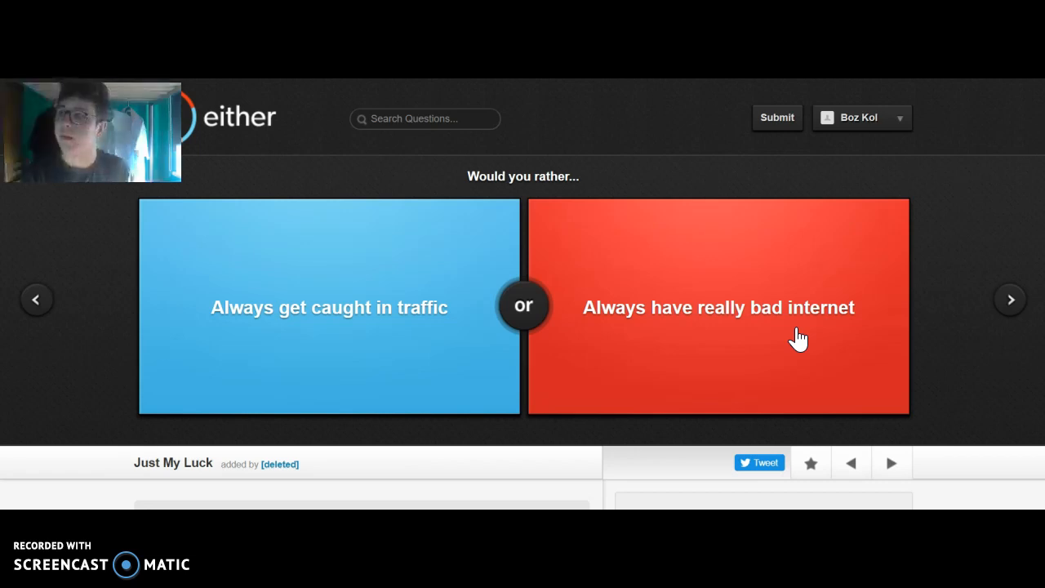
mouse_move(660, 372)
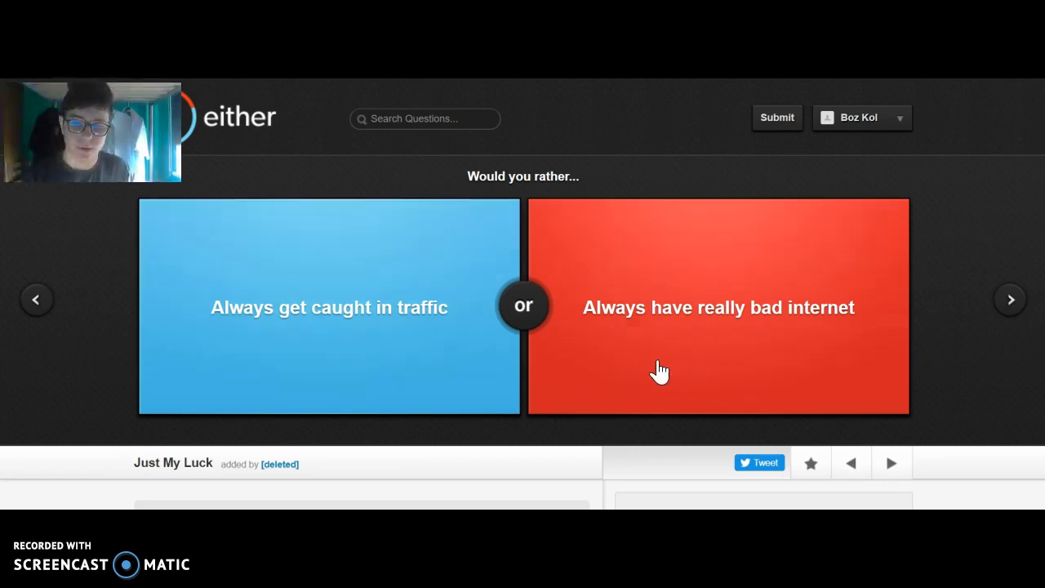
mouse_move(705, 343)
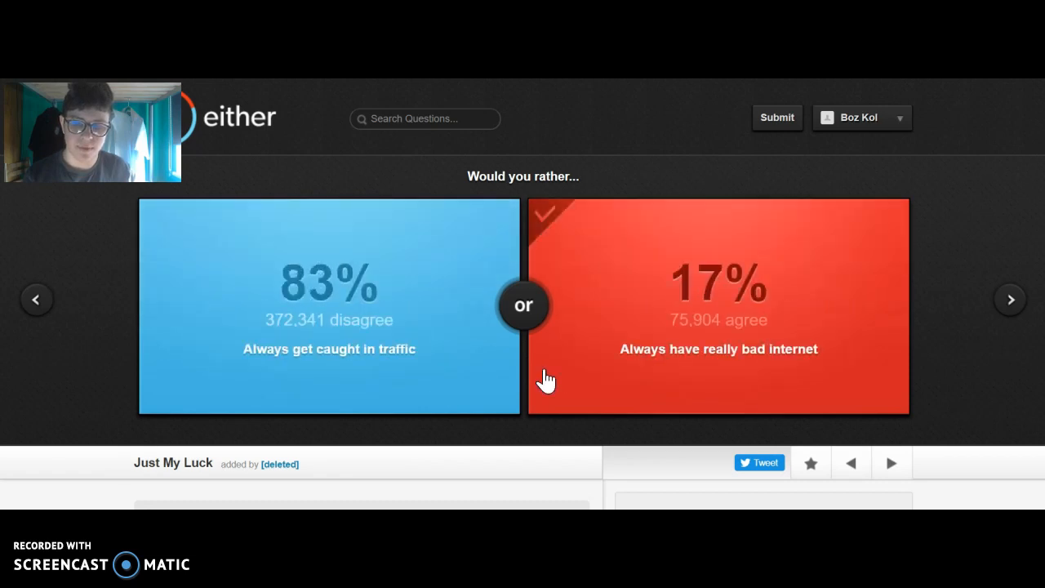
mouse_move(644, 258)
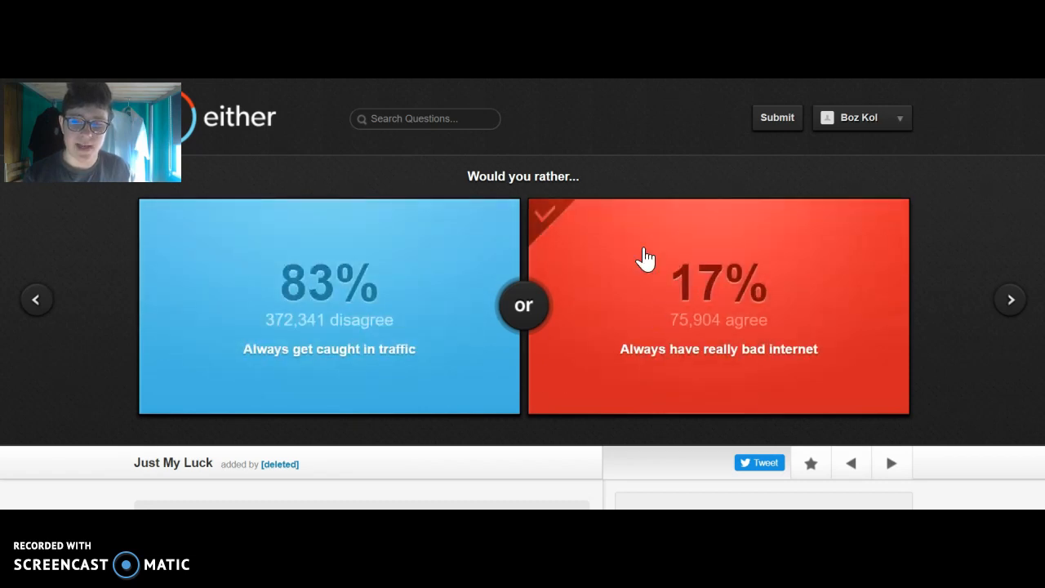
Vote for hearing the parents arguing, then choose 'Give a speech to the whole nation' over tarantulas (91% agree).
click(1009, 298)
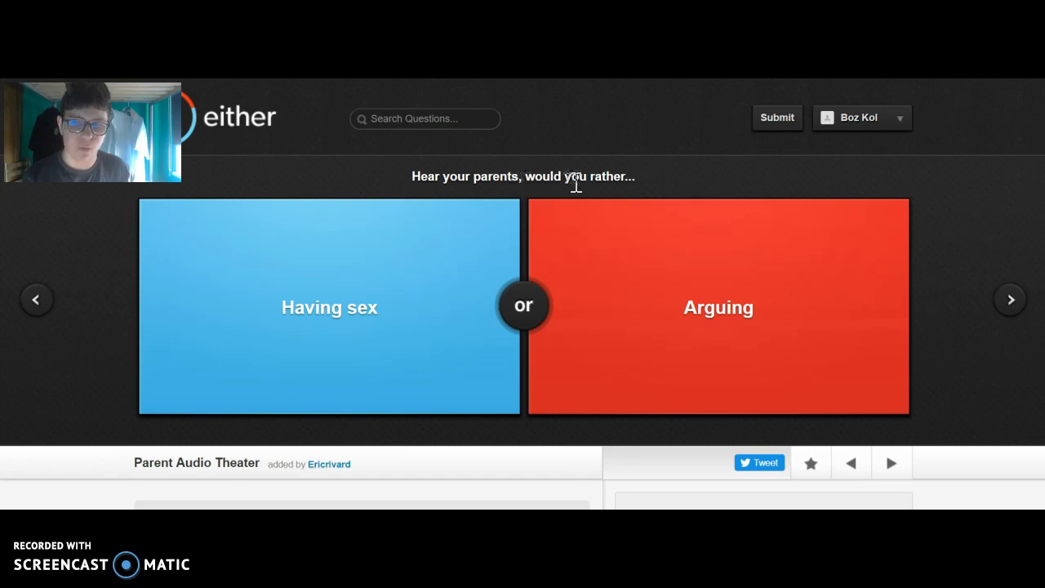
mouse_move(473, 271)
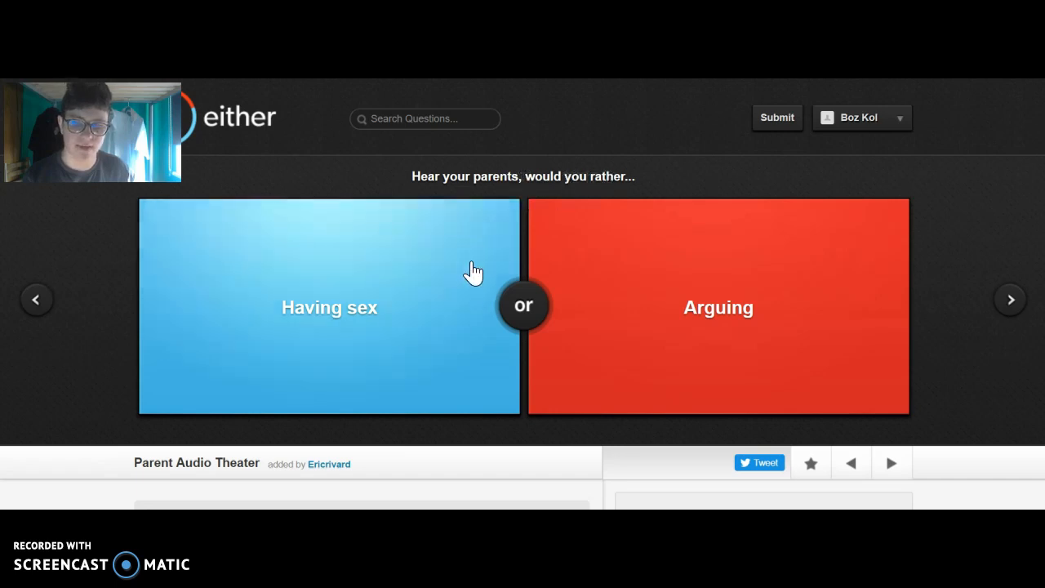
click(718, 307)
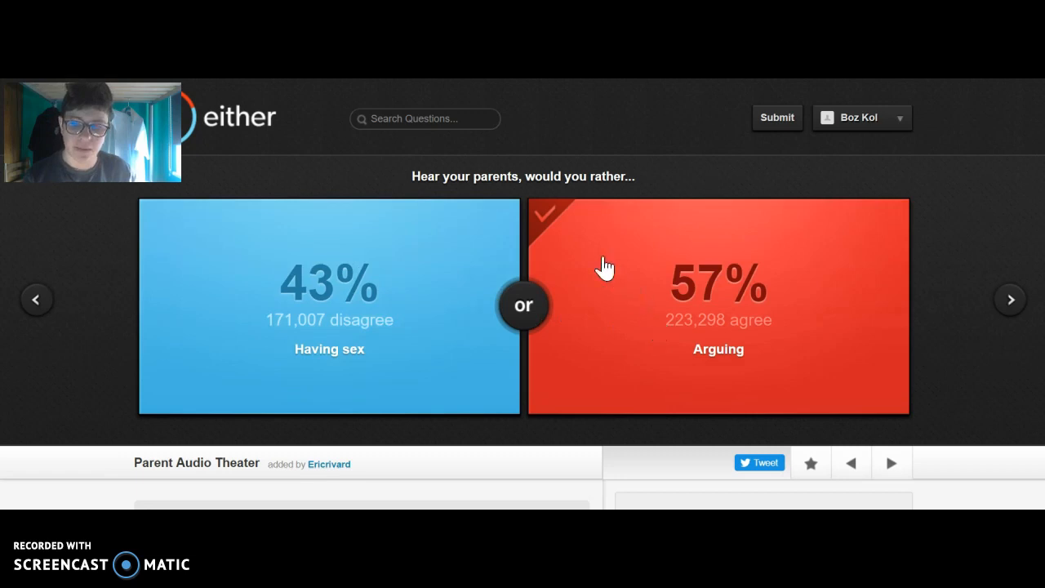
mouse_move(395, 281)
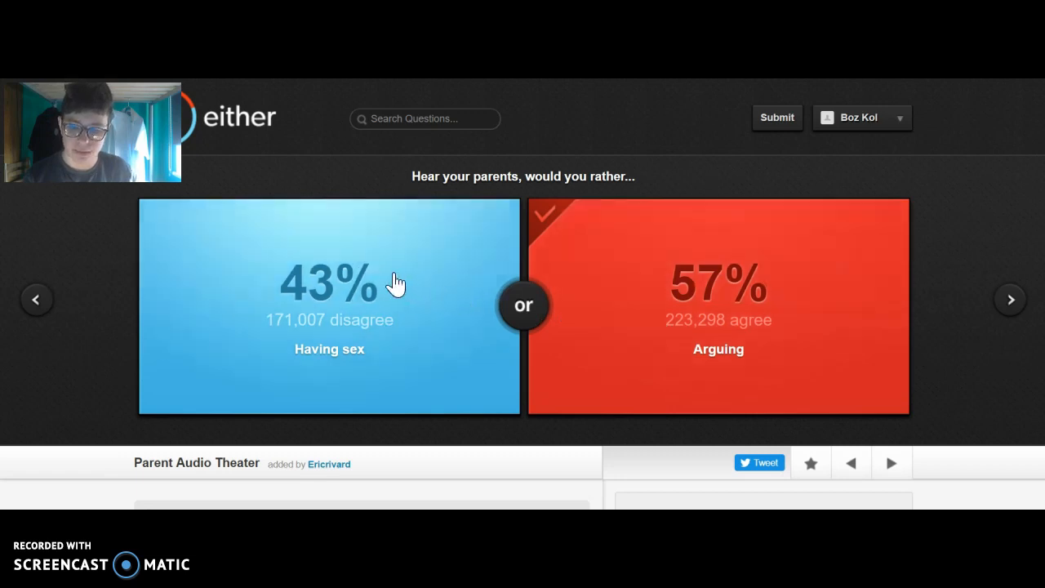
mouse_move(735, 302)
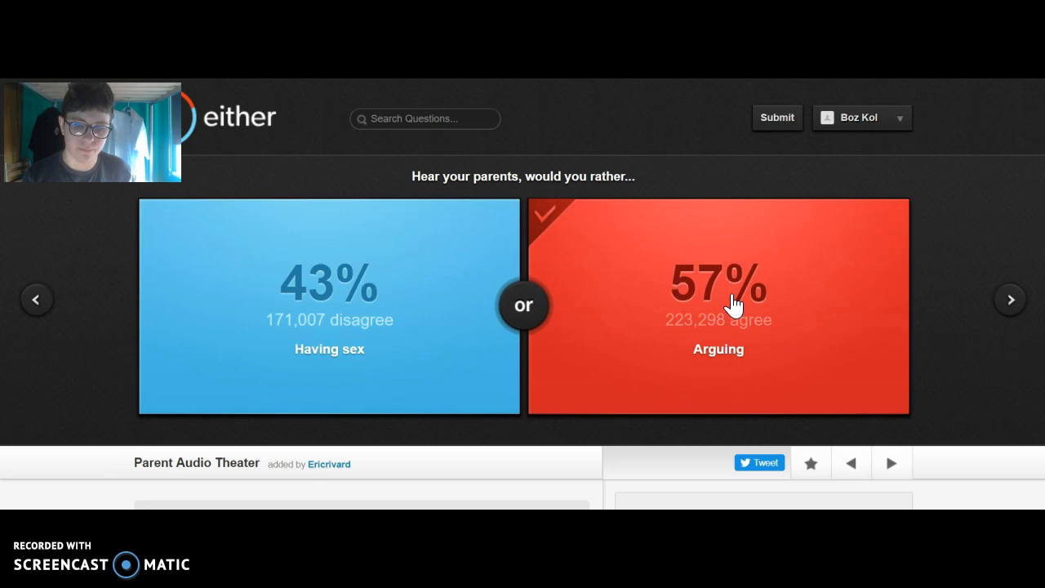
click(1009, 298)
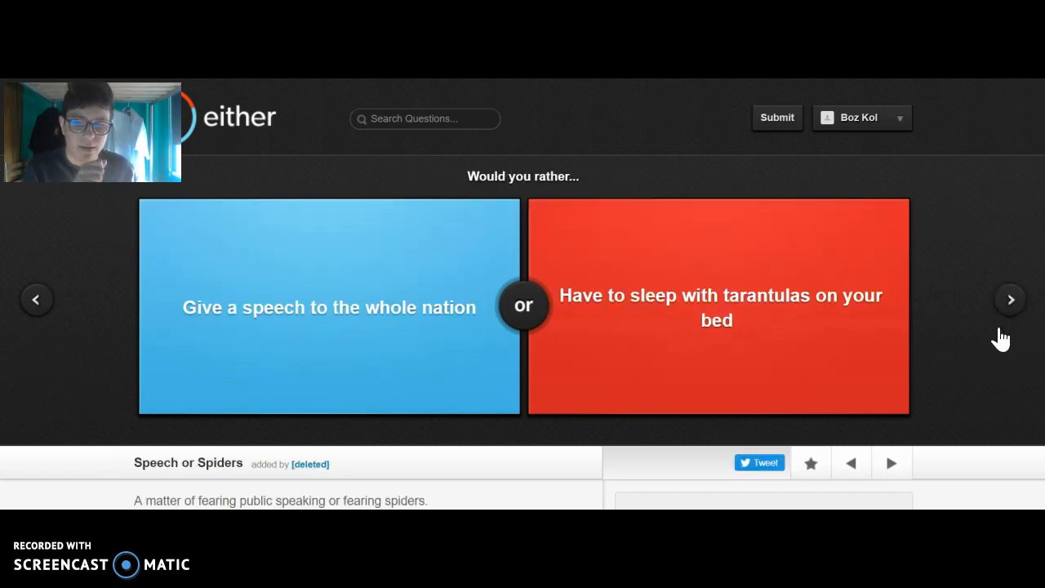
mouse_move(398, 326)
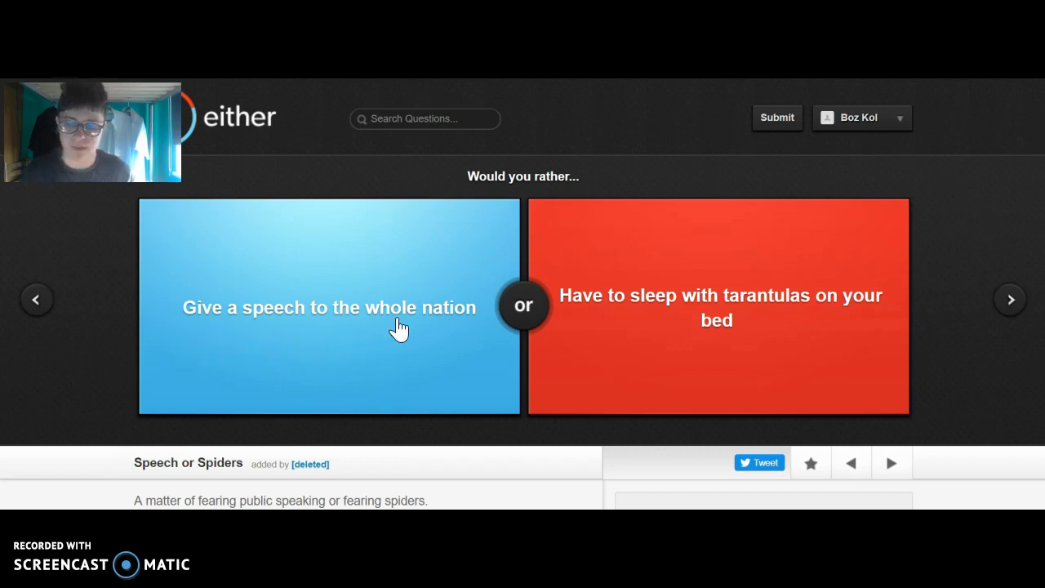
mouse_move(754, 318)
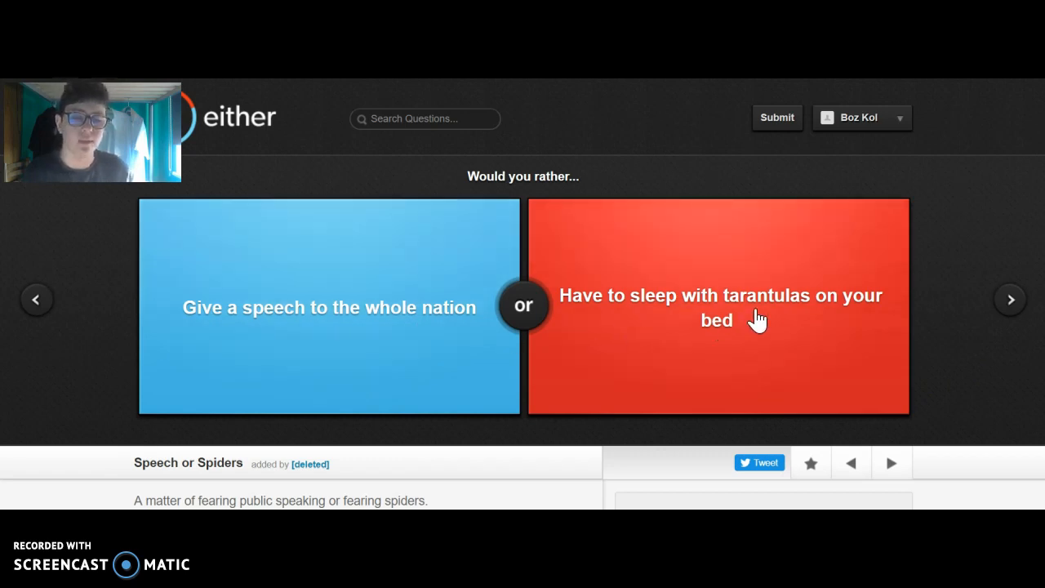
click(330, 307)
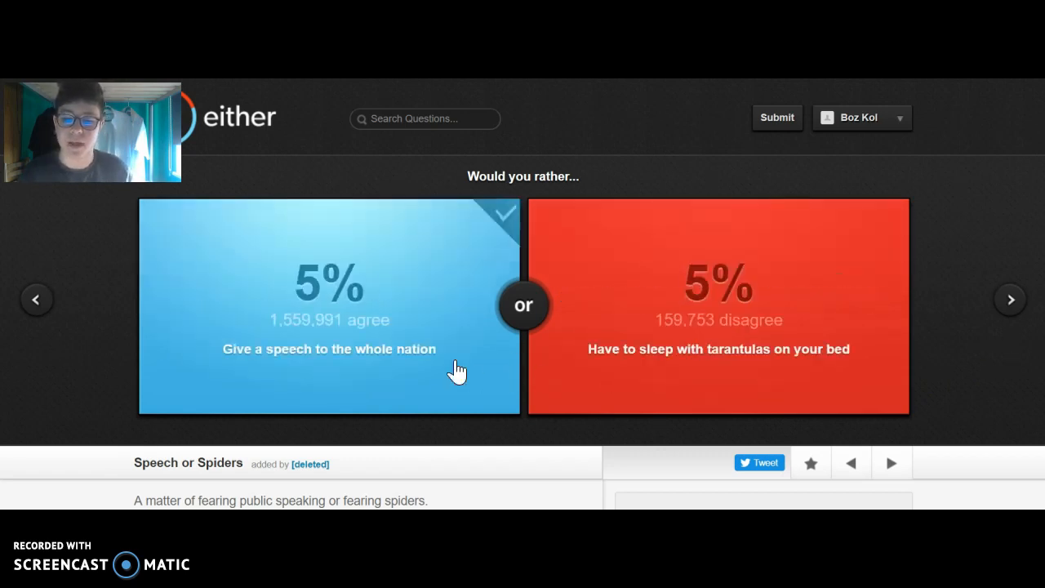
click(330, 307)
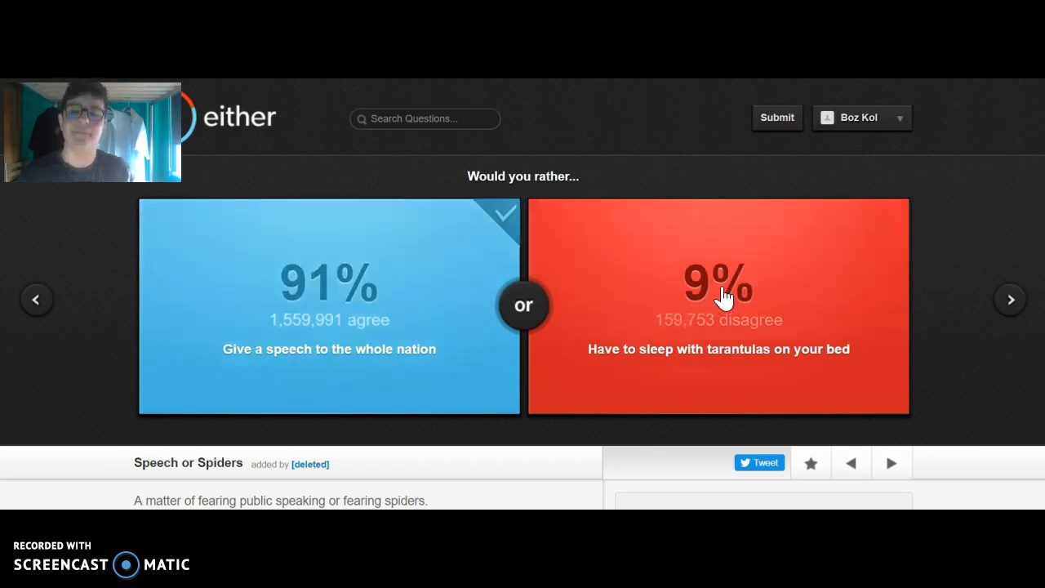
mouse_move(734, 335)
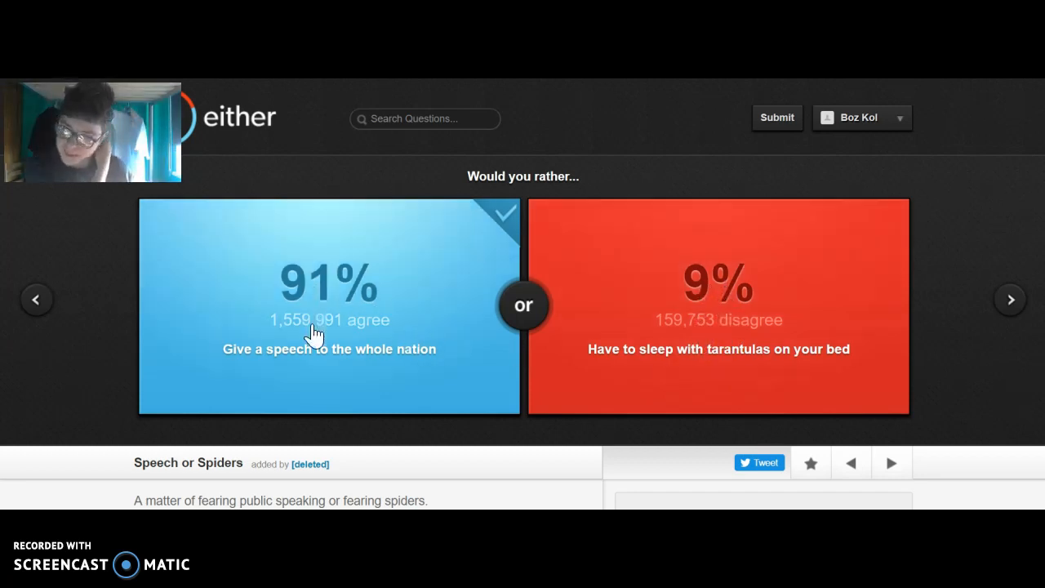
mouse_move(673, 306)
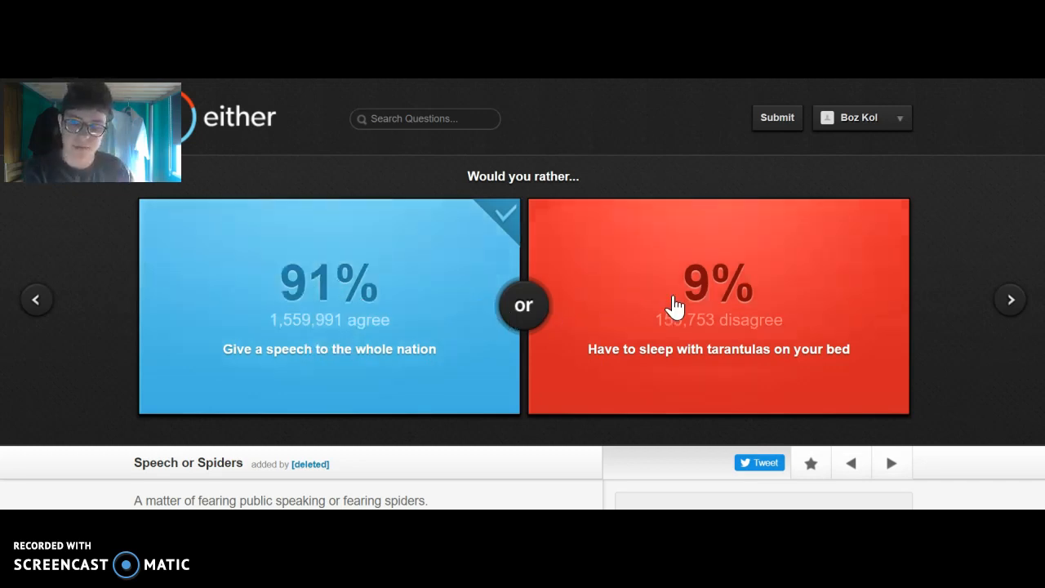
mouse_move(1009, 309)
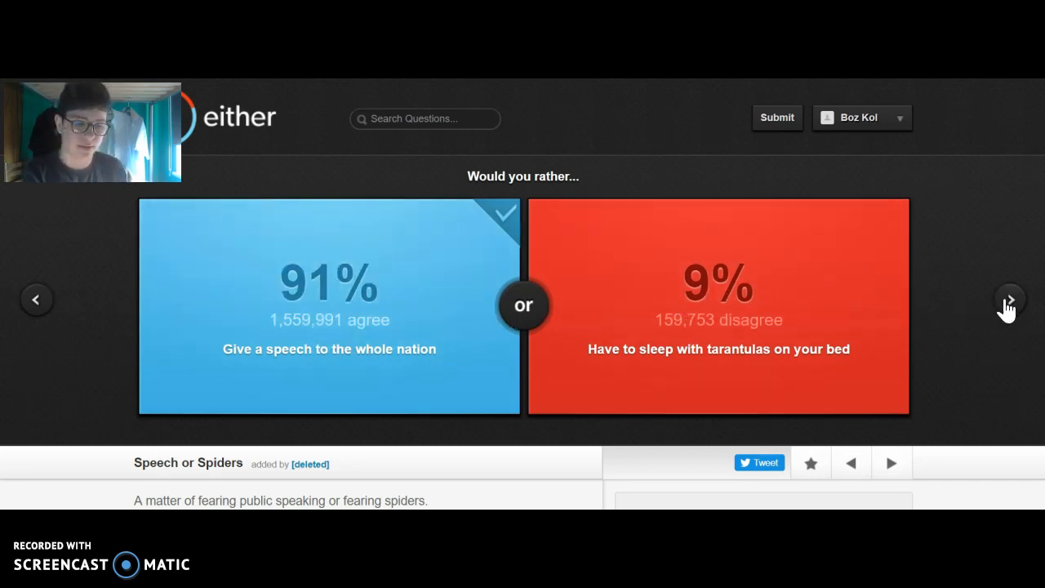
Answer Knowledge vs. Sex with 'Never have sex again' (44% agree, 56% disagree).
click(1009, 299)
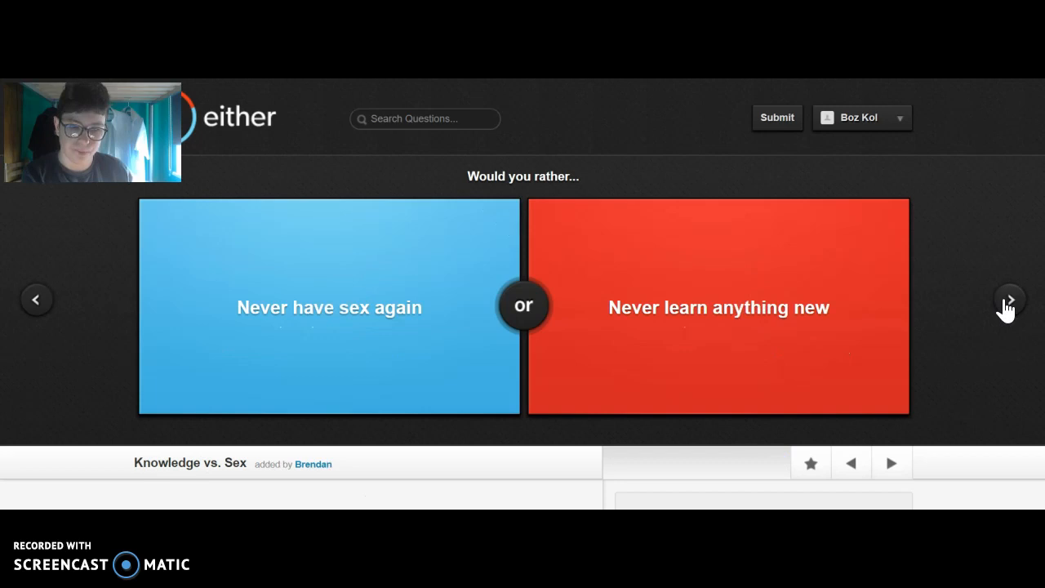
click(718, 307)
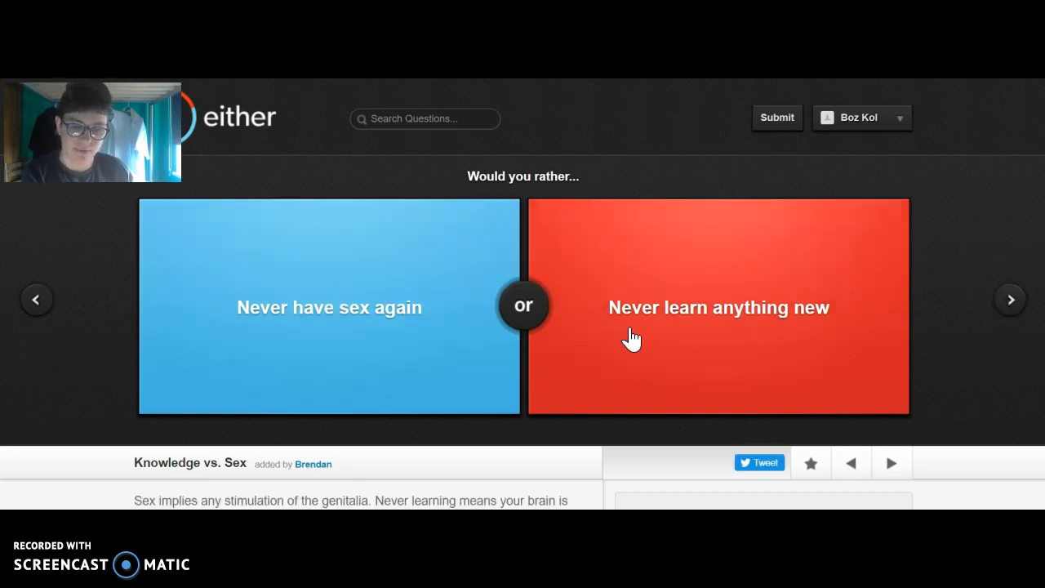
mouse_move(536, 304)
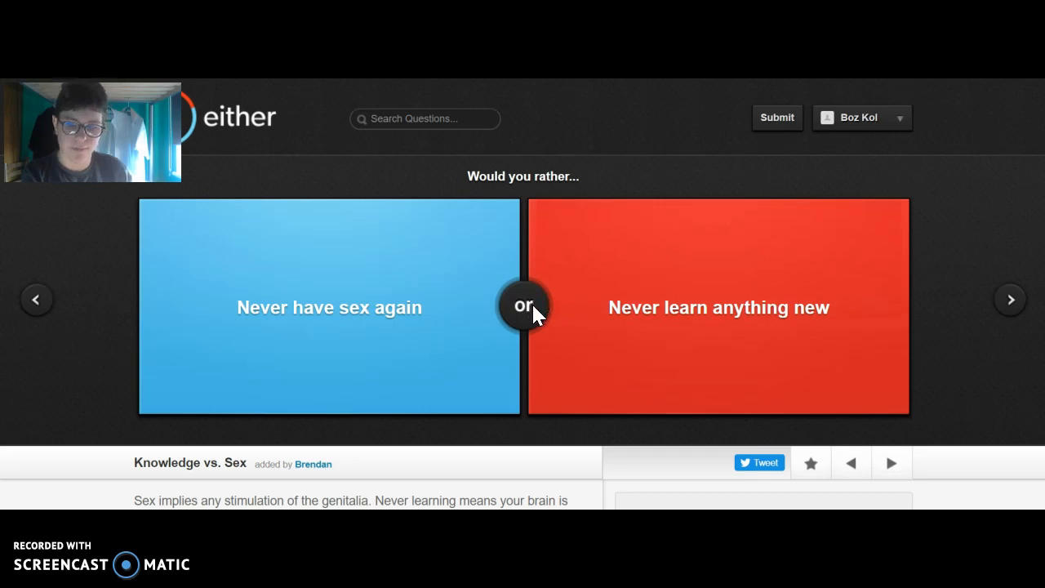
click(330, 307)
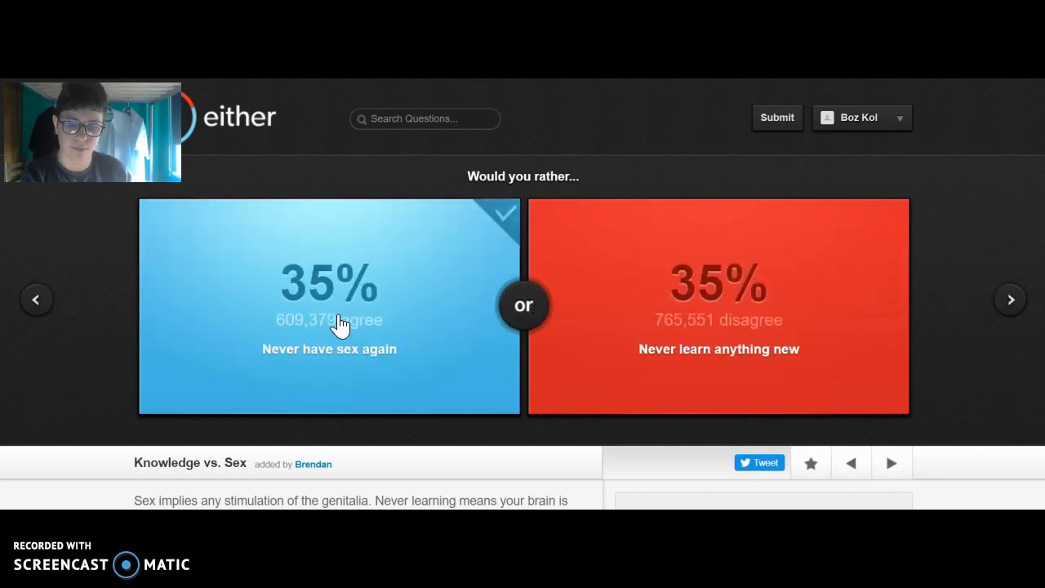
click(330, 307)
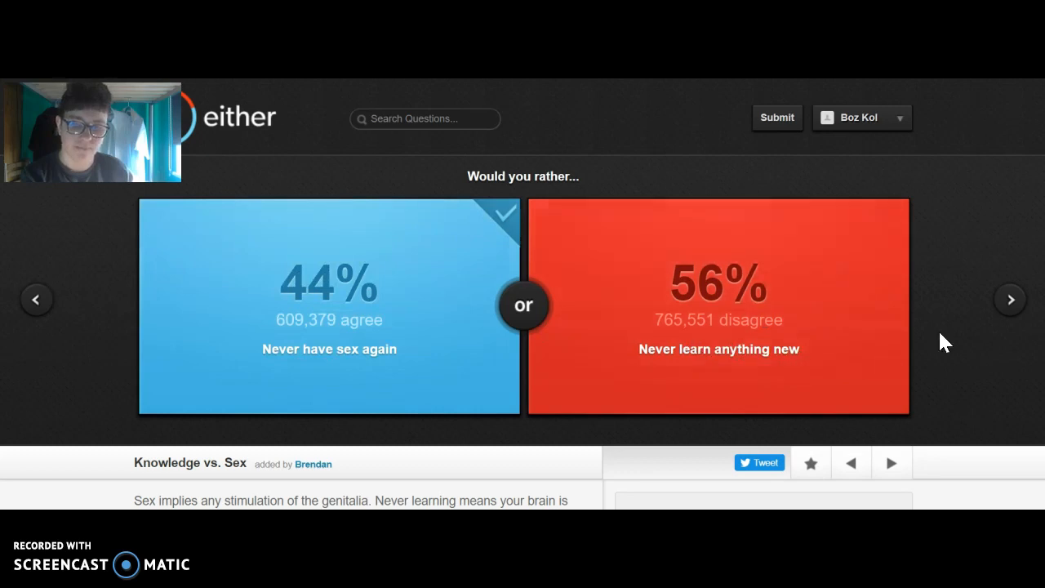
Answer the zombie farmhouse question with 'Sequester yourselves in the cellar' (30% agree).
click(1011, 299)
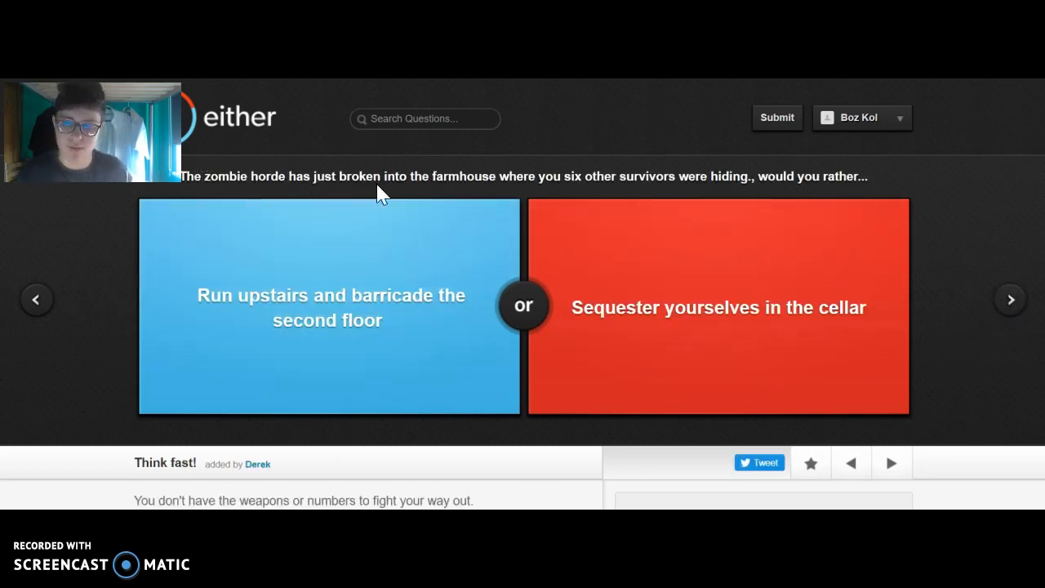
mouse_move(591, 193)
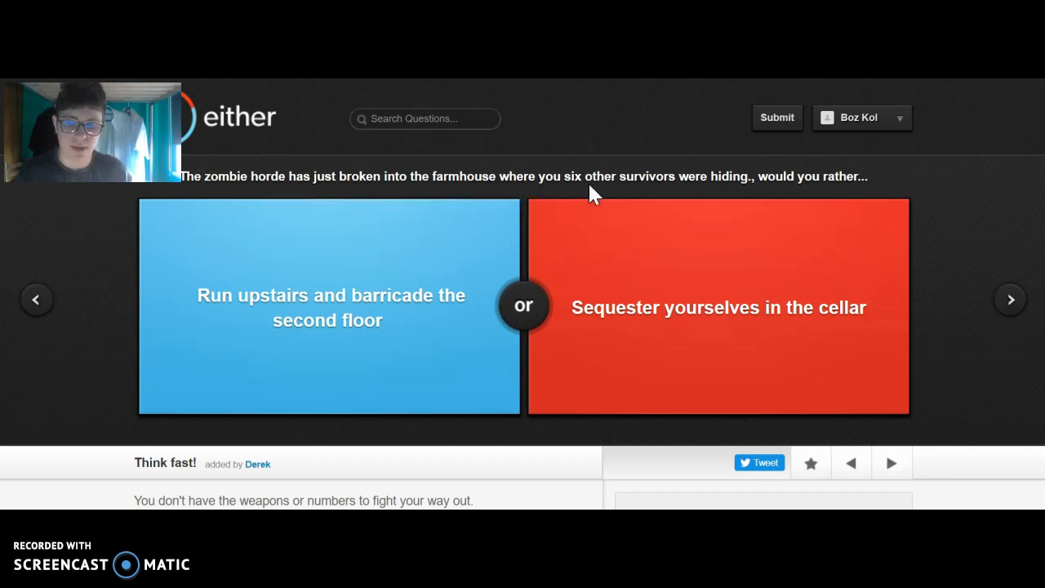
mouse_move(707, 194)
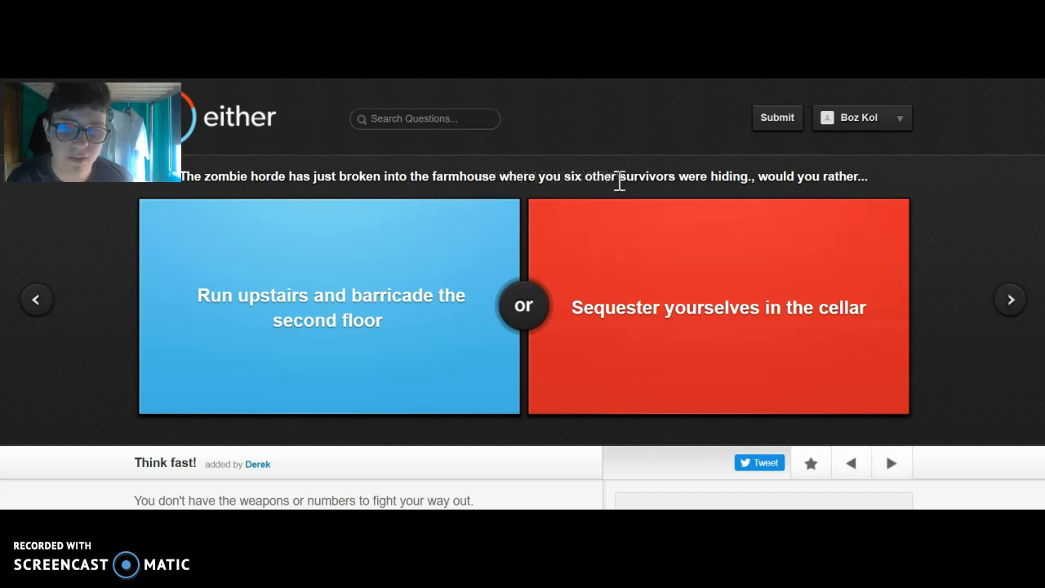
mouse_move(777, 178)
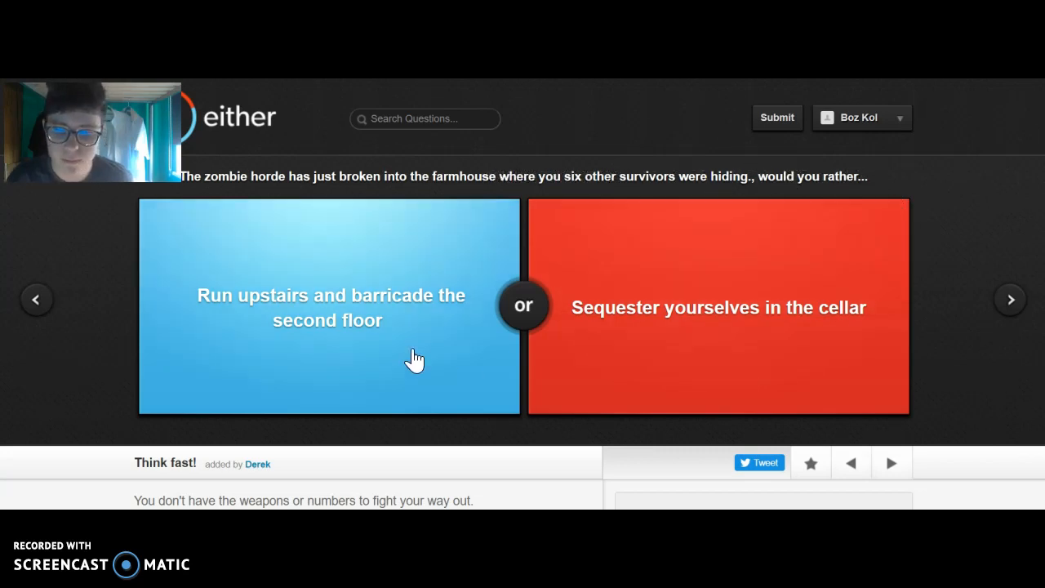
mouse_move(612, 363)
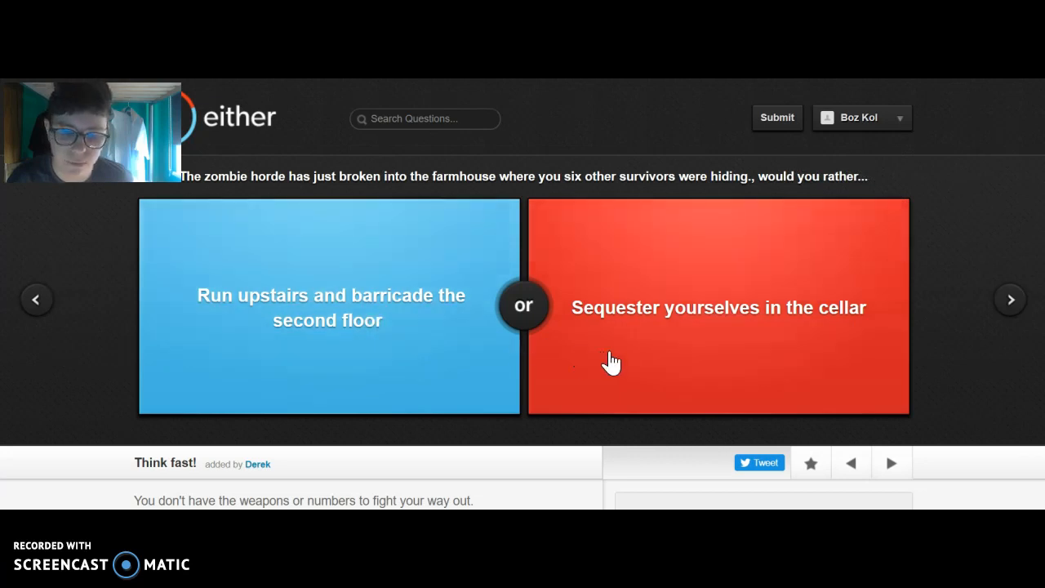
mouse_move(624, 317)
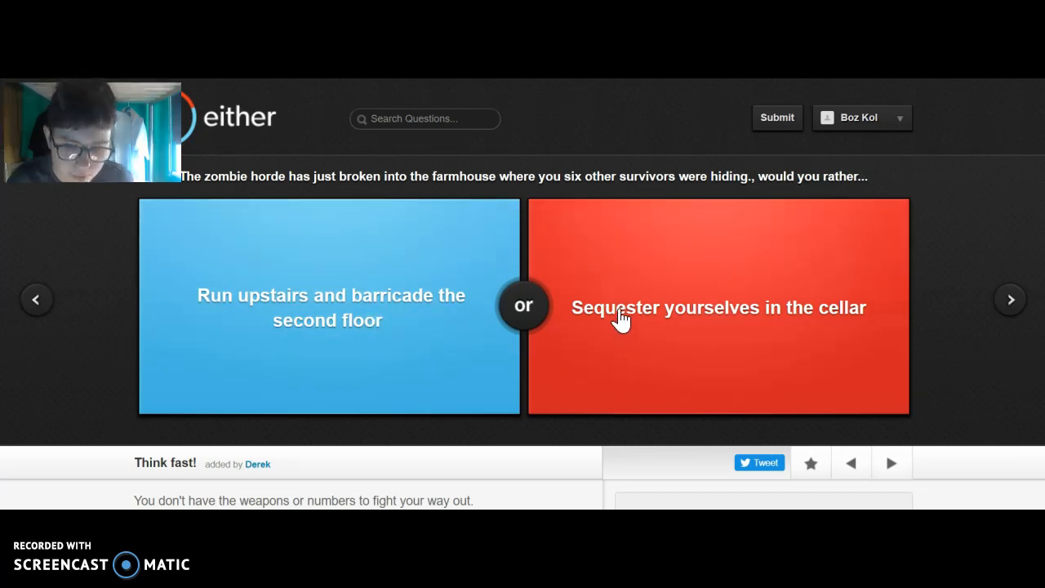
mouse_move(596, 323)
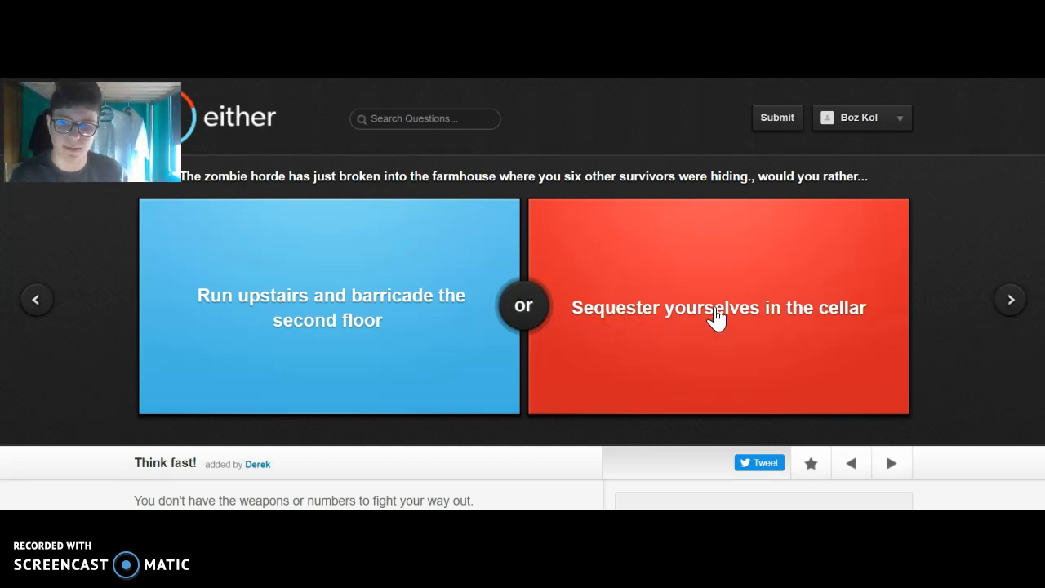
click(719, 306)
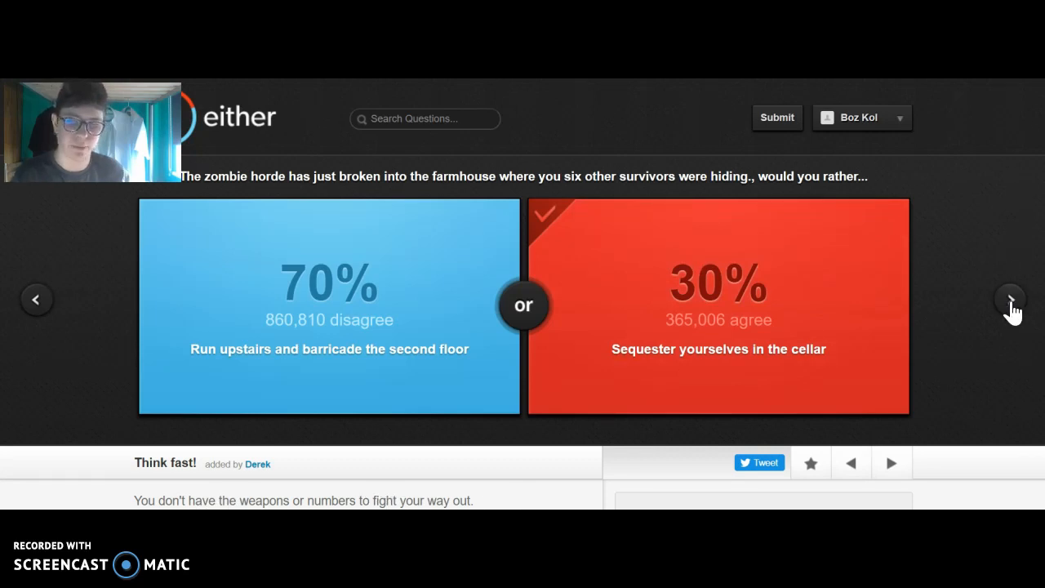
Take $20,000 to skip NFL games (56% agree), pick Dr. Pepper over Mountain Dew (46% agree), and advance.
click(1009, 299)
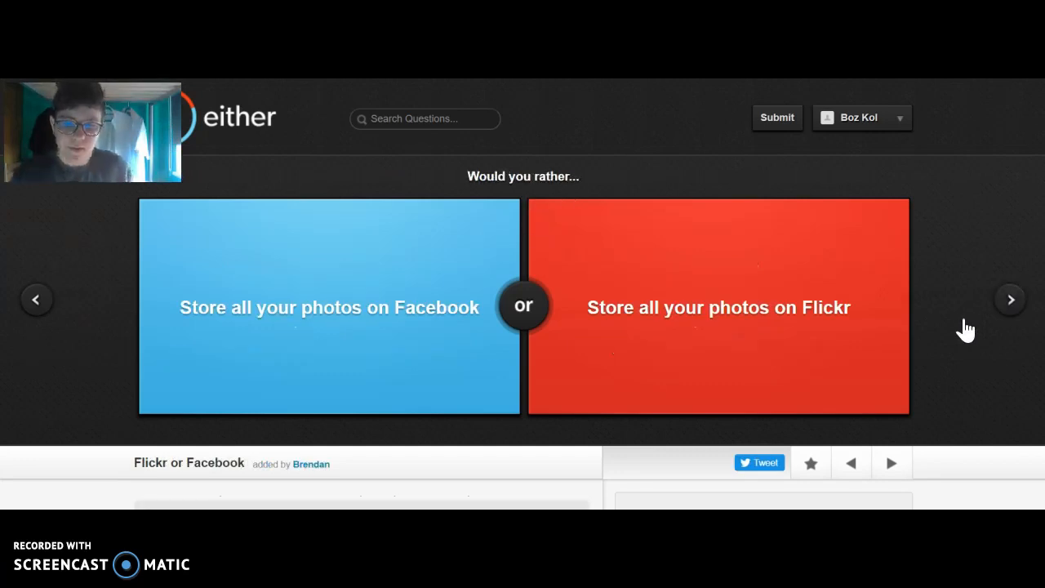
mouse_move(409, 152)
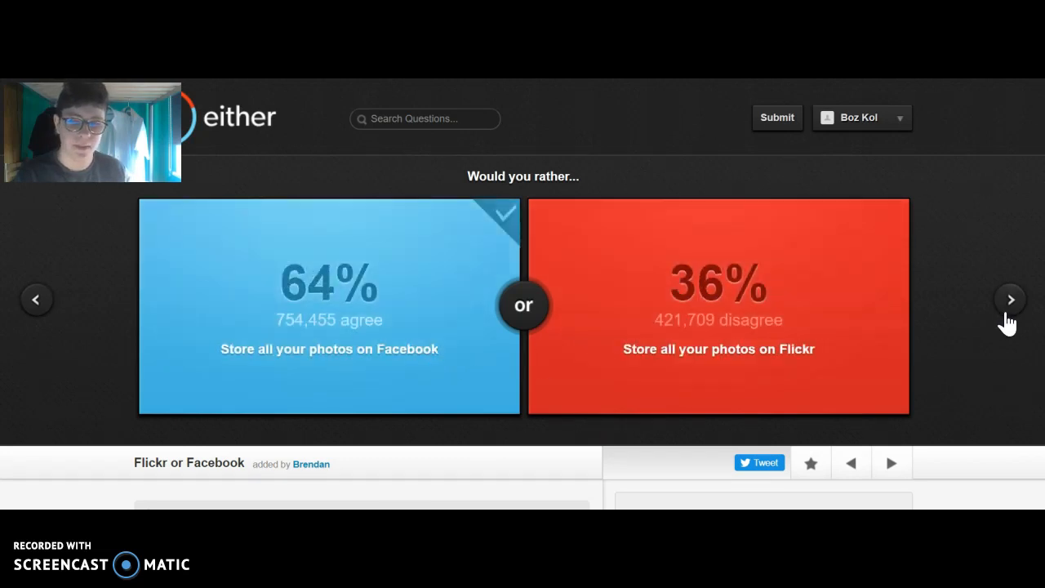
click(1009, 299)
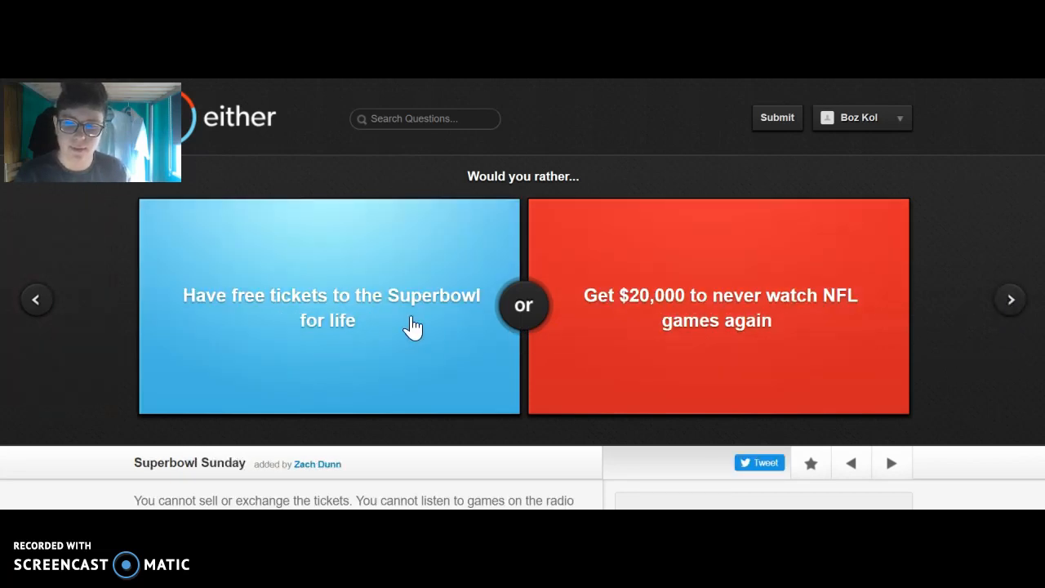
mouse_move(661, 320)
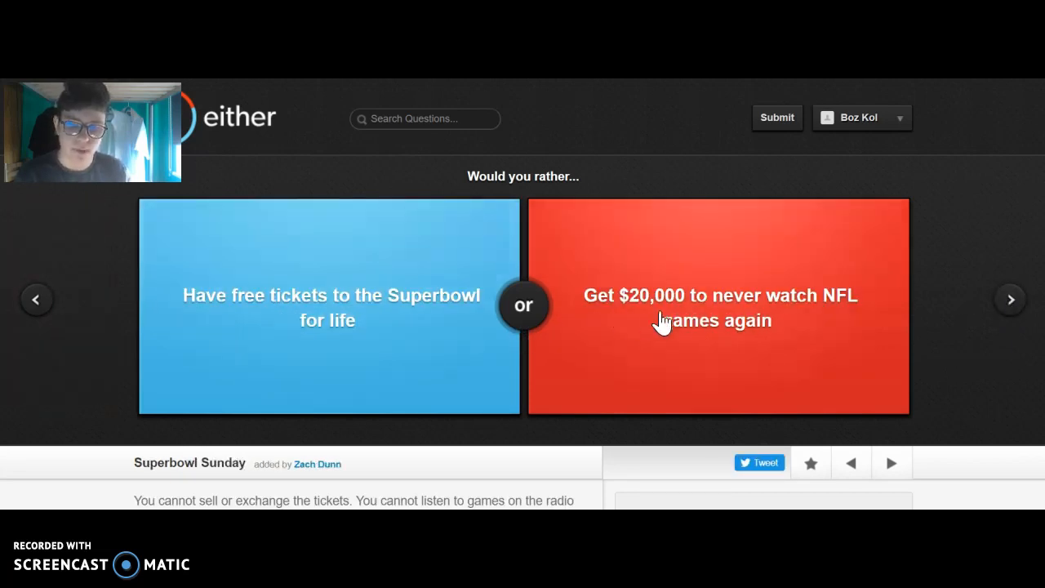
mouse_move(764, 317)
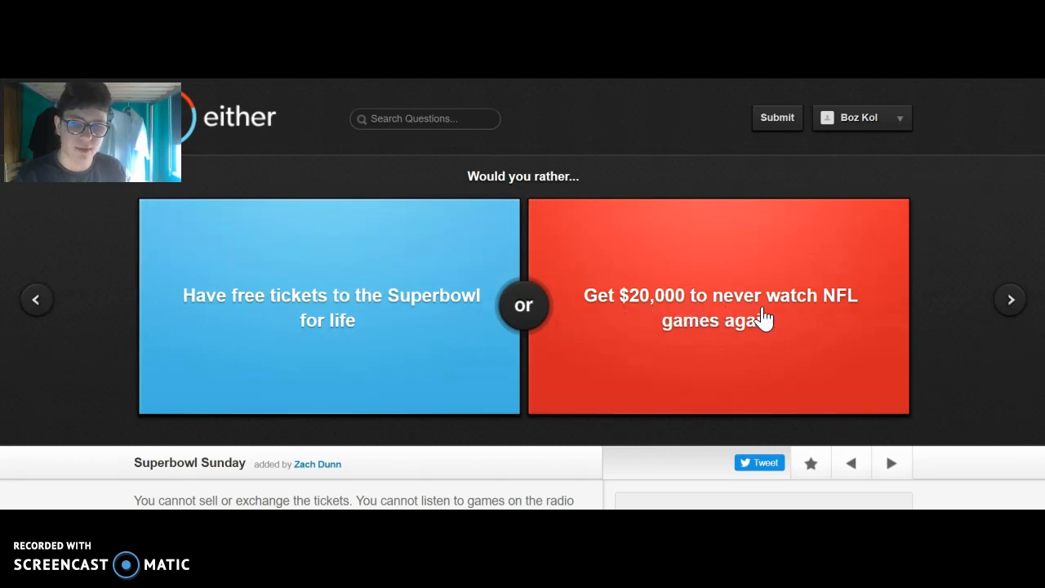
click(718, 307)
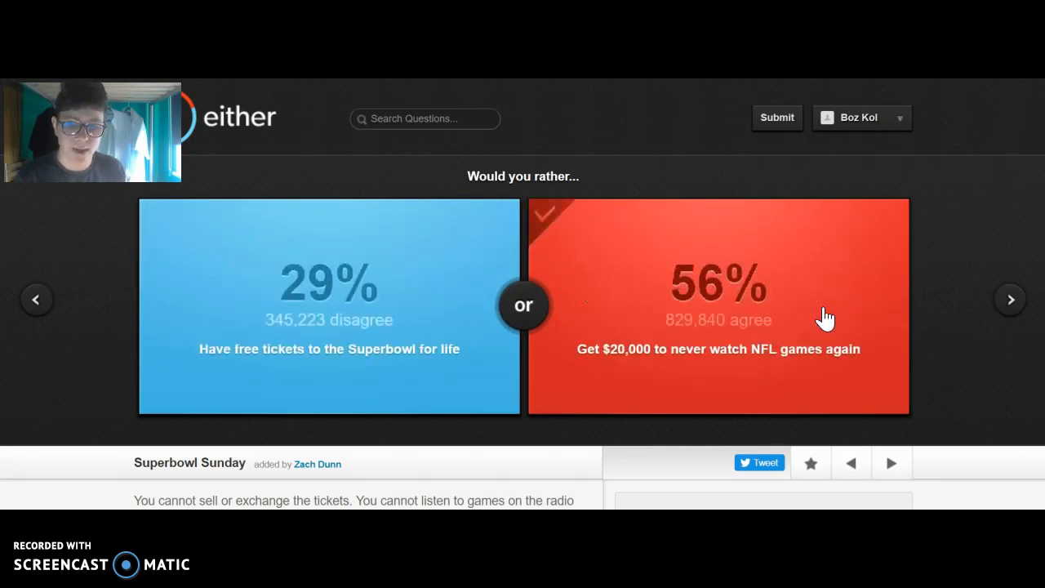
click(719, 307)
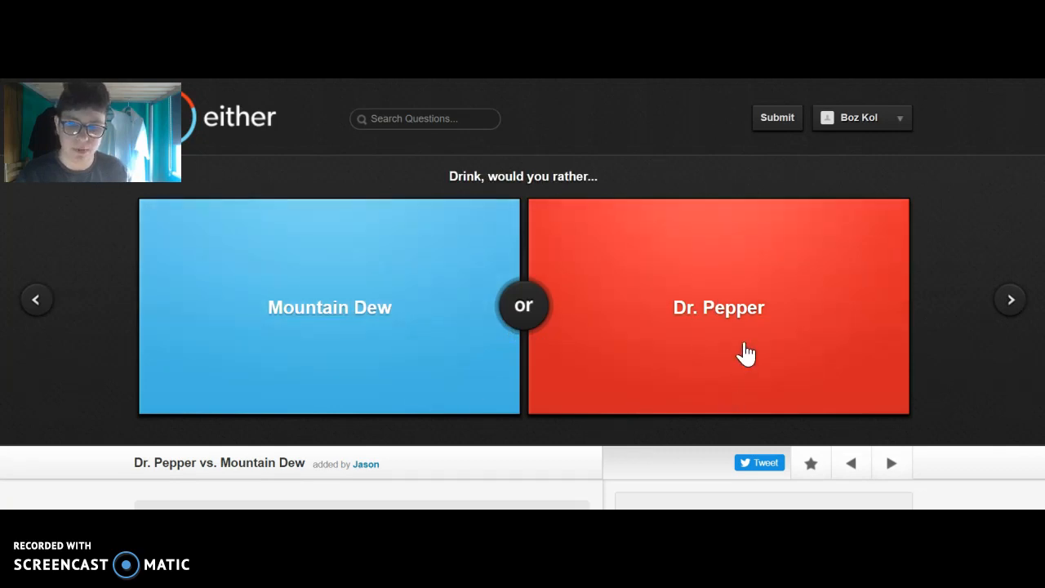
click(718, 307)
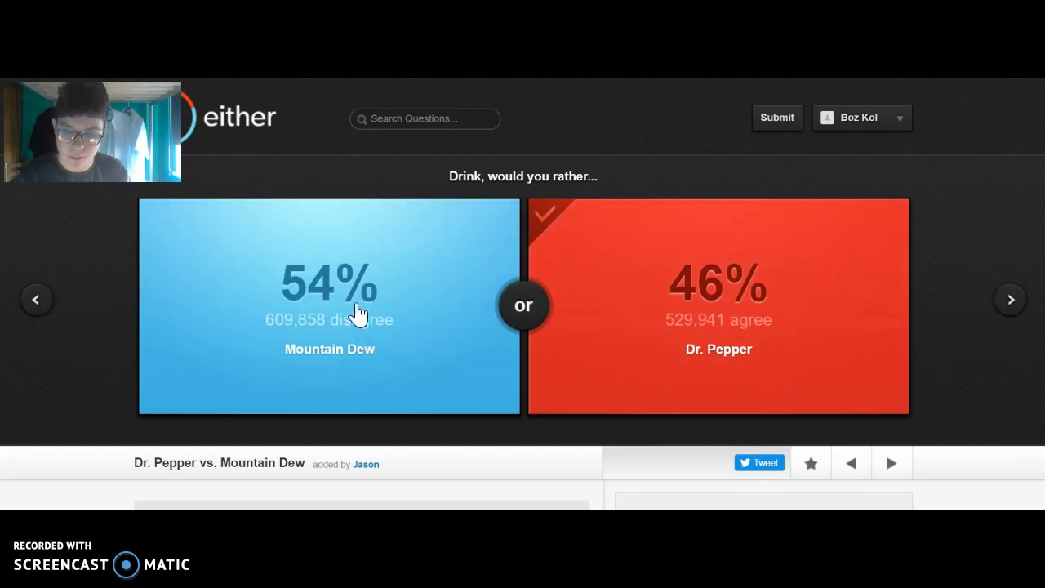
mouse_move(522, 326)
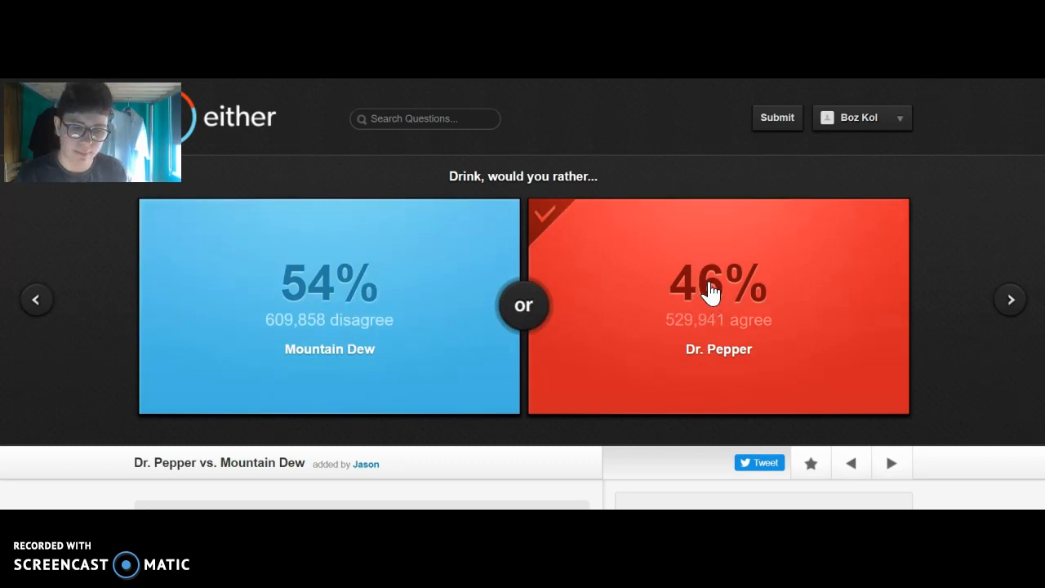
mouse_move(731, 309)
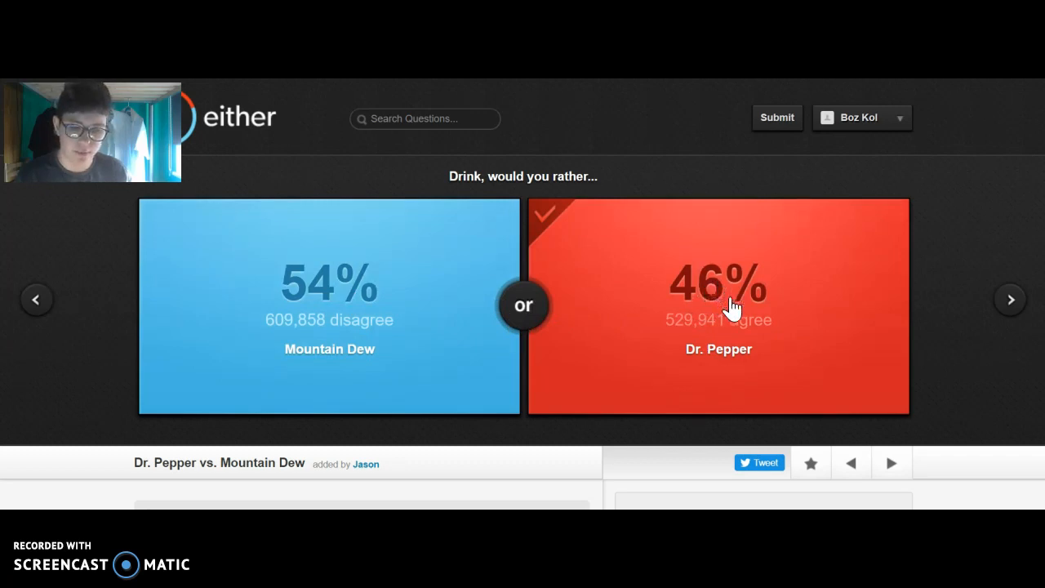
mouse_move(482, 362)
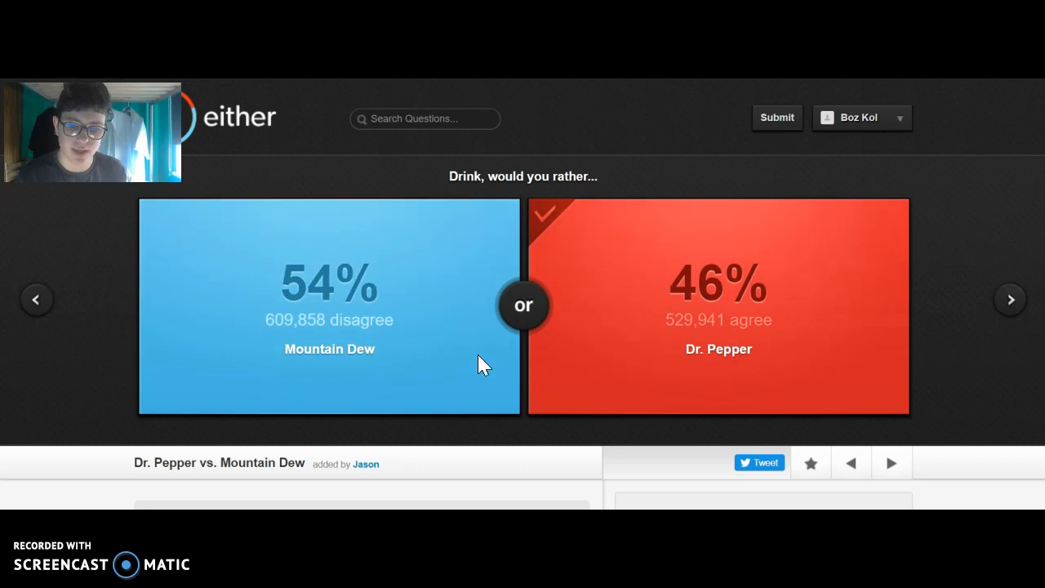
click(1009, 298)
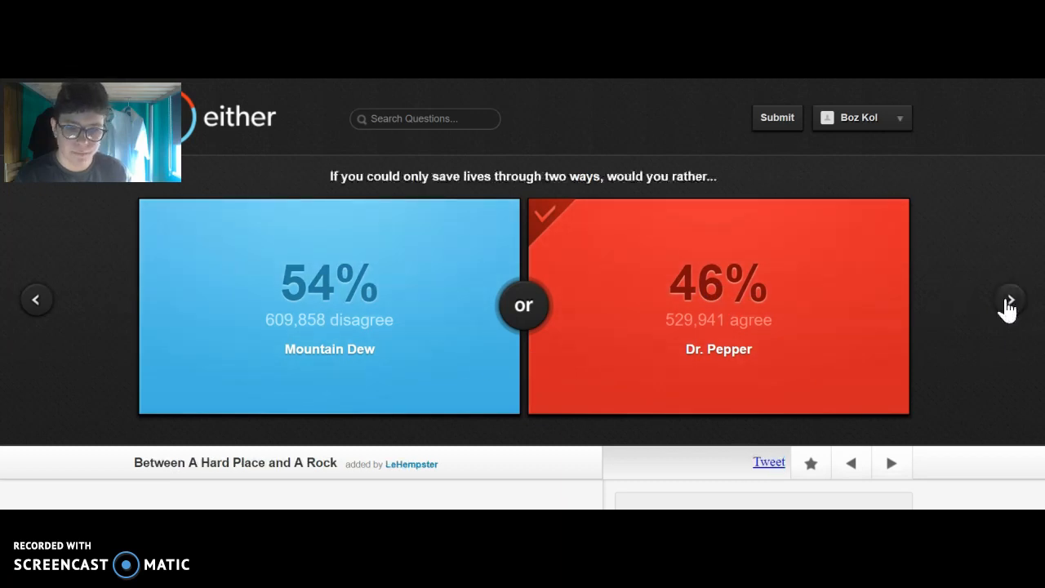
Choose curing all cancer, STDs and AIDS over preventing WWII (83% agree), then advance to the phobias question.
click(1008, 299)
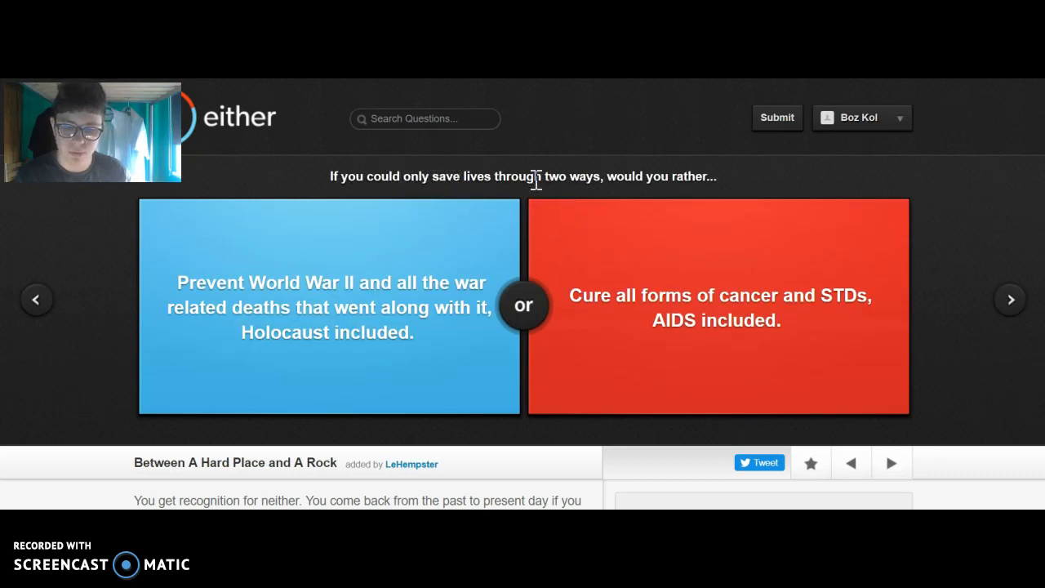
mouse_move(359, 265)
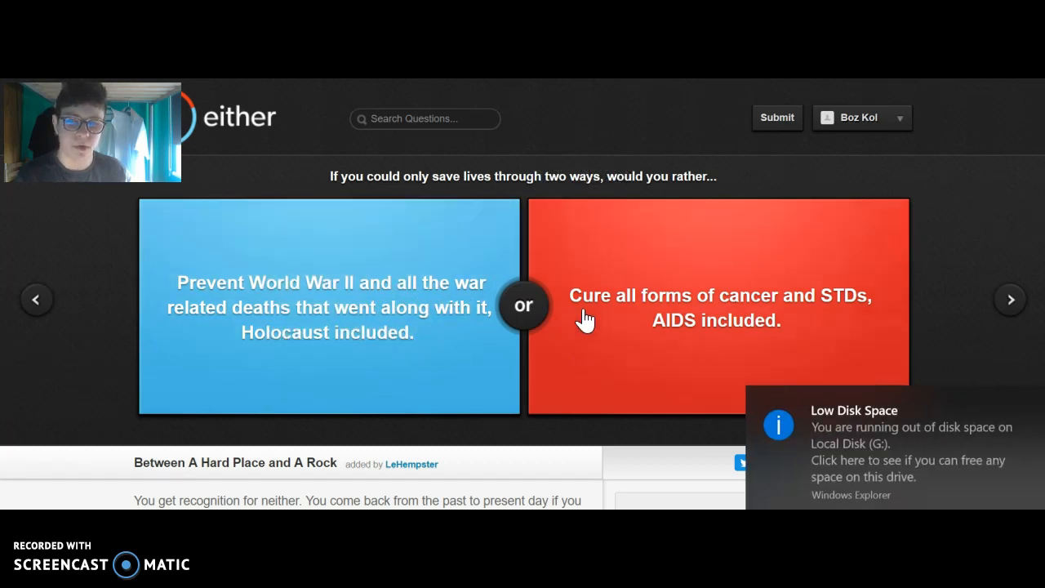
mouse_move(963, 362)
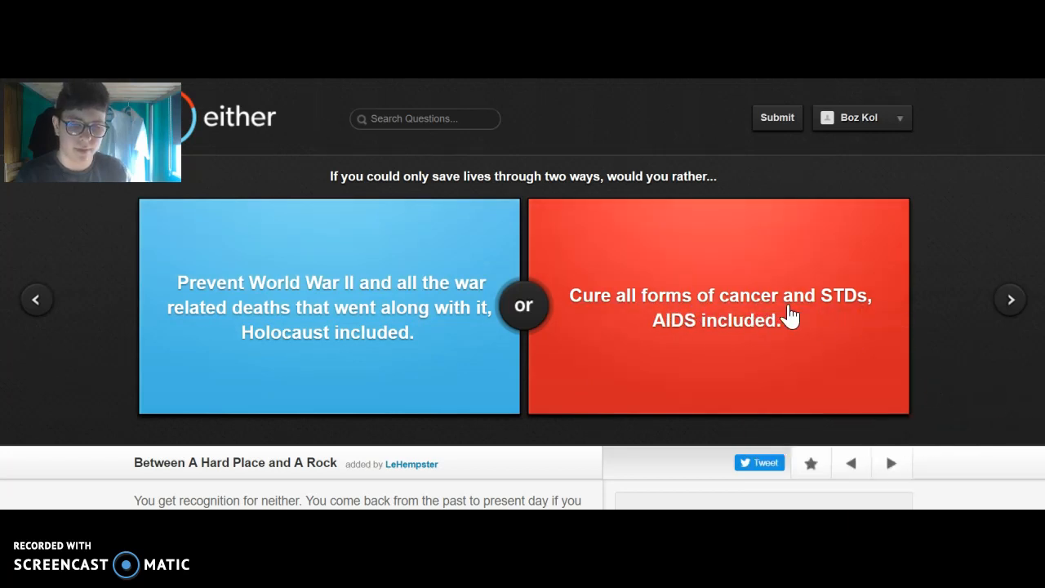
click(718, 307)
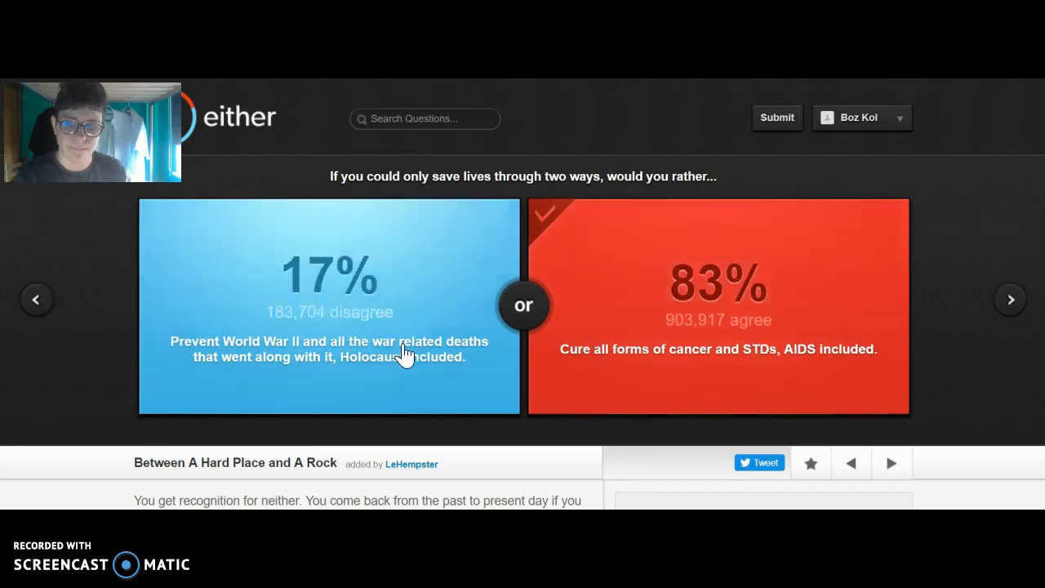
mouse_move(596, 320)
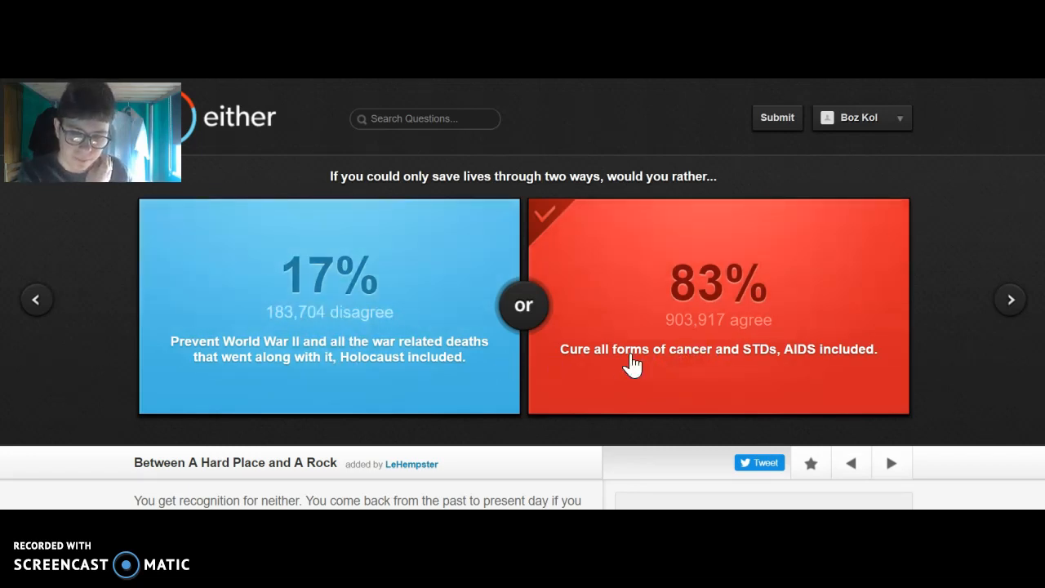
mouse_move(661, 366)
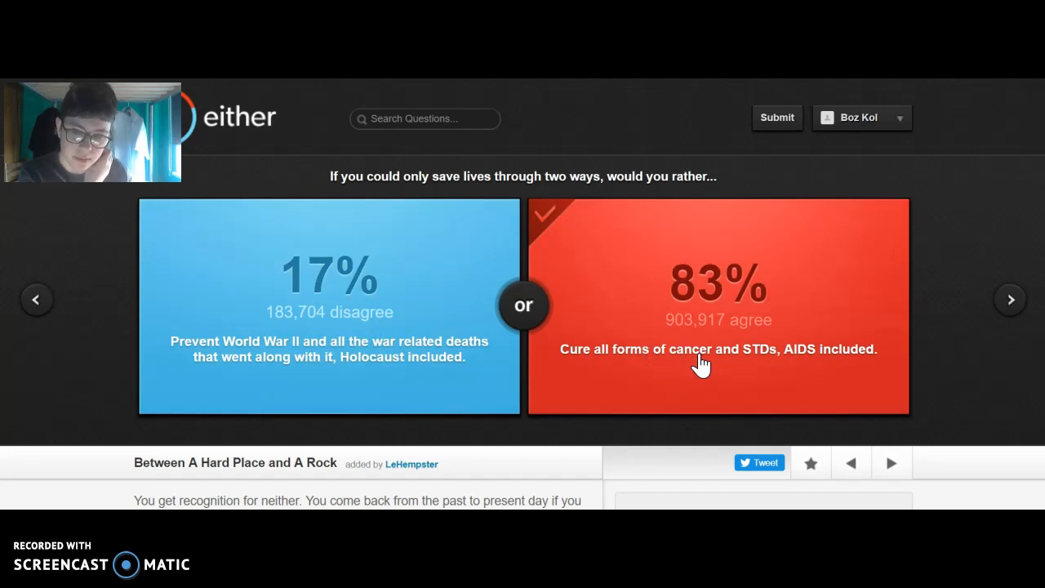
mouse_move(841, 320)
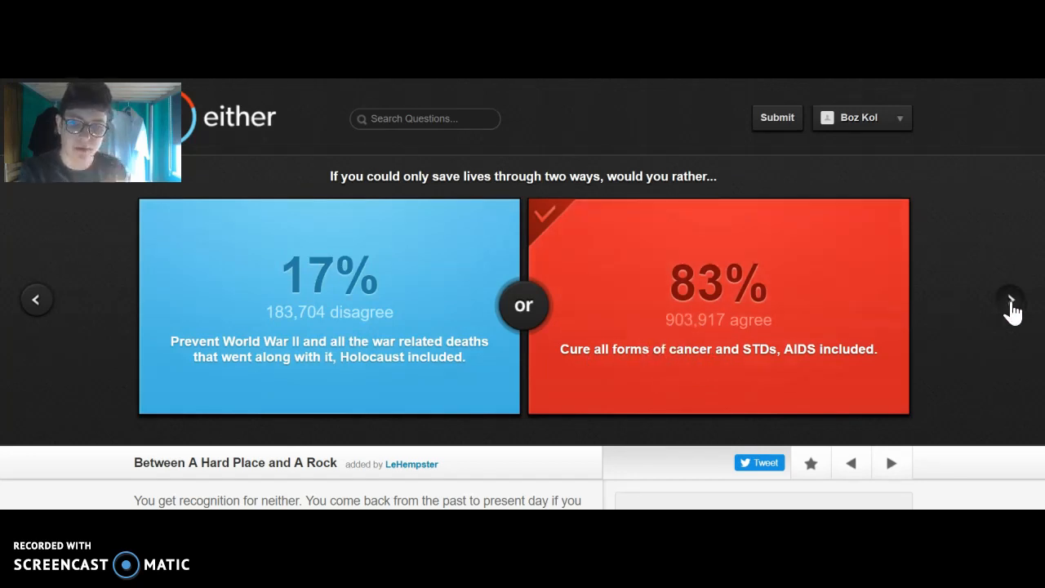
click(1009, 298)
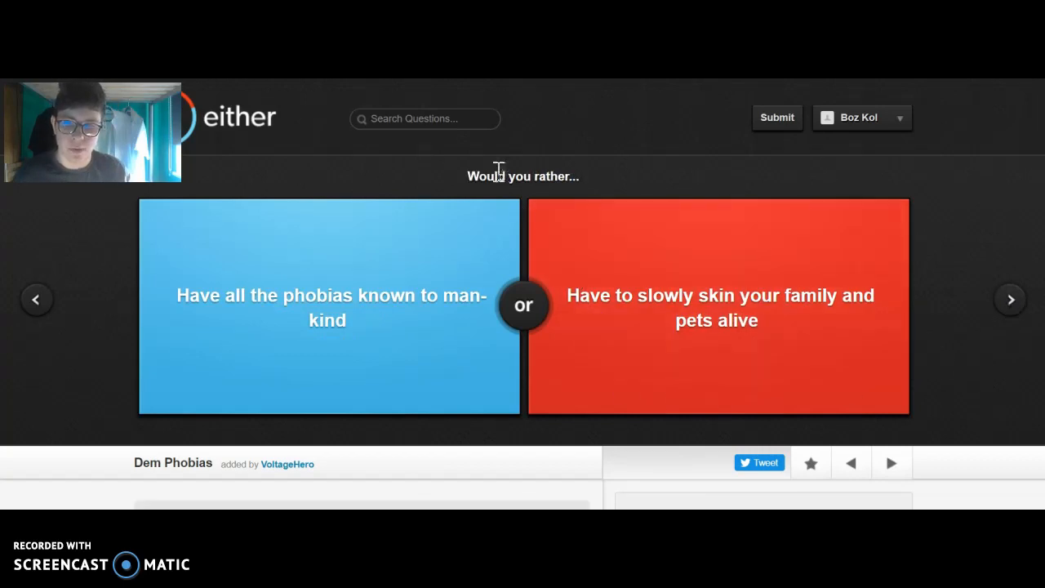
mouse_move(416, 319)
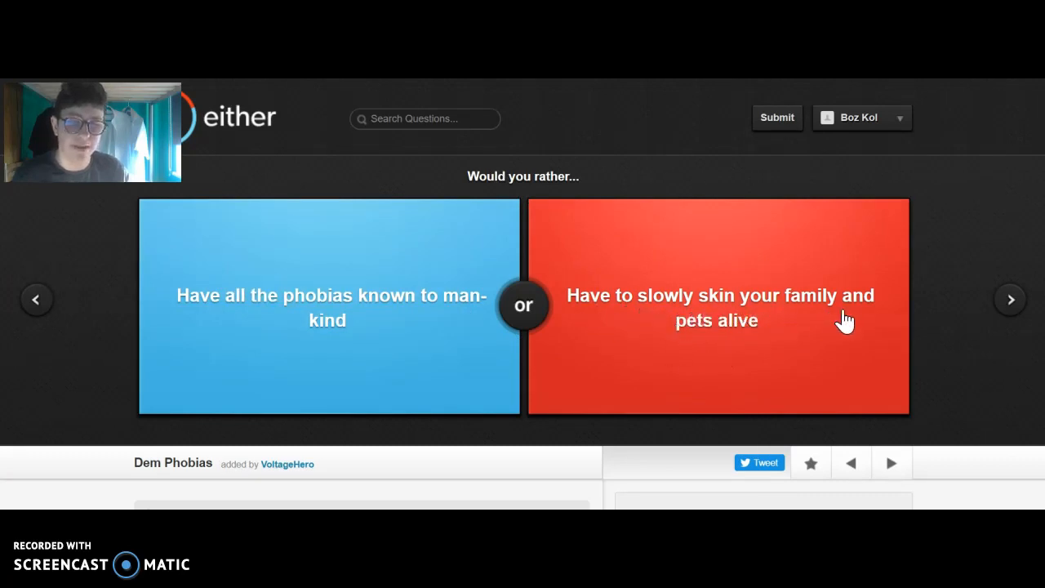
Choose 'Have all the phobias' over skinning family alive (81% agree), then advance to hot vs cold.
click(328, 307)
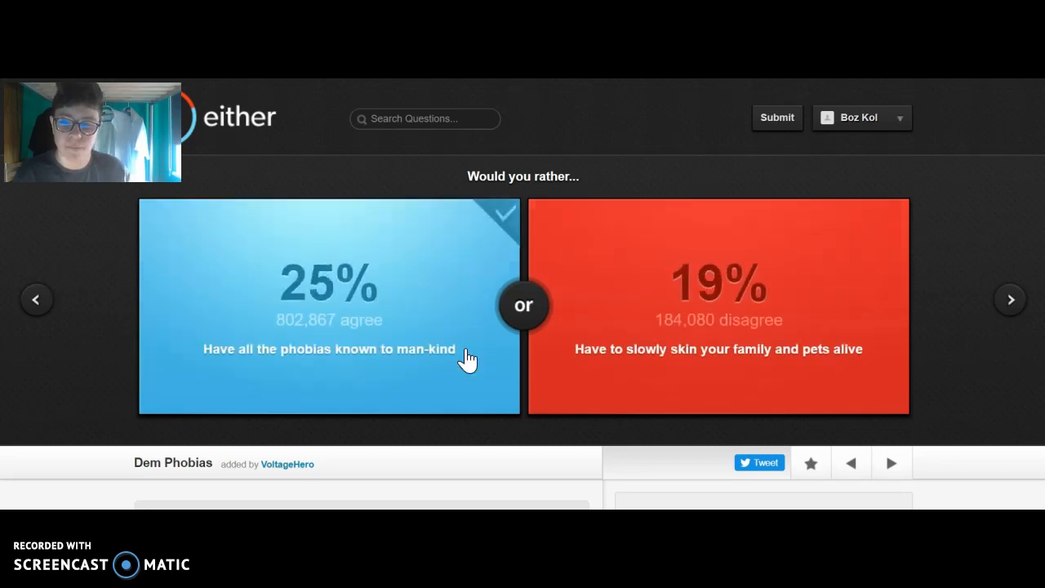
click(330, 349)
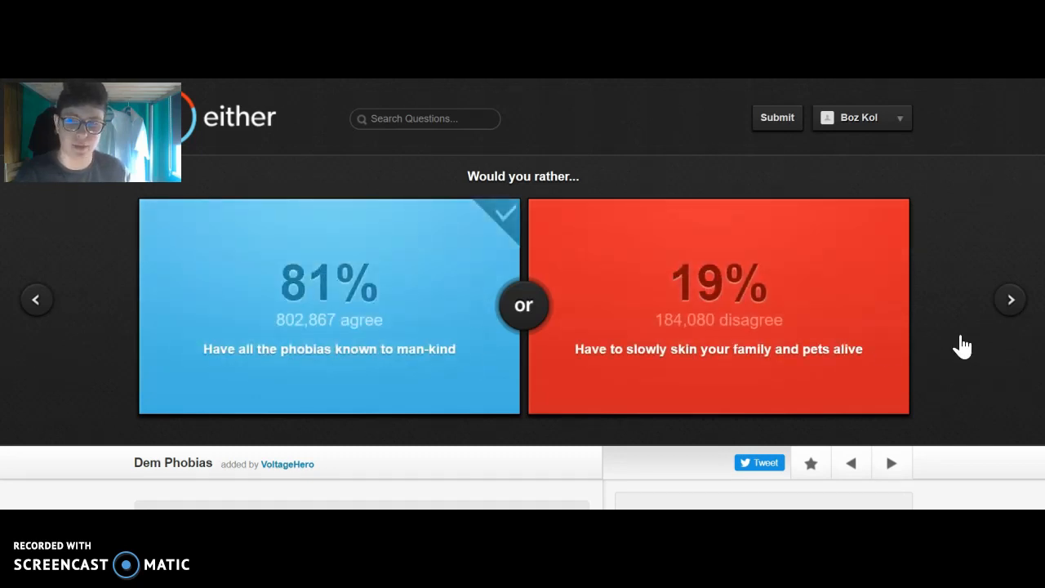
mouse_move(1025, 313)
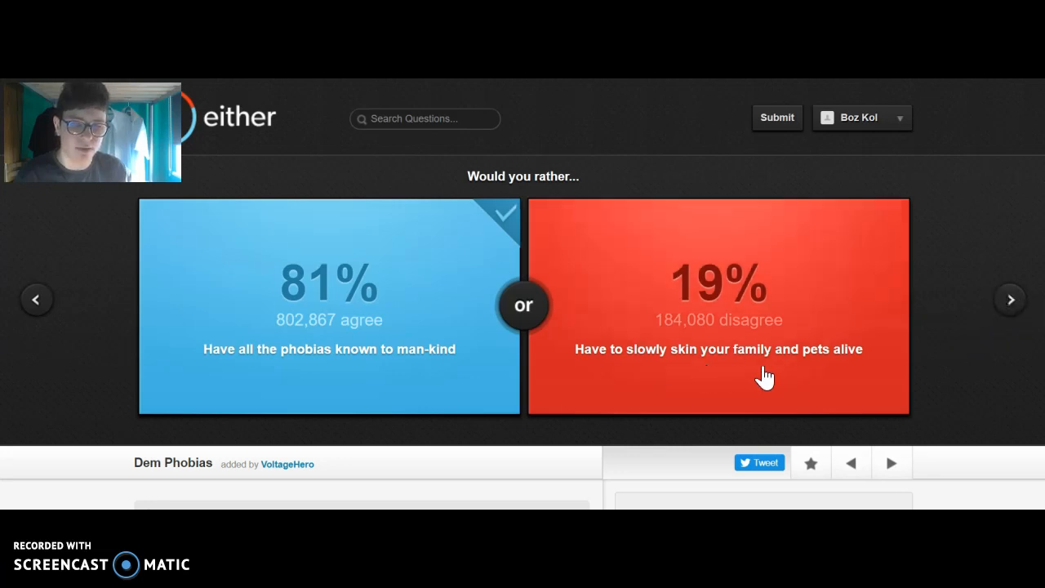
mouse_move(1008, 308)
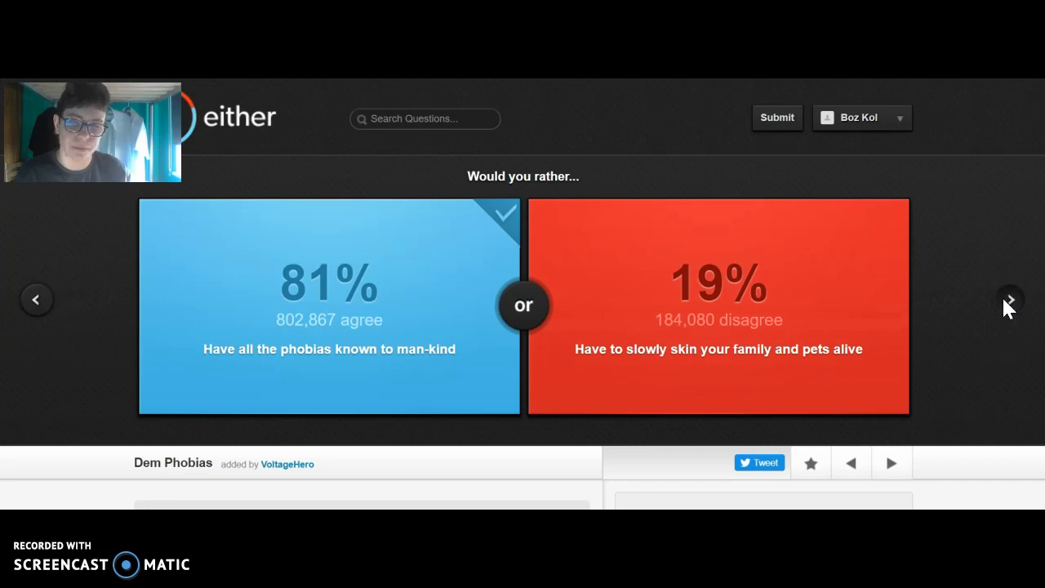
click(1009, 299)
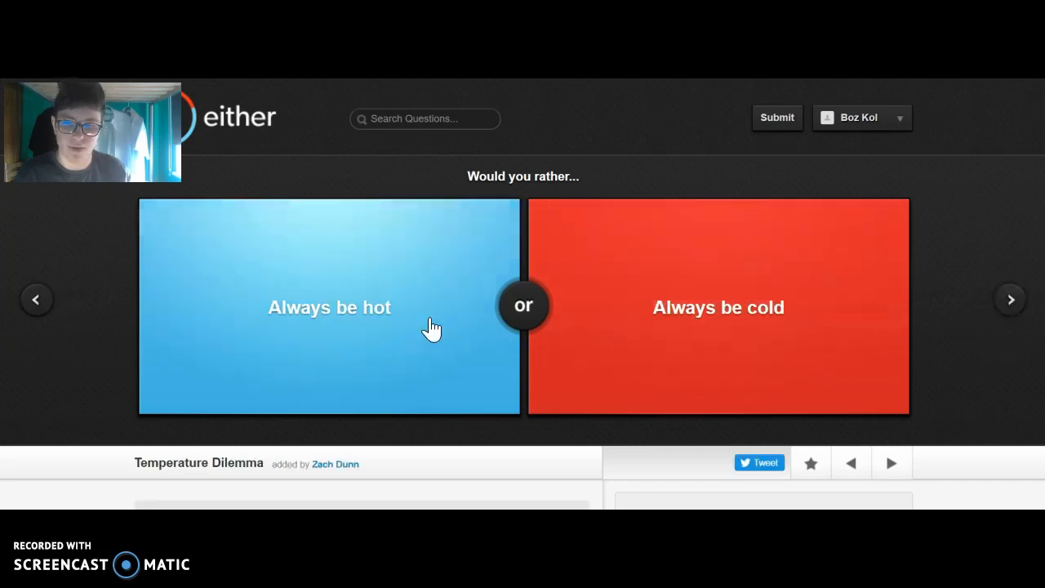
mouse_move(646, 333)
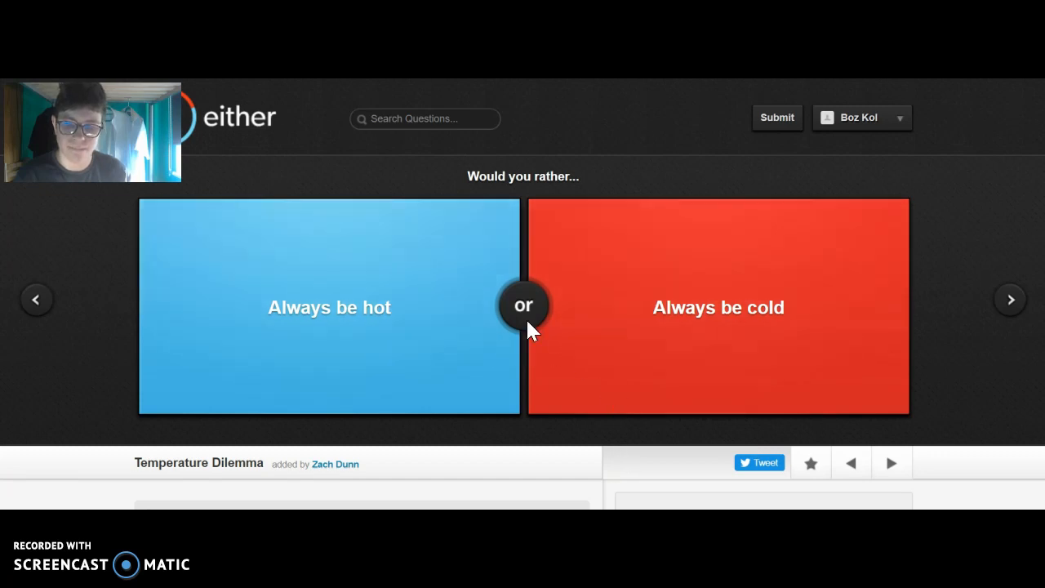
mouse_move(529, 367)
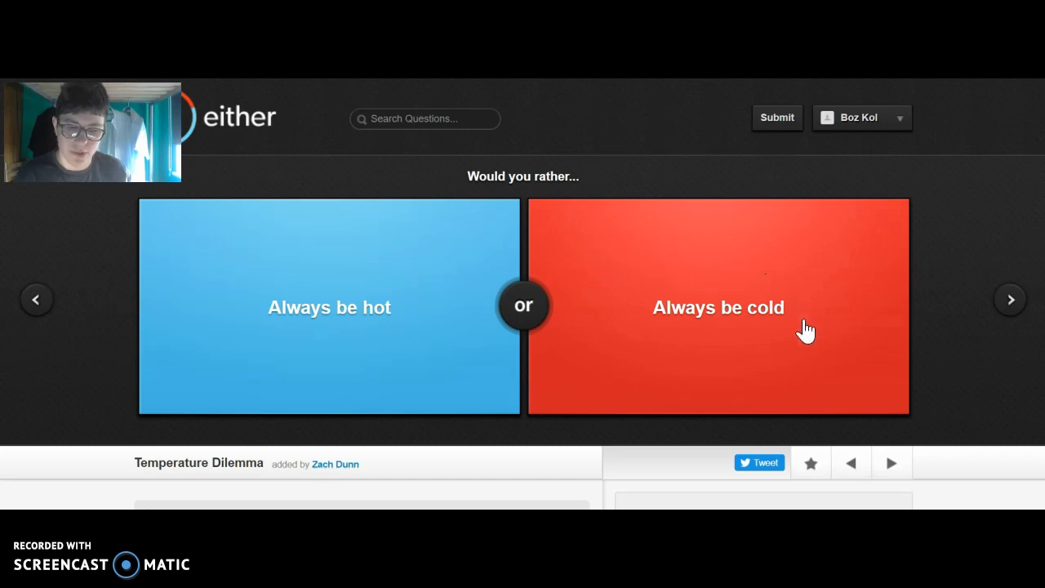
mouse_move(813, 333)
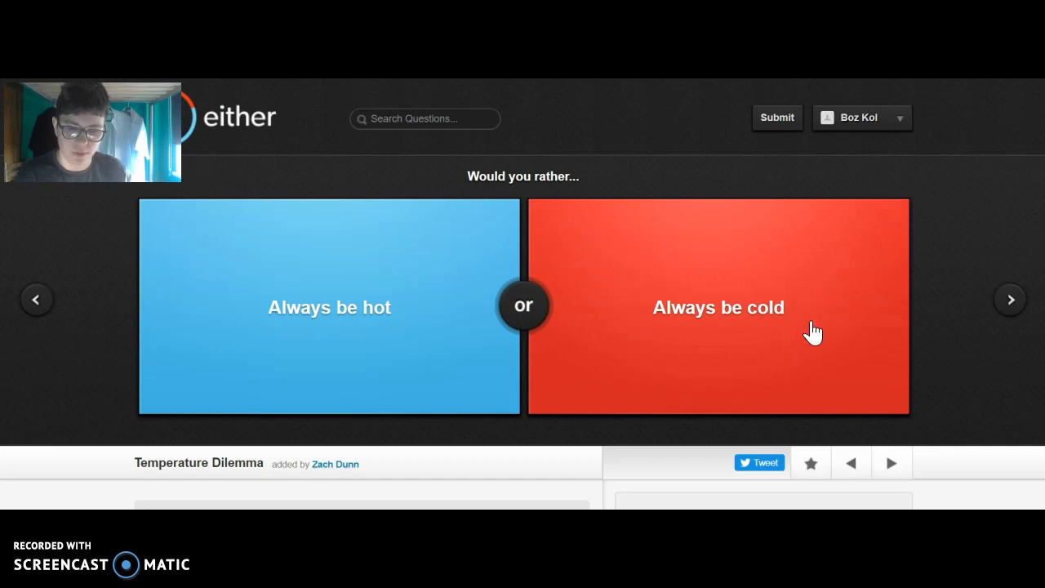
mouse_move(659, 281)
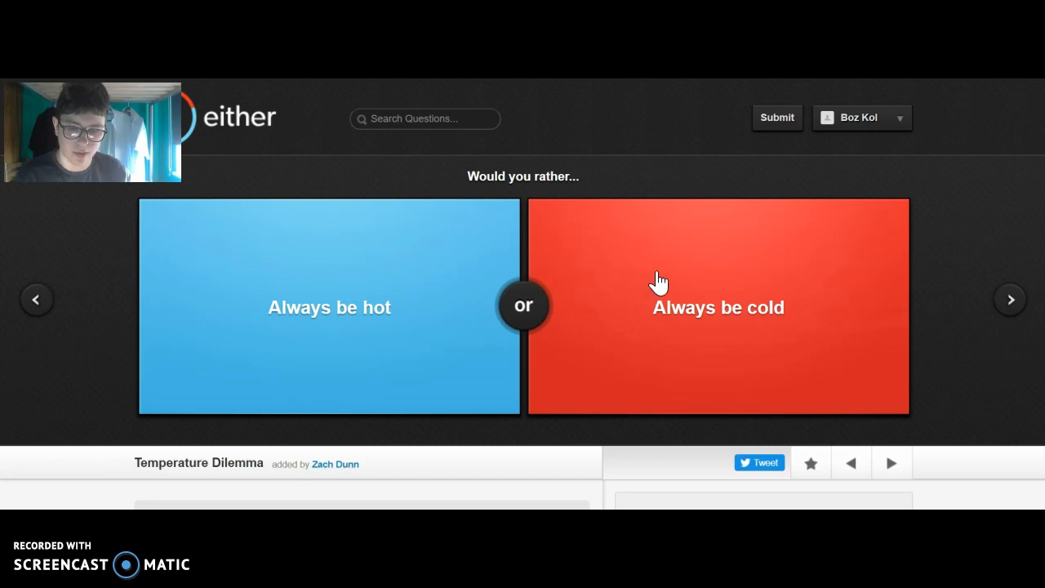
Choose 'Always be cold' (57% agree) and advance to the car accident question.
click(719, 307)
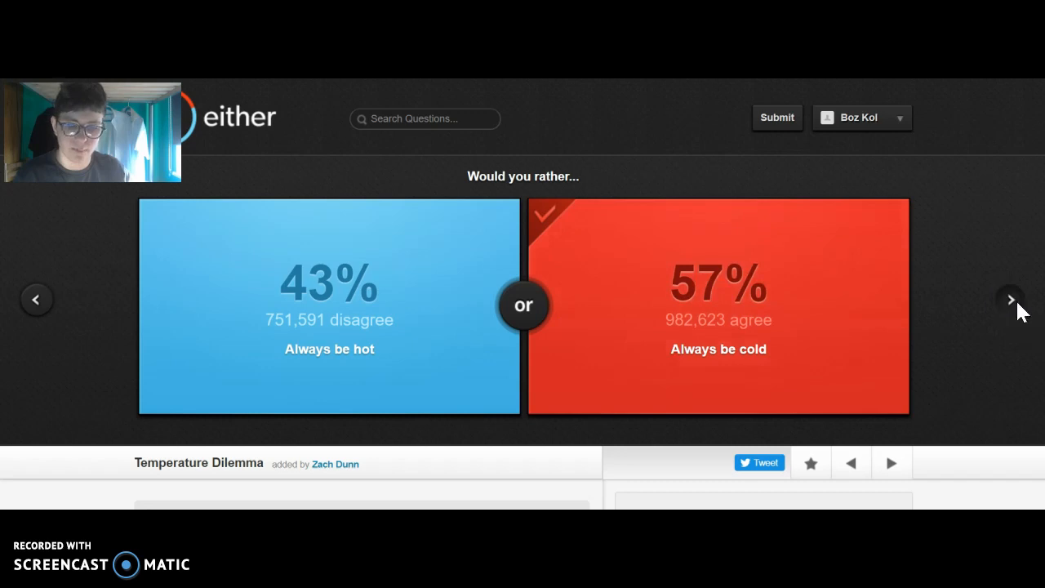
click(1011, 299)
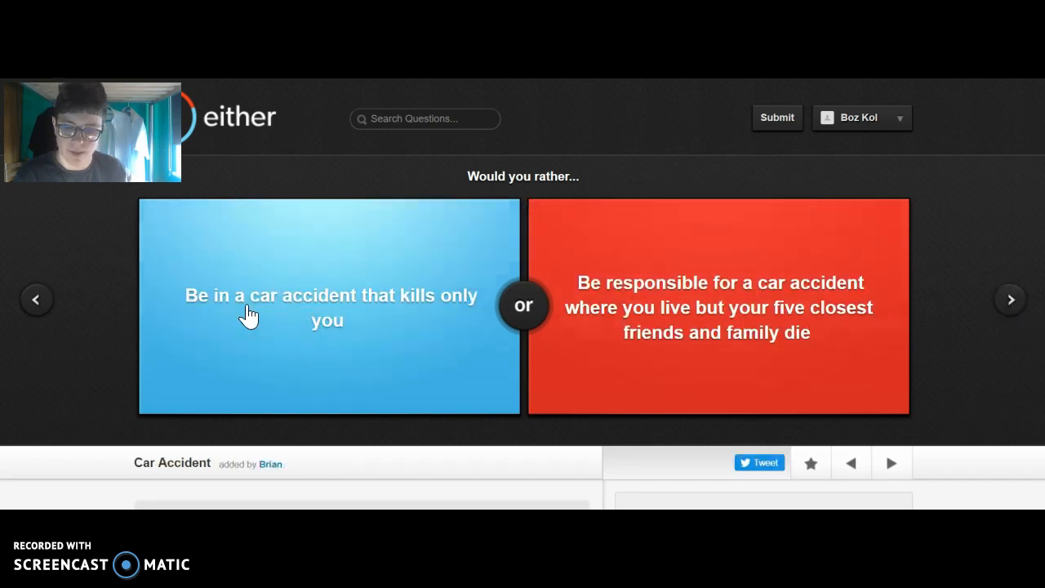
mouse_move(604, 311)
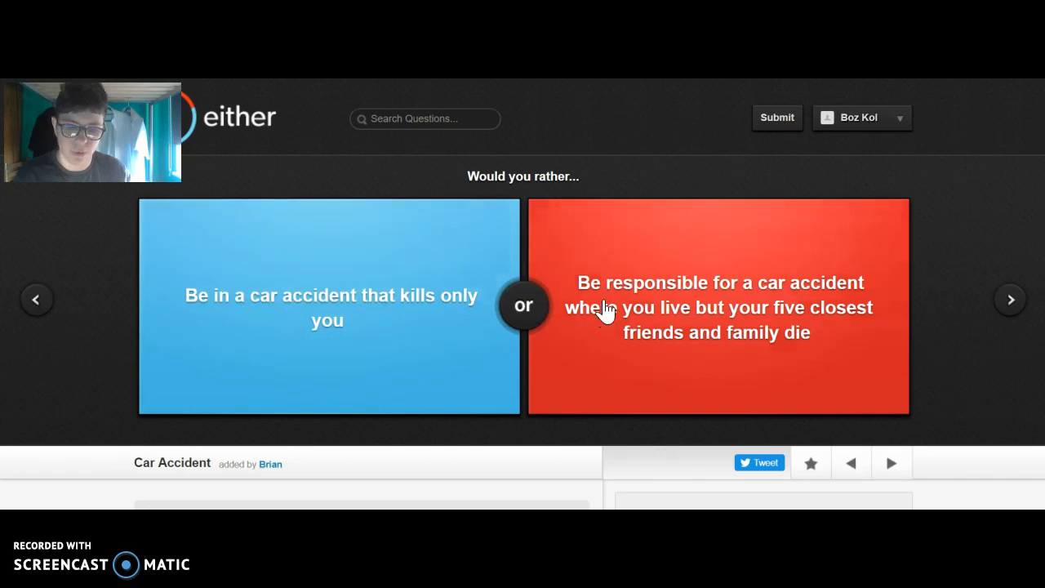
mouse_move(635, 297)
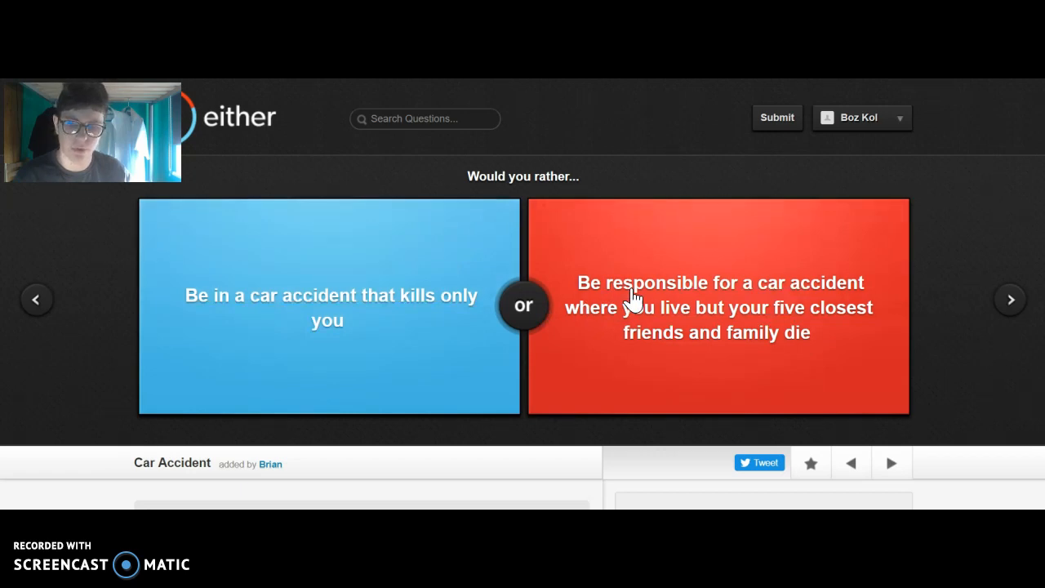
Choose the accident that kills only you and advance to the next question.
click(330, 307)
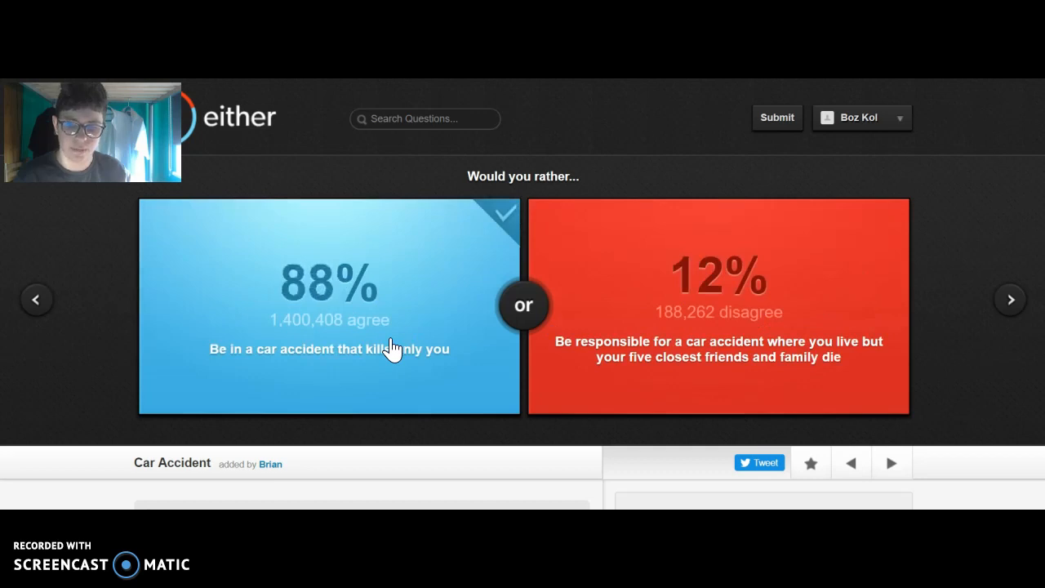
click(1009, 298)
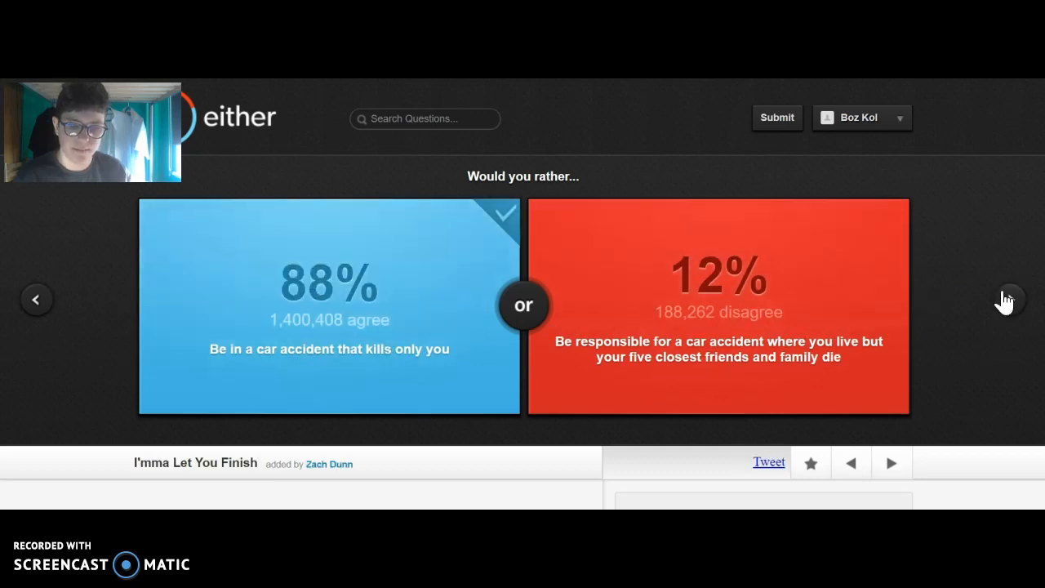
click(1009, 299)
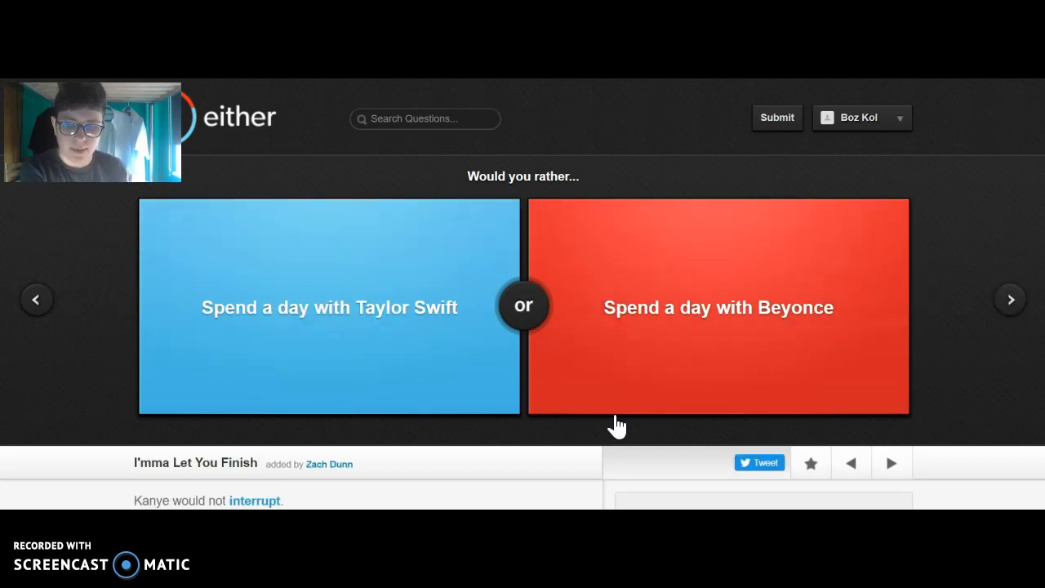
Choose 'Spend a day with Taylor Swift' (50% split) and advance to the next question.
click(330, 307)
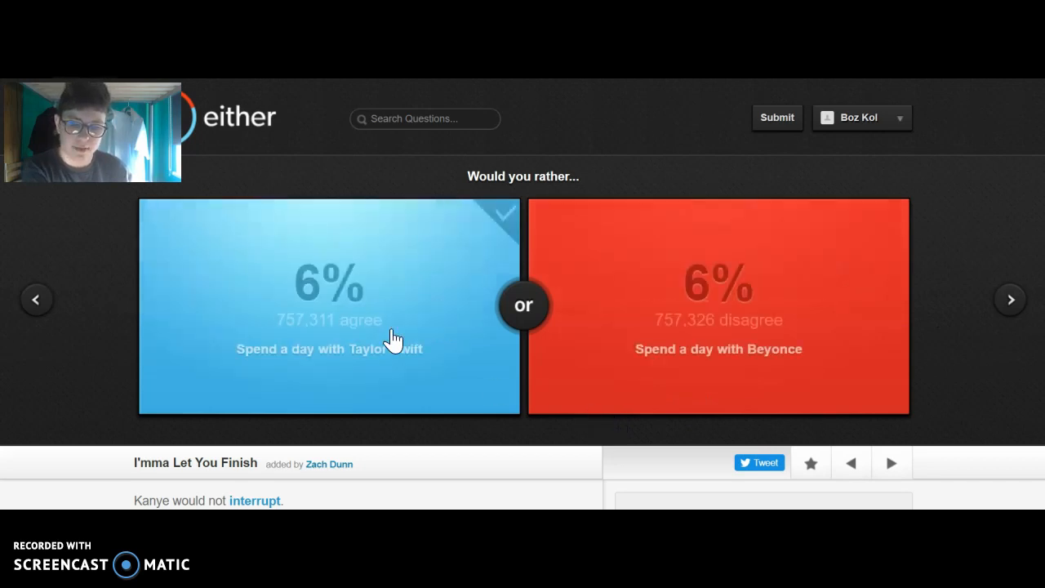
click(330, 307)
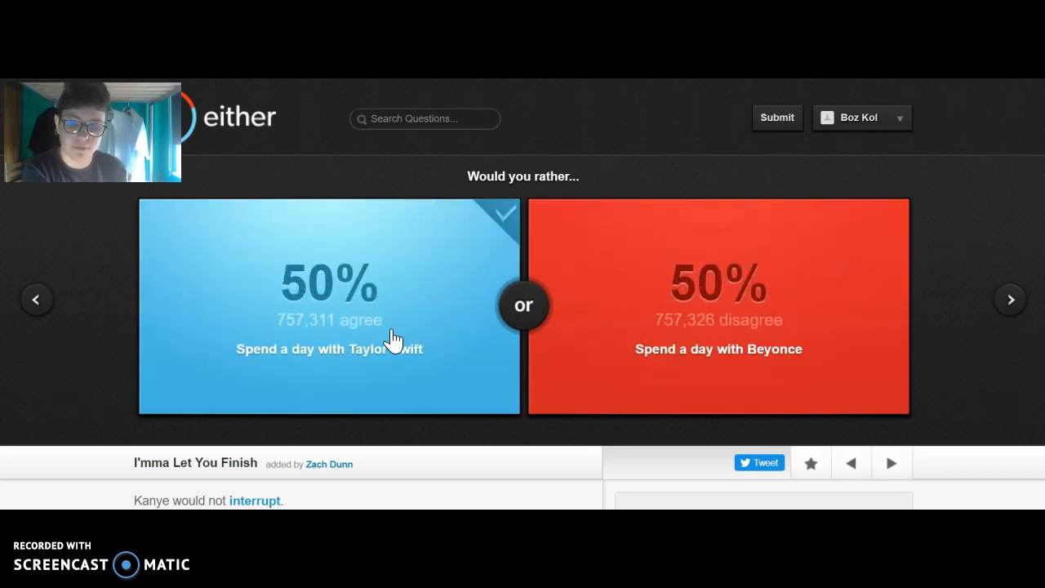
mouse_move(277, 337)
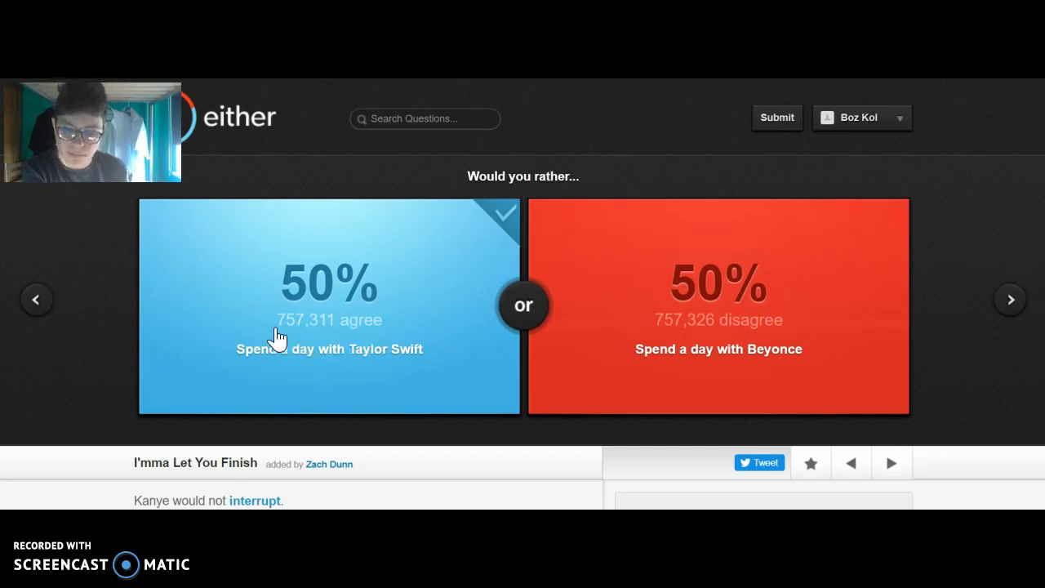
mouse_move(661, 351)
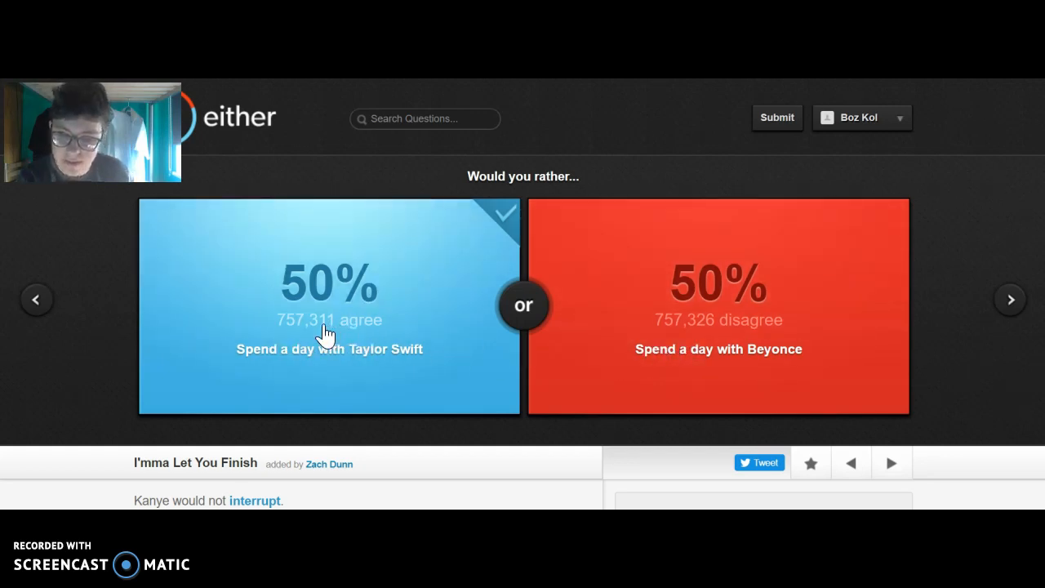
mouse_move(683, 356)
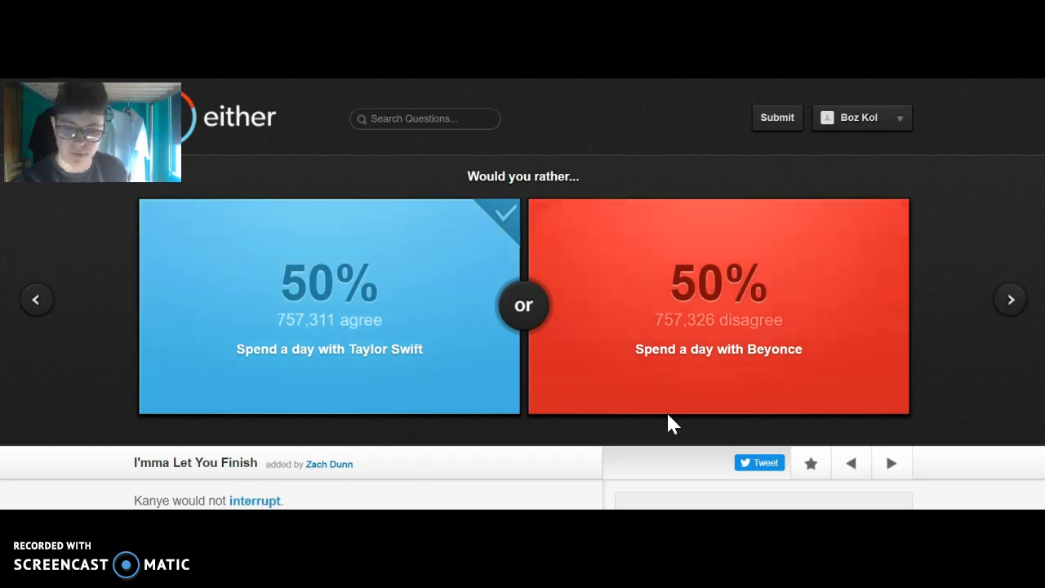
click(1009, 299)
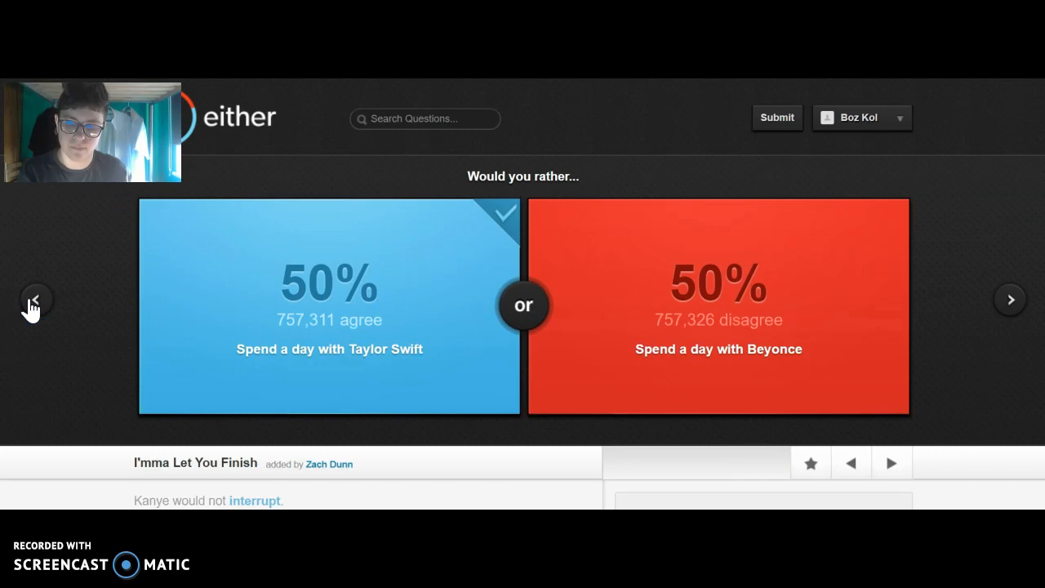
click(1009, 299)
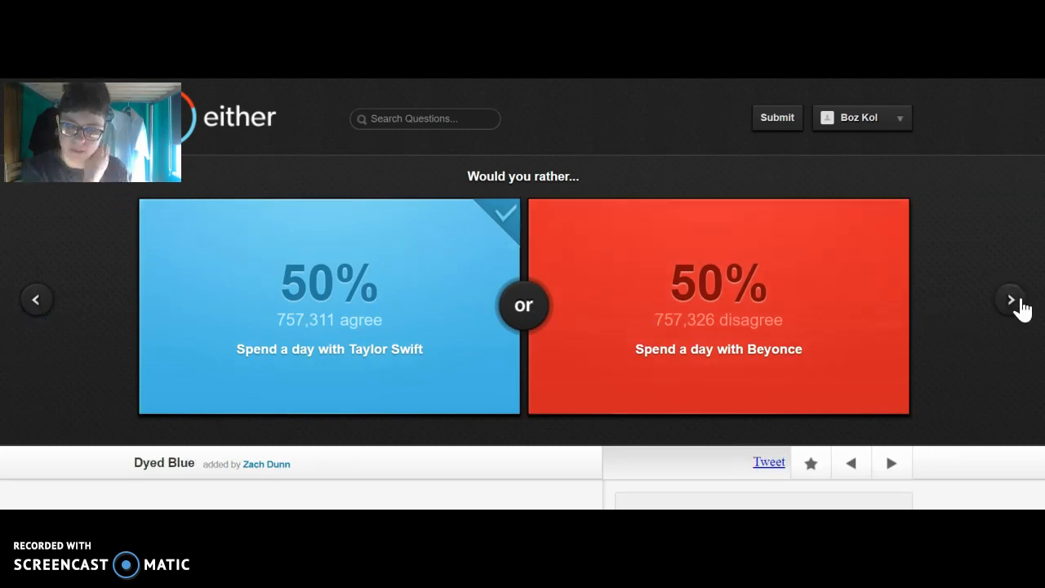
Choose 'Have bright blue hair' (89% agree) and advance to the next question.
click(1010, 298)
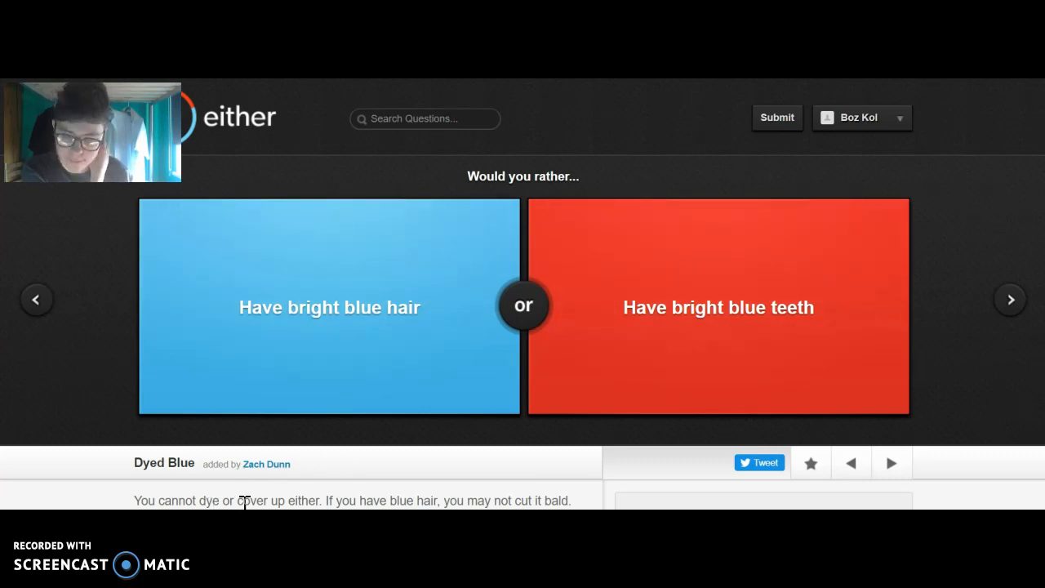
mouse_move(637, 396)
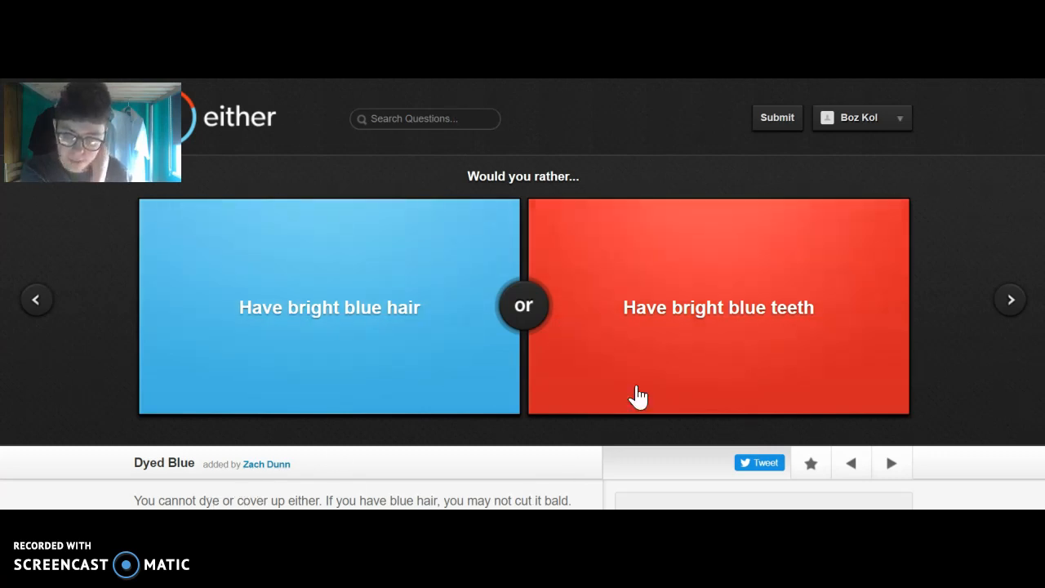
mouse_move(703, 271)
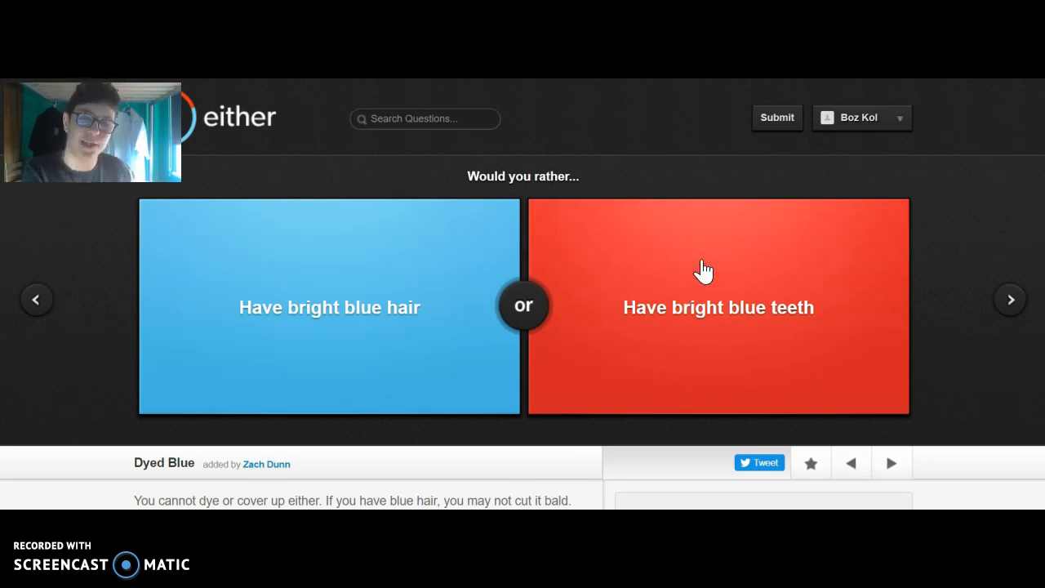
click(330, 307)
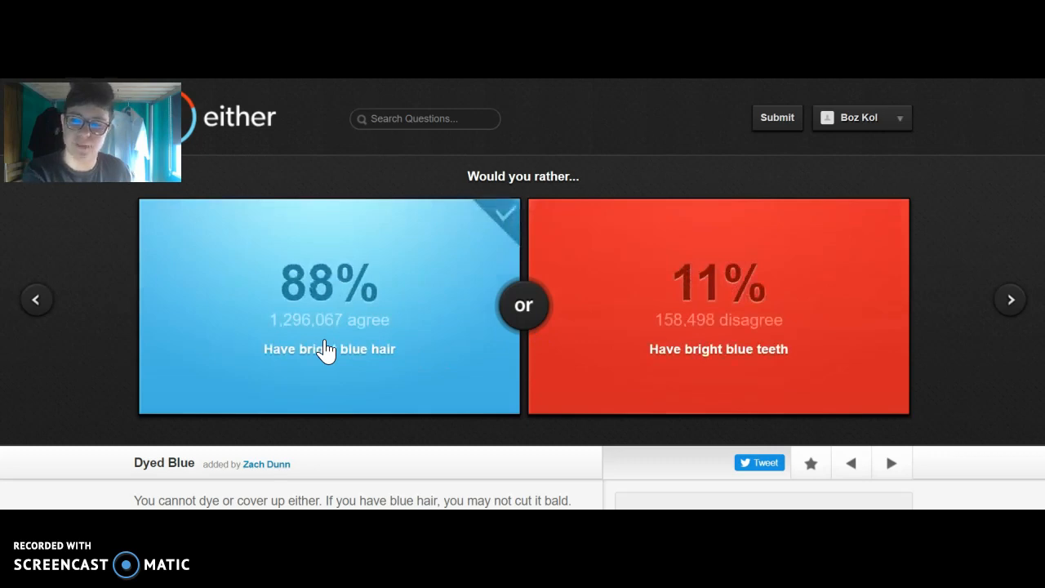
click(1011, 299)
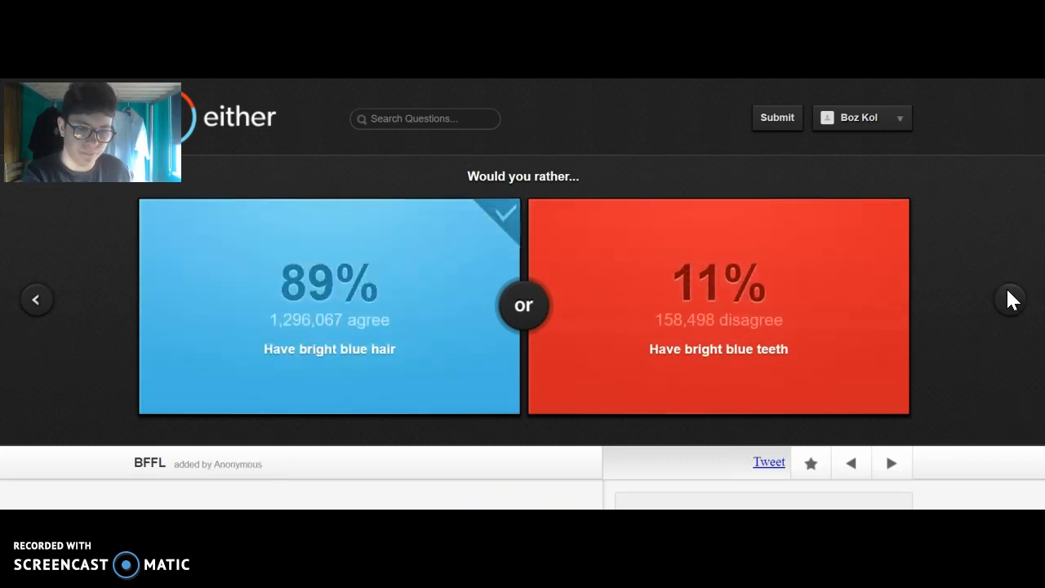
Choose 'Have your best friend be a guy' (47% agree) in the BFFL question.
click(1011, 298)
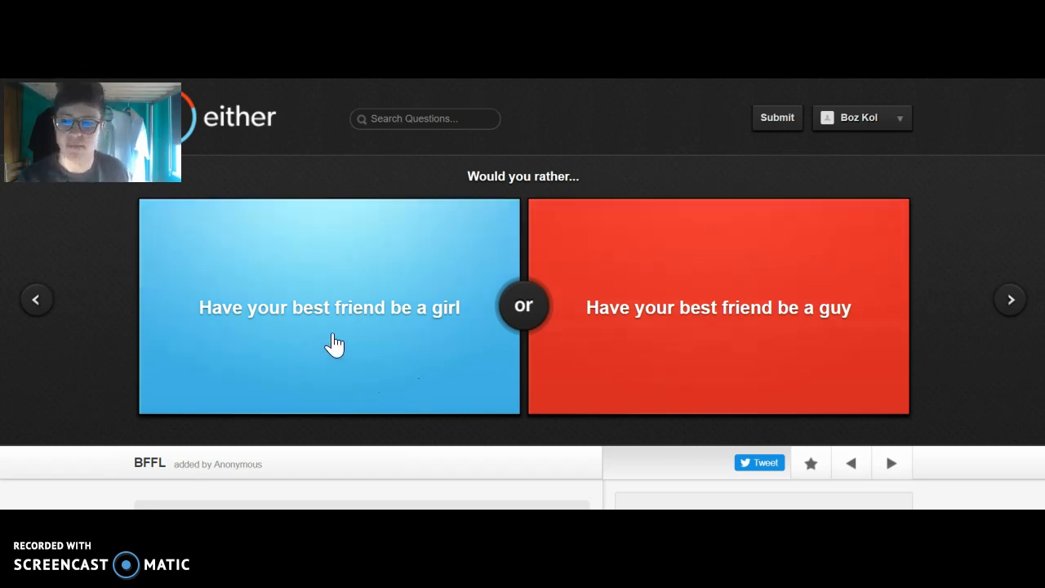
mouse_move(708, 333)
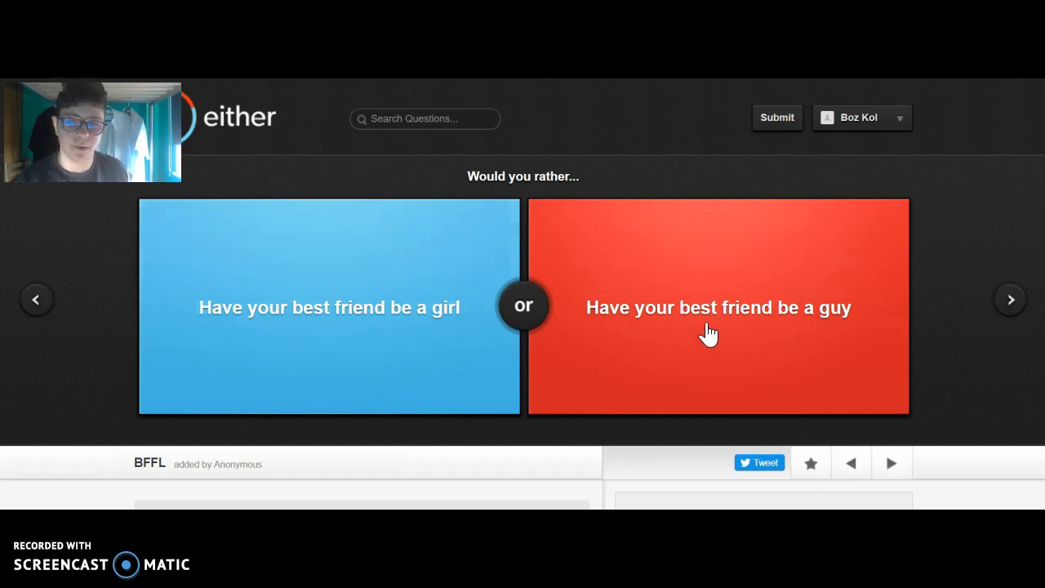
mouse_move(463, 378)
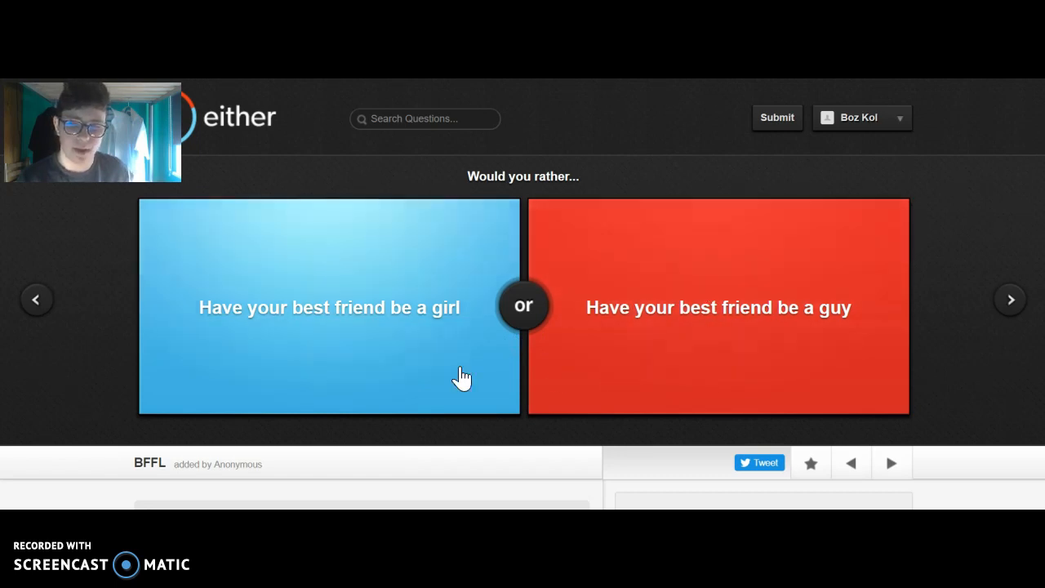
click(719, 307)
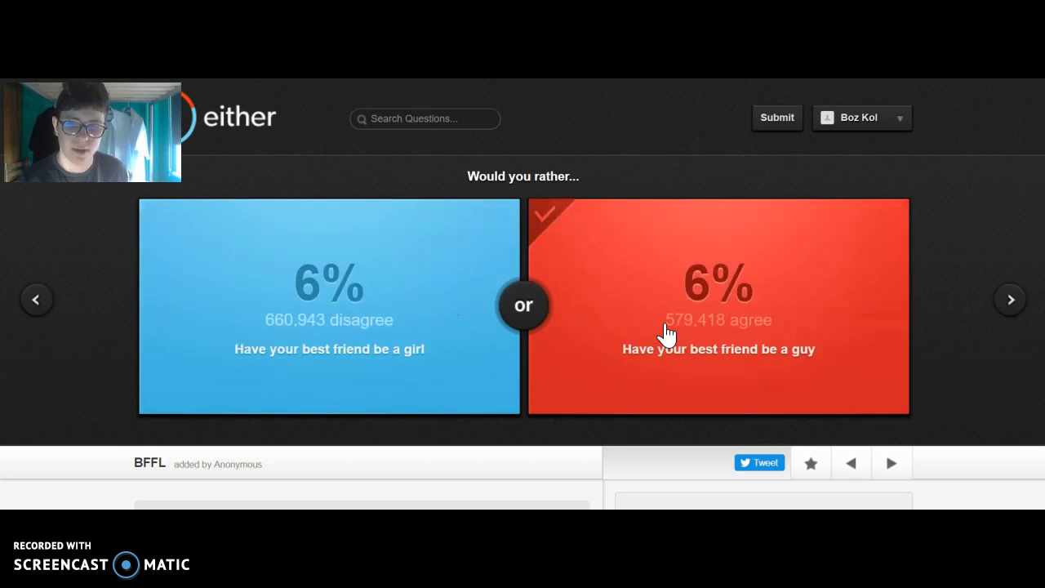
click(330, 306)
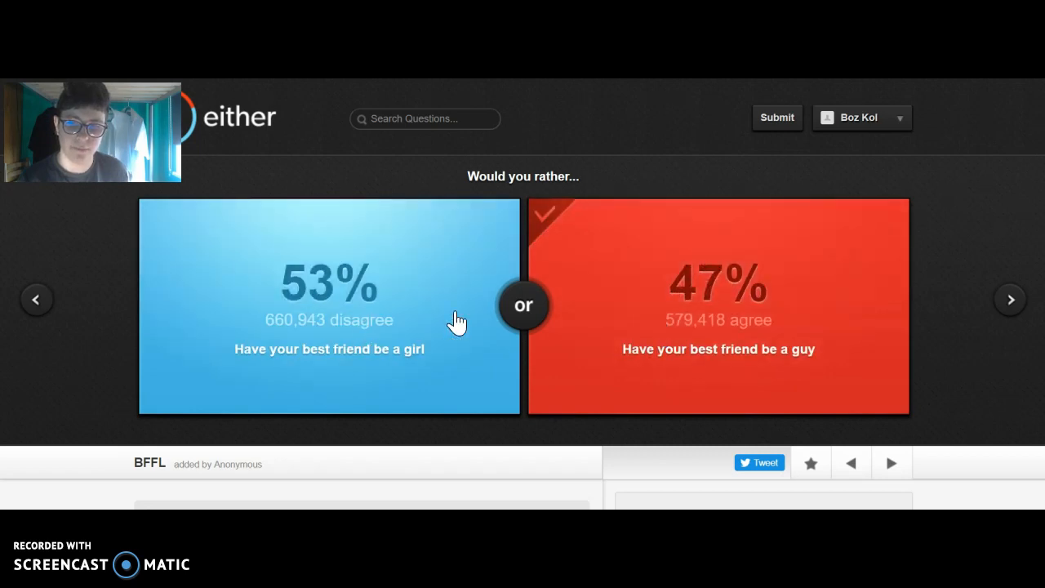
mouse_move(1011, 301)
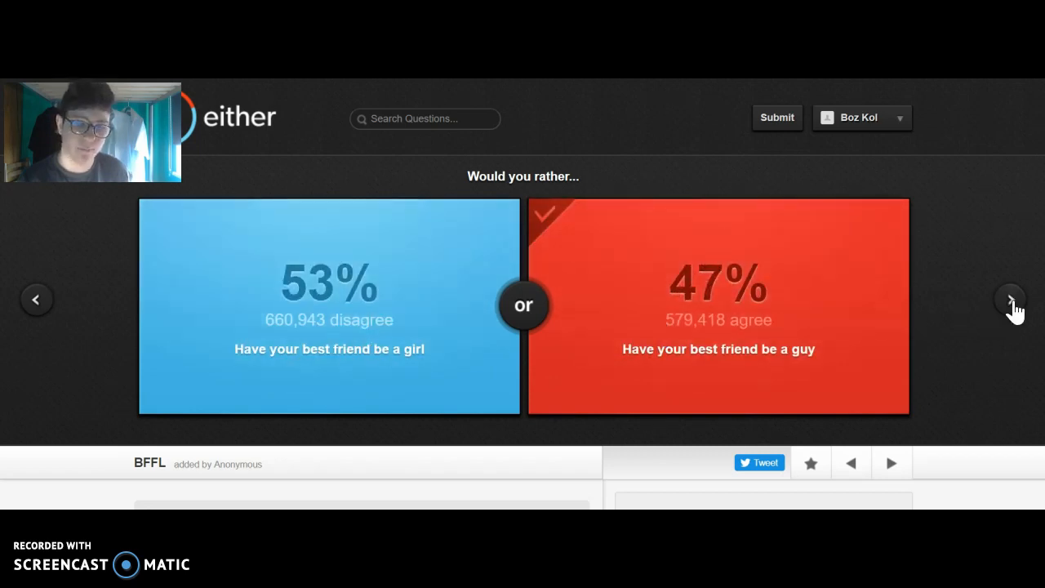
Choose 'Watch an uninterrupted WNBA double header' over a Nickleback CD (37% agree).
click(1009, 298)
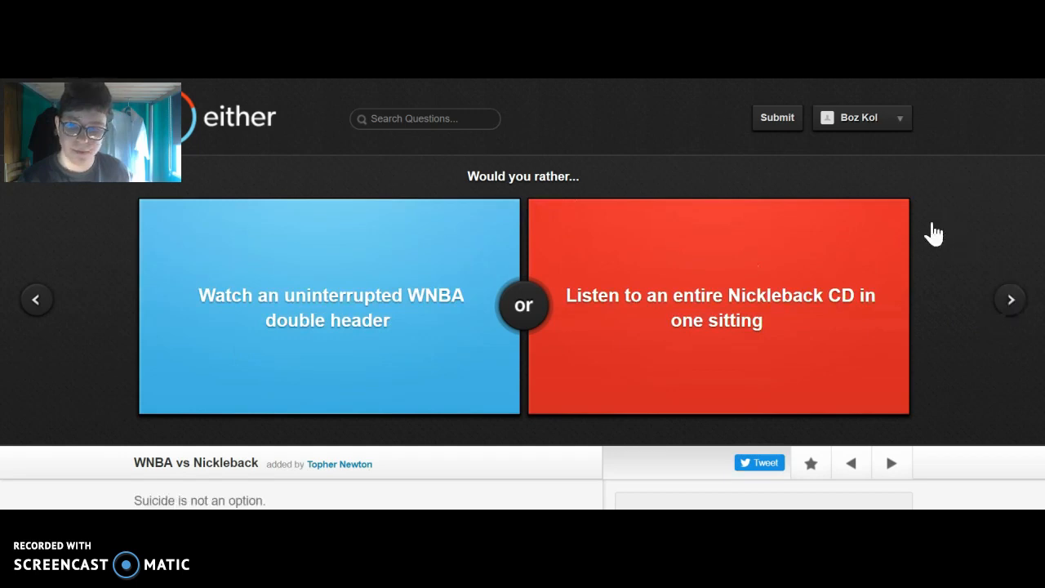
mouse_move(326, 325)
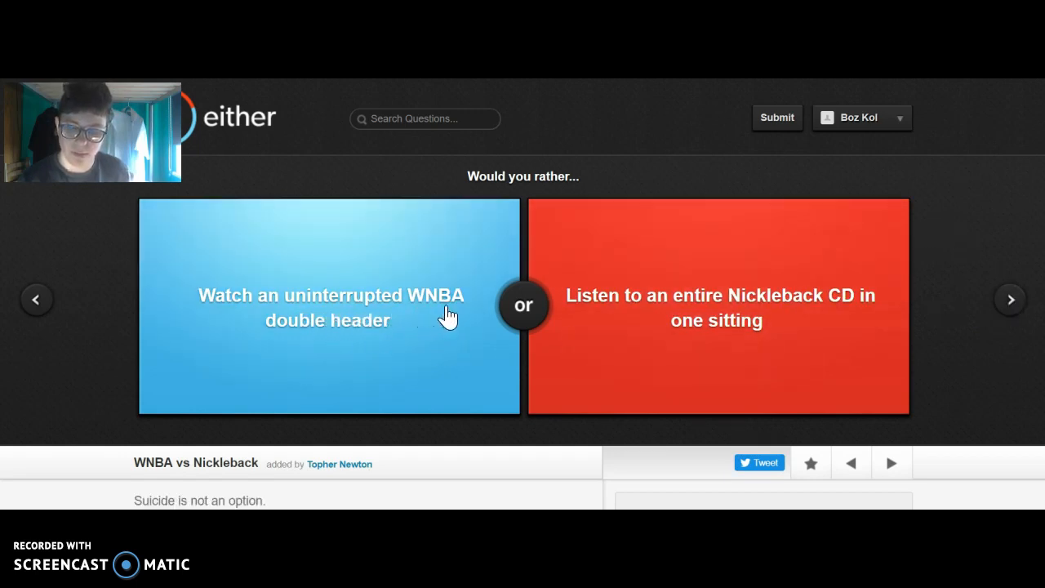
mouse_move(731, 329)
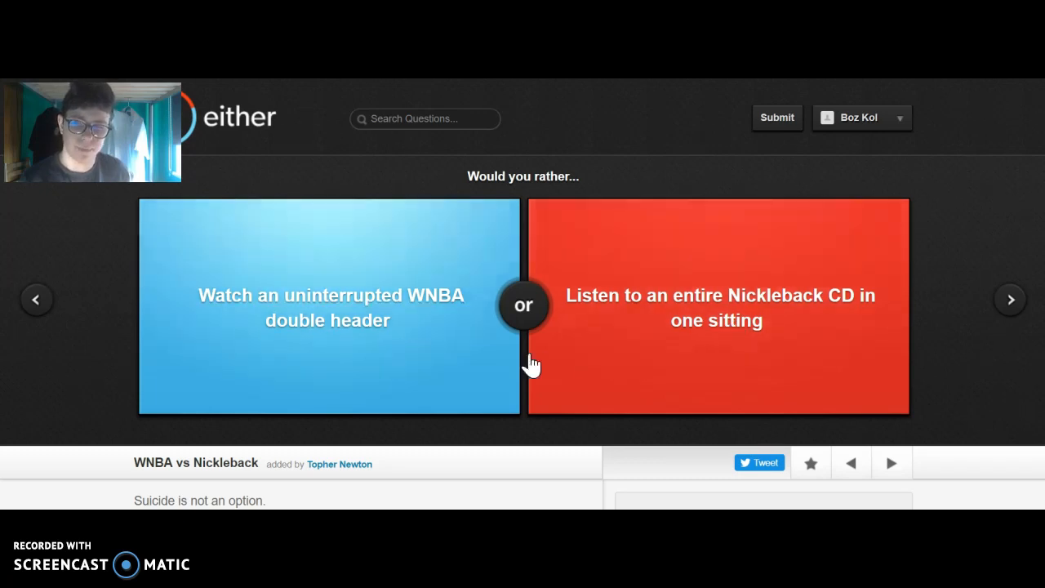
click(330, 307)
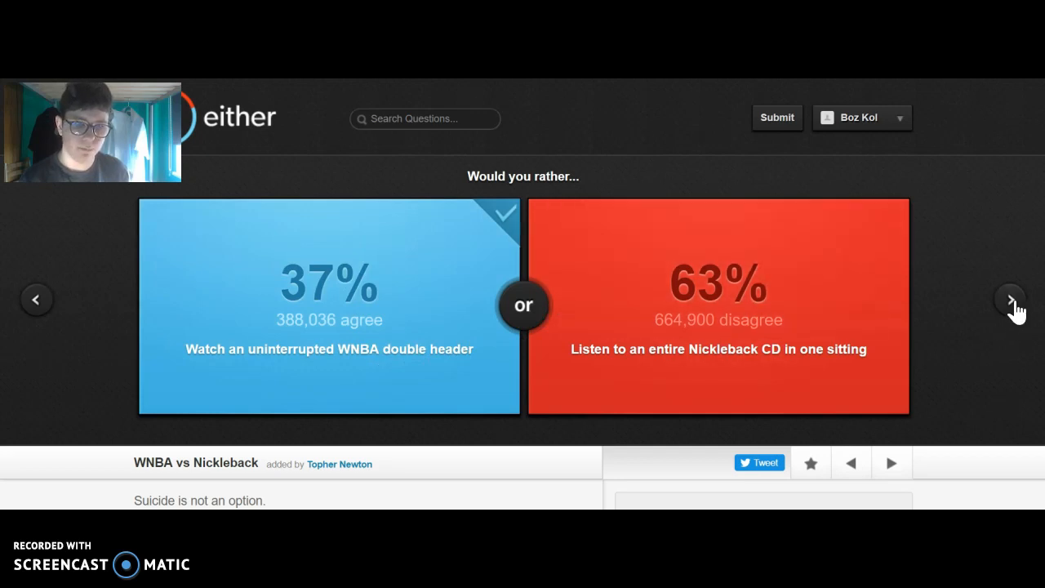
Choose 'Be japanese' over 'Be chinese' in the Asia question (71% agree).
click(1009, 298)
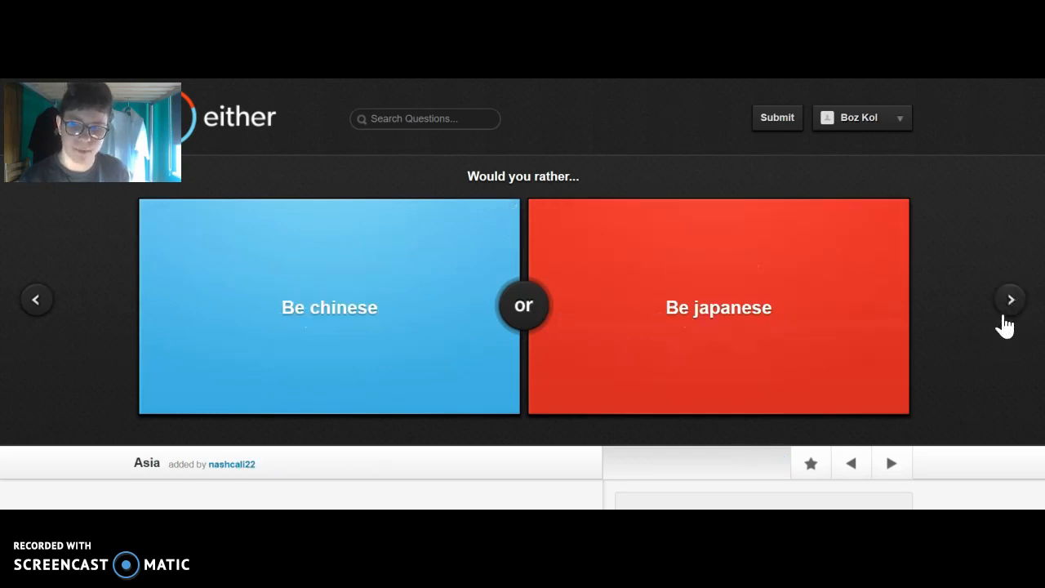
click(718, 307)
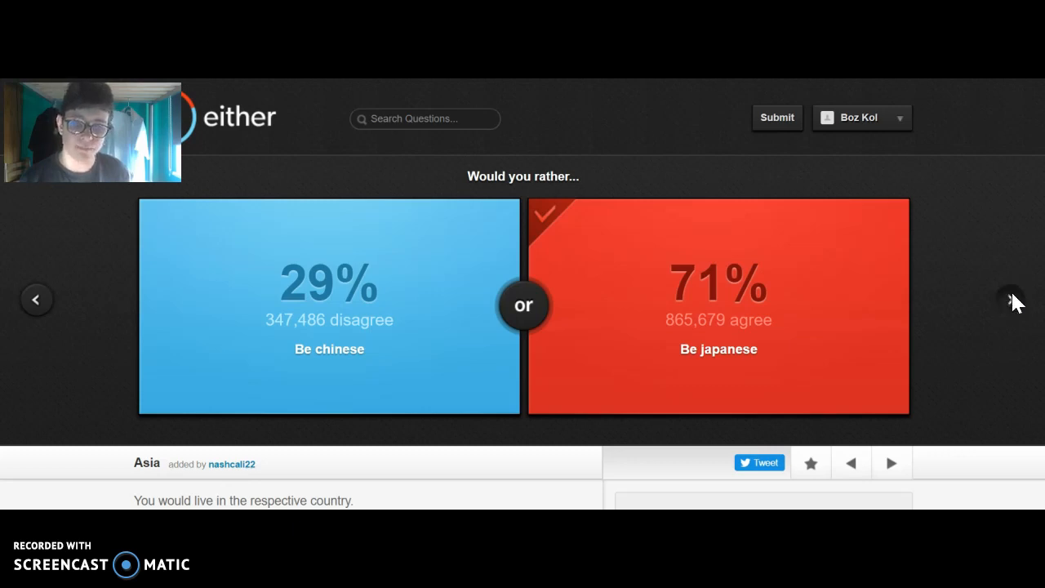
Choose 'Lose your dominant hand' (67% agree) and advance to the mermaid-or-angel question.
click(1010, 299)
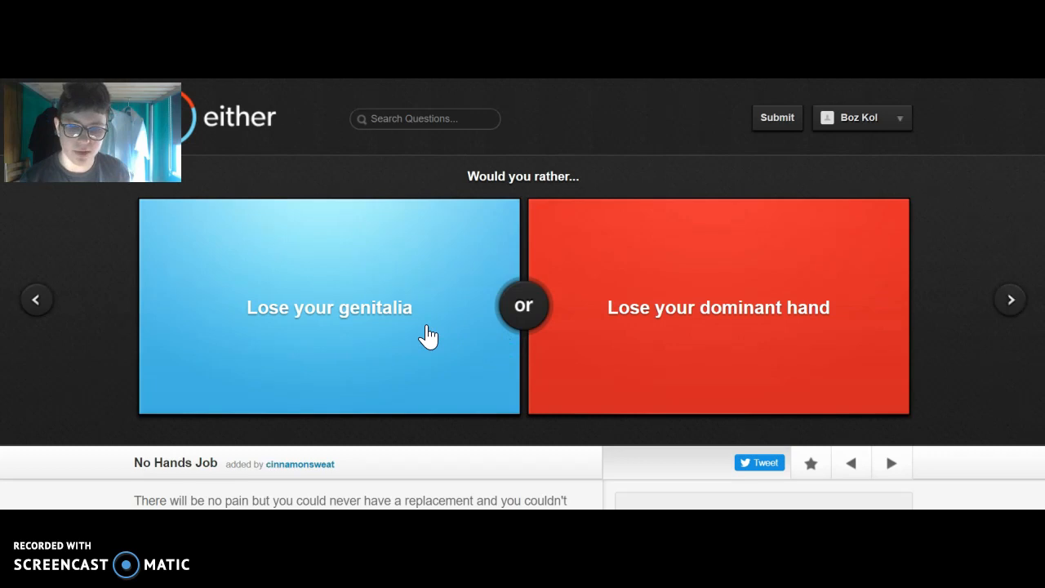
click(719, 306)
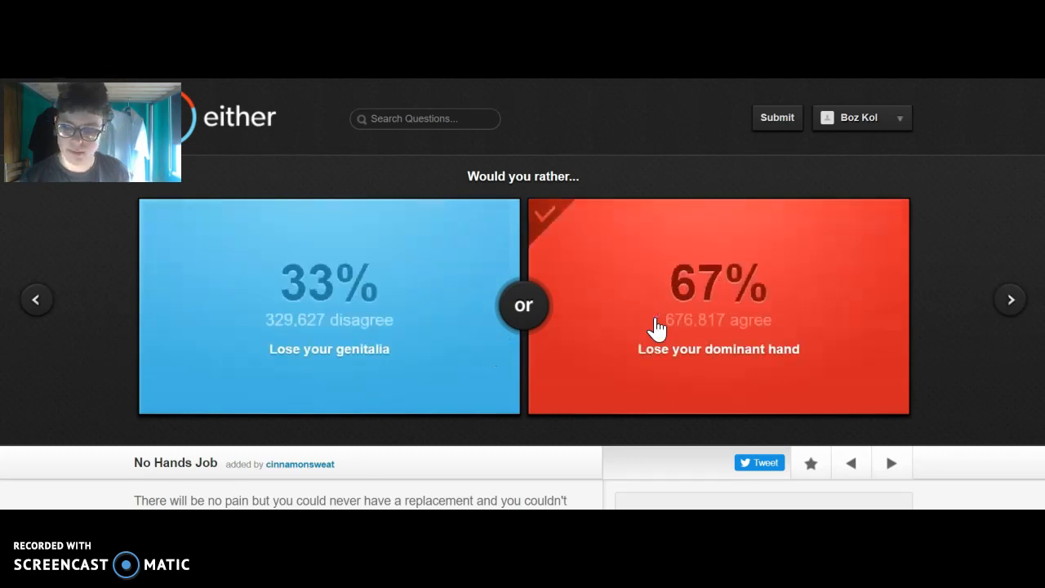
mouse_move(186, 493)
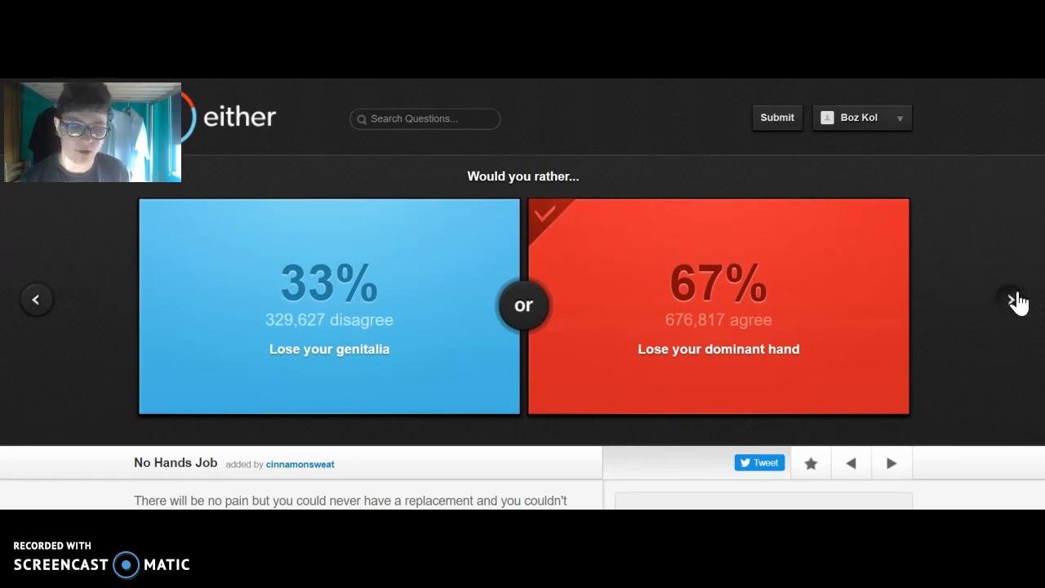
click(1011, 299)
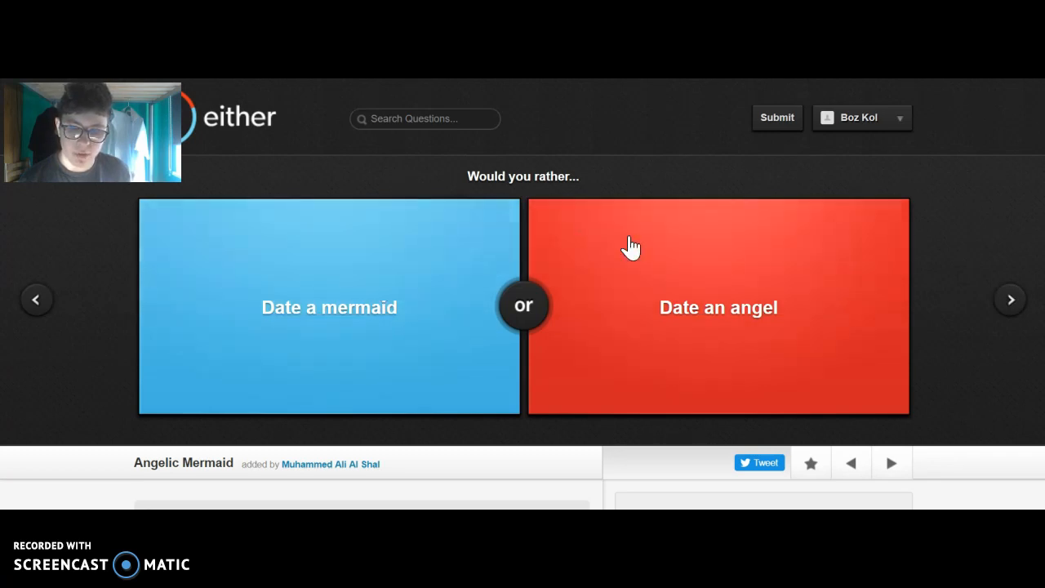
Choose 'Date an angel' (79%), then 'Live in the Star Wars universe' (85% agree).
click(719, 307)
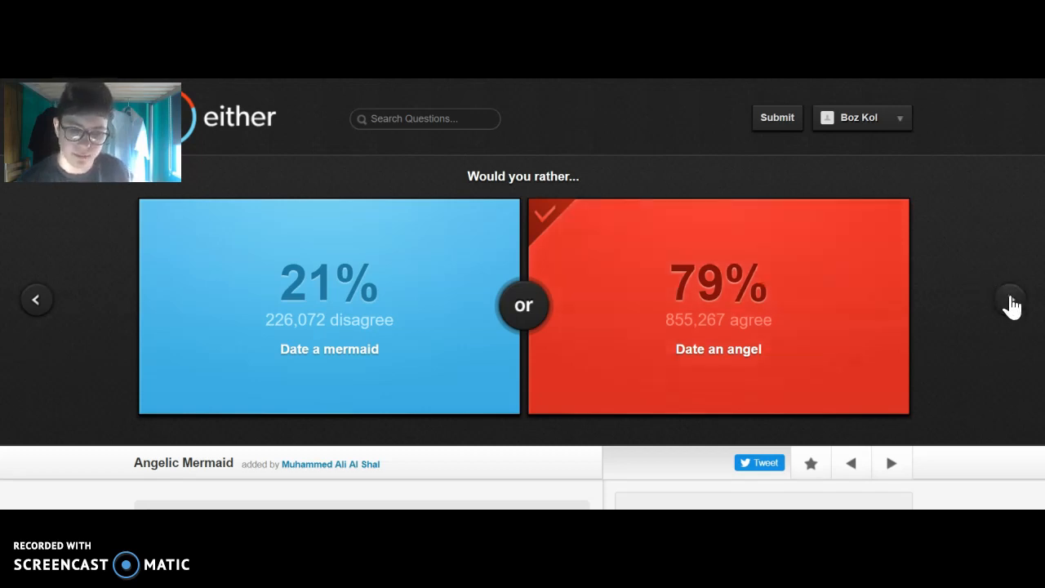
click(1010, 299)
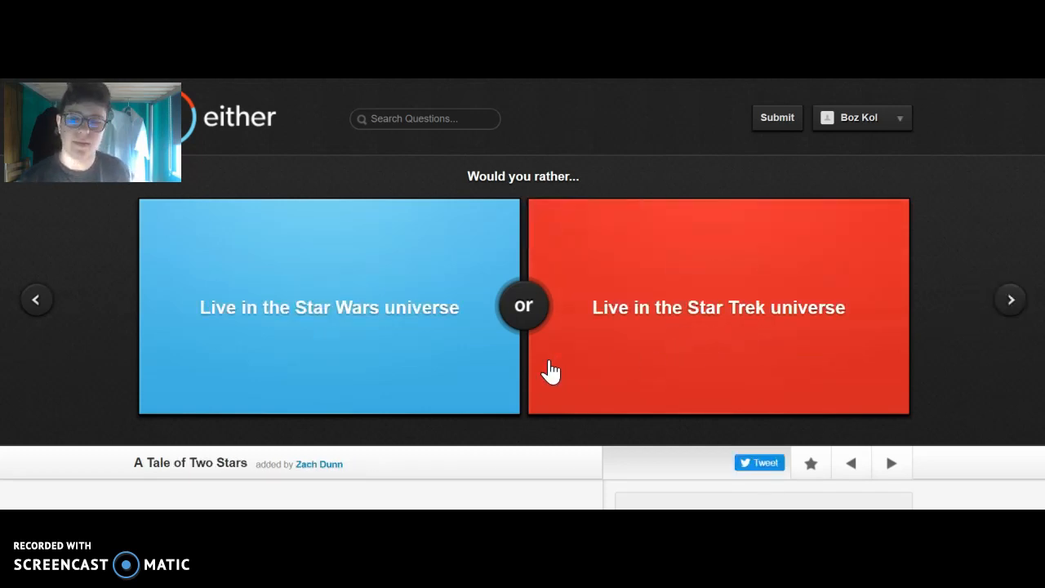
click(330, 307)
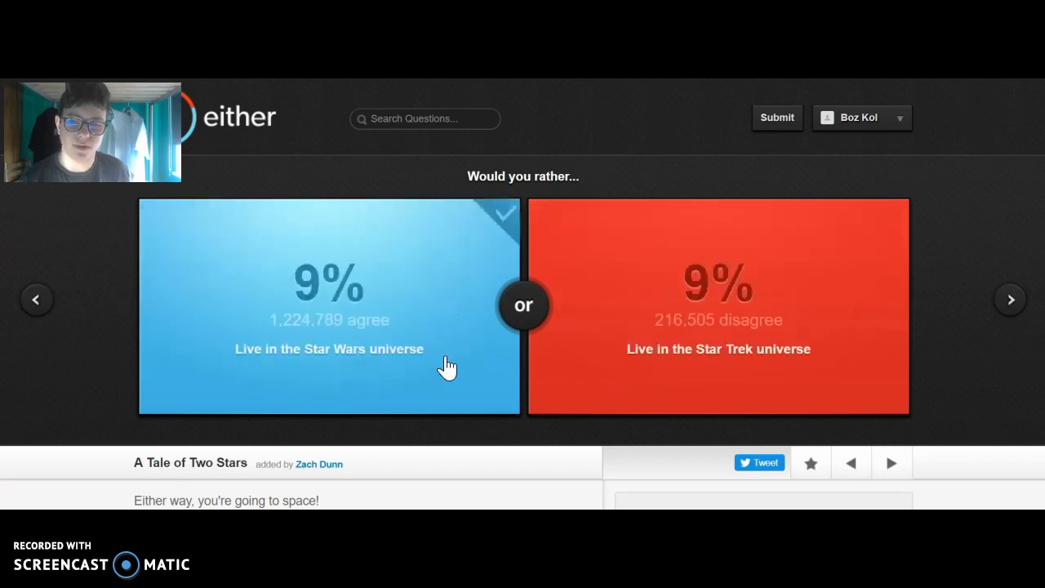
click(330, 307)
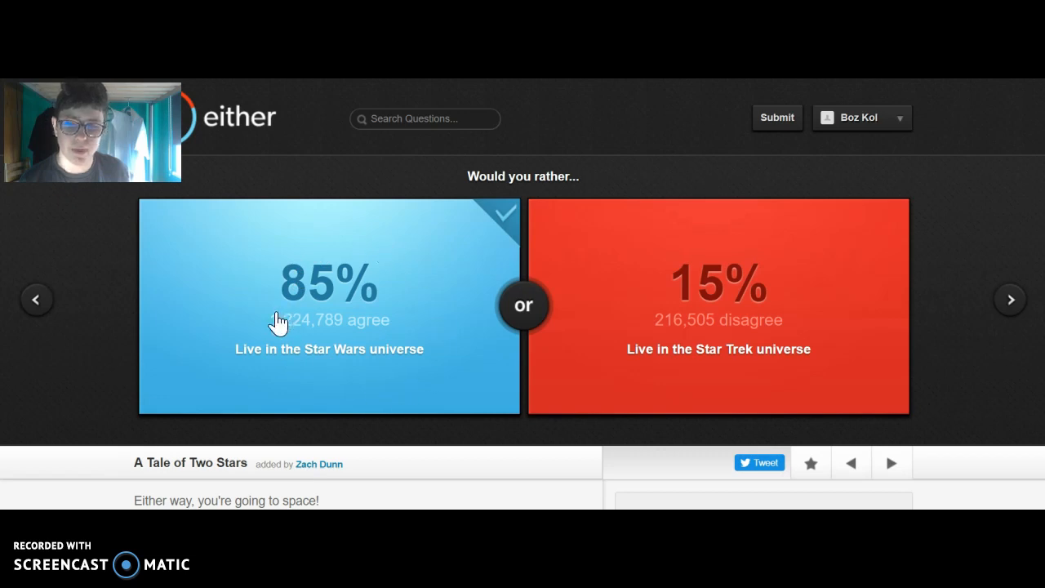
mouse_move(972, 314)
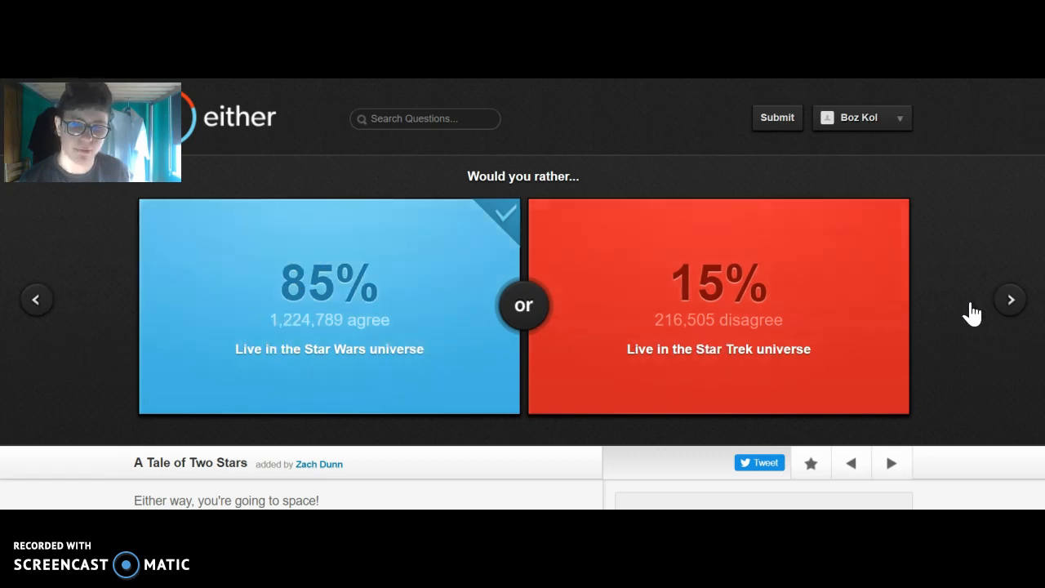
Advance to the sleeping in your parent's bed versus weeping question.
click(1009, 298)
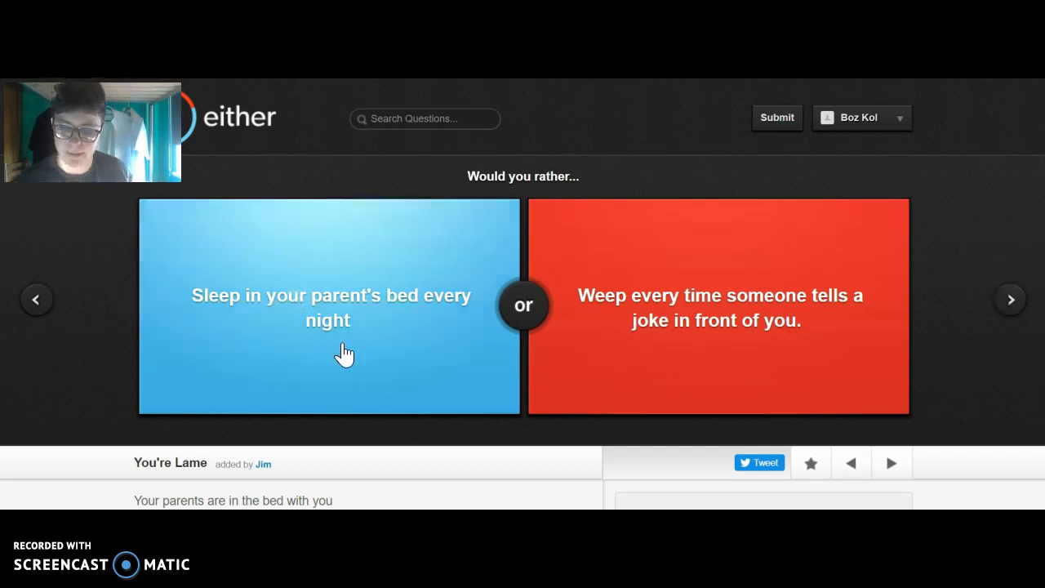
mouse_move(392, 324)
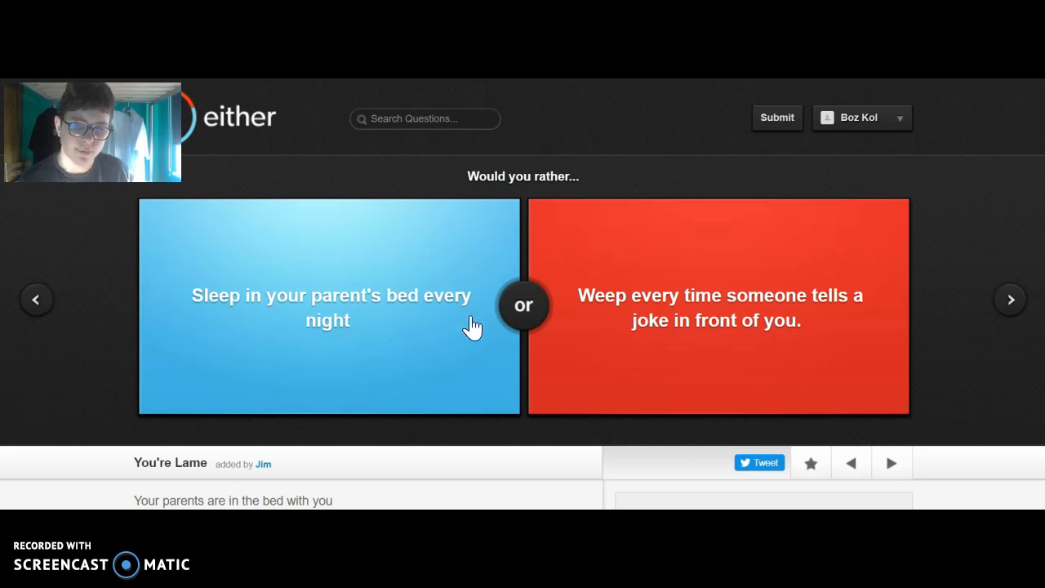
mouse_move(747, 314)
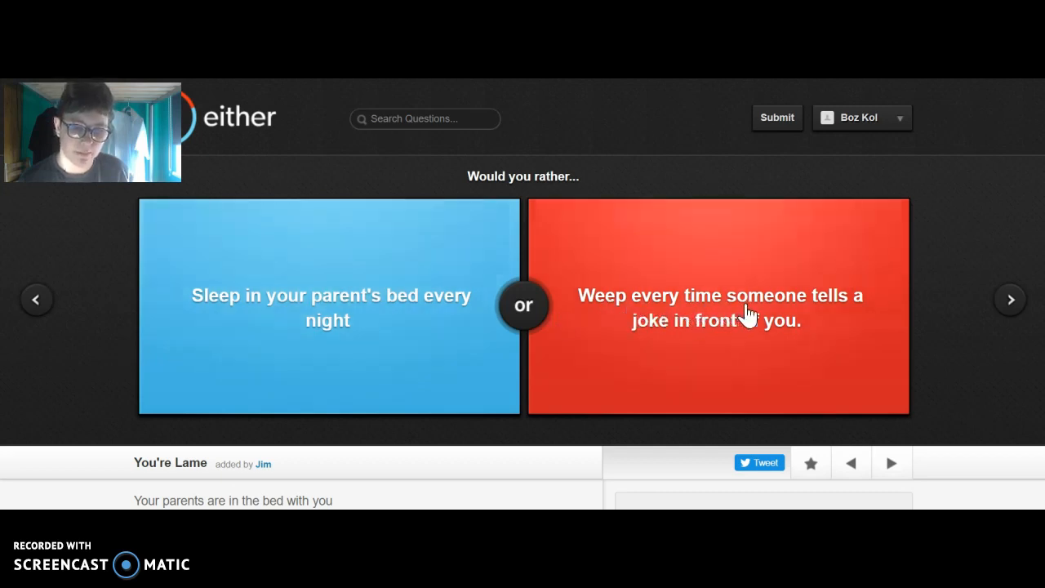
mouse_move(669, 376)
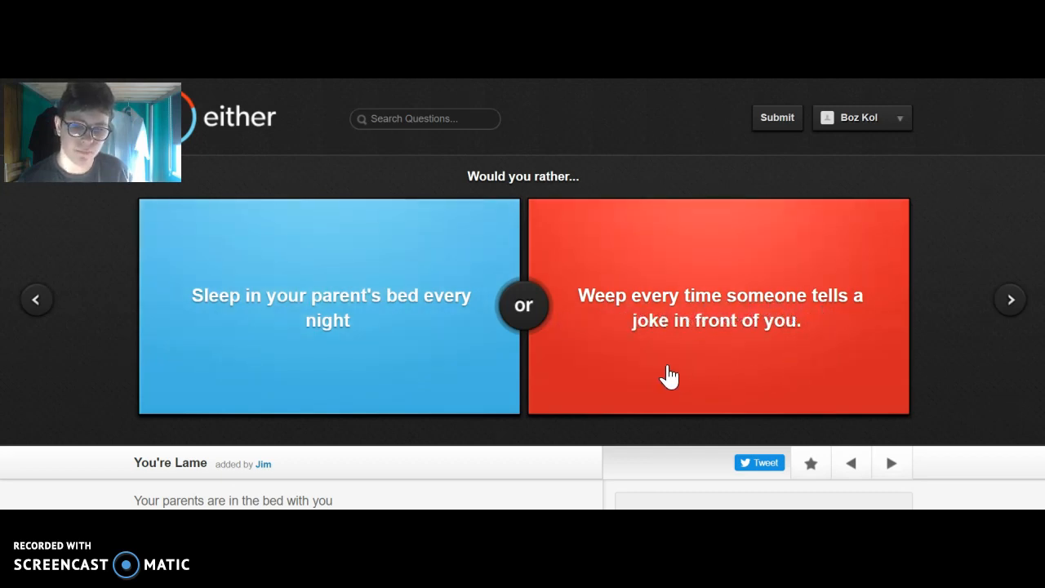
mouse_move(661, 367)
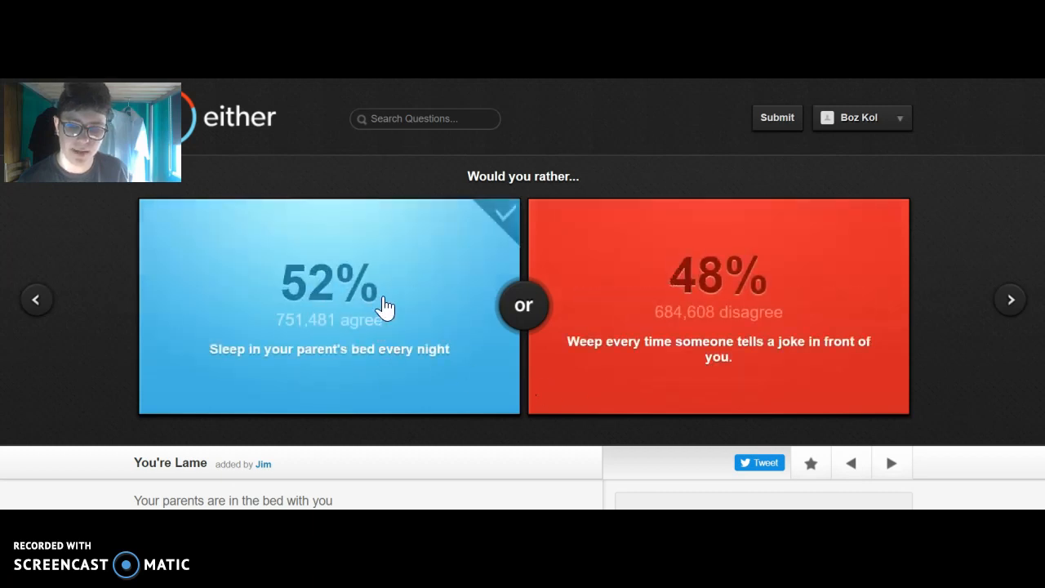
mouse_move(415, 267)
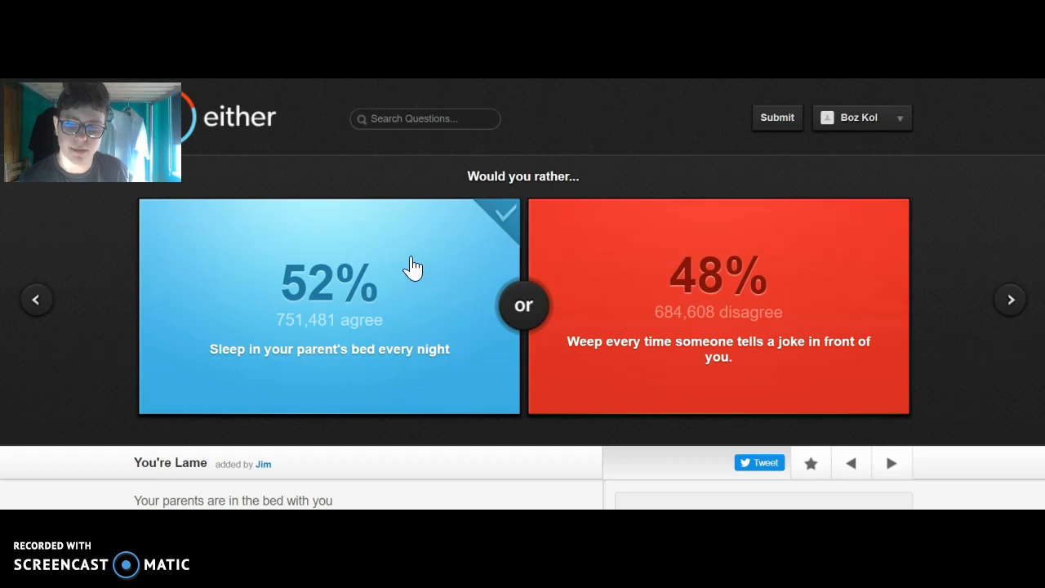
mouse_move(957, 279)
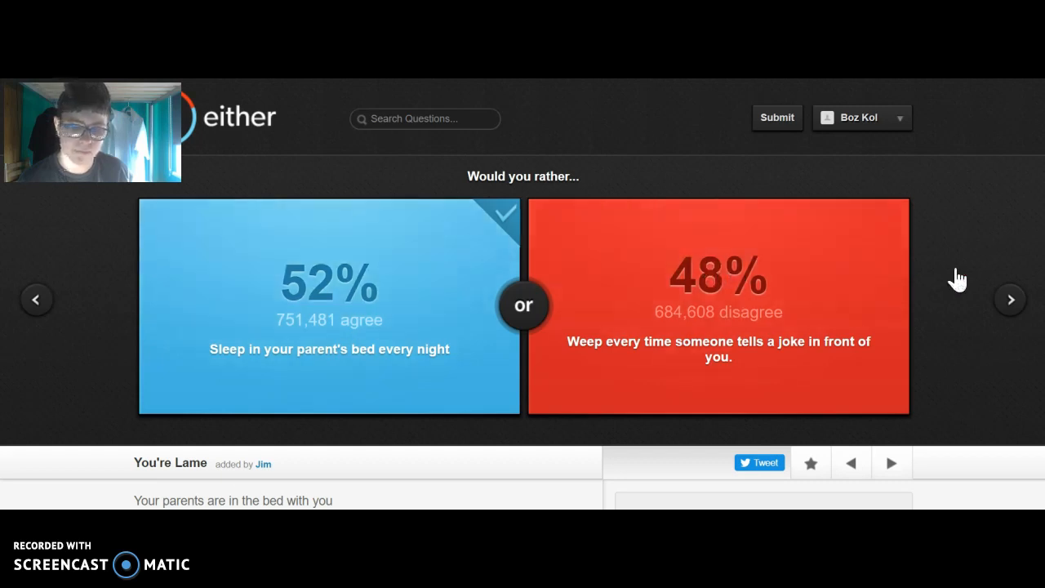
Advance and choose 'Work 8 hours a day five days a week' (37% agree).
click(1009, 299)
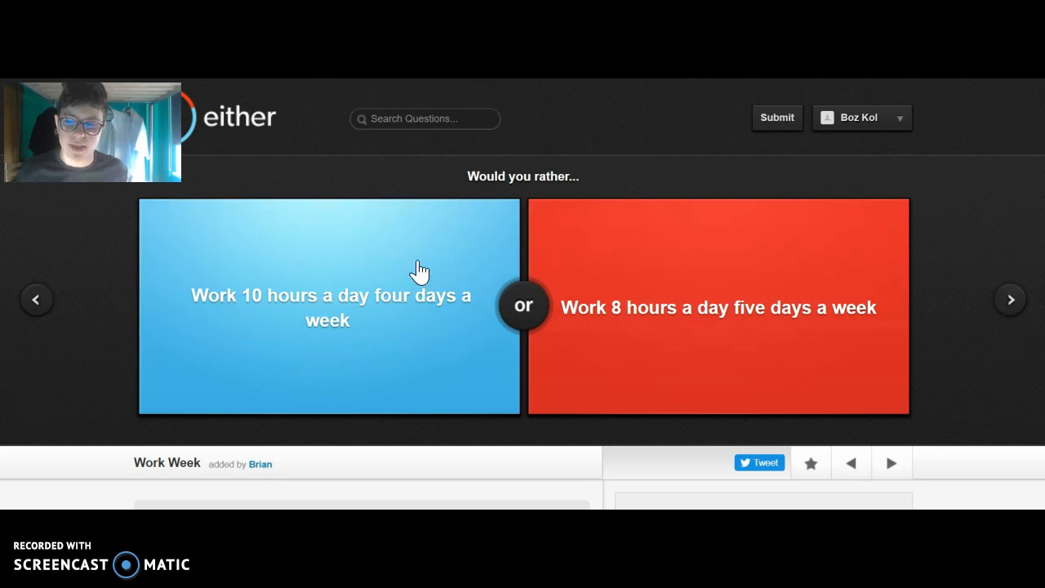
mouse_move(656, 272)
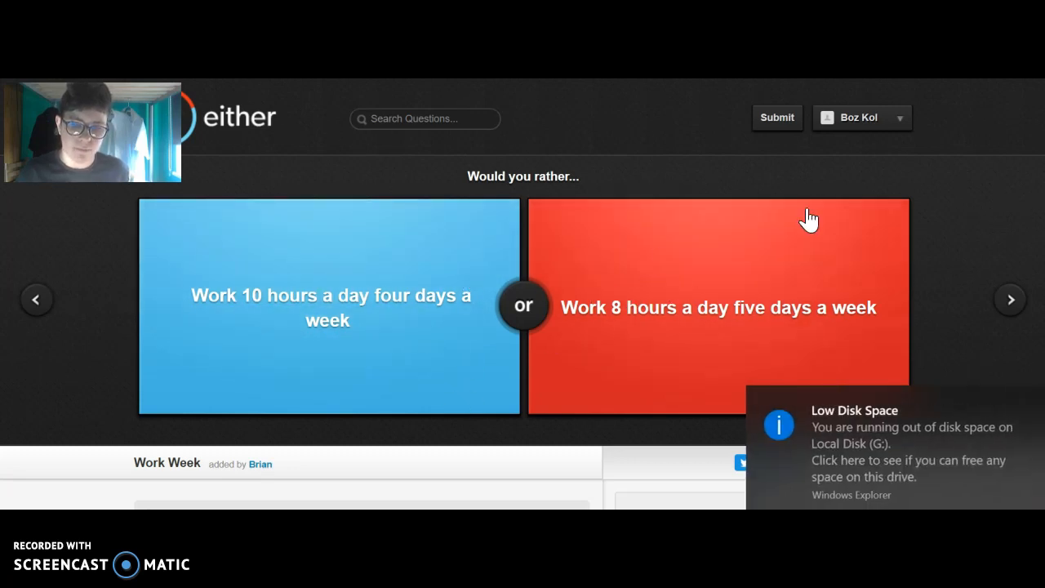
click(719, 307)
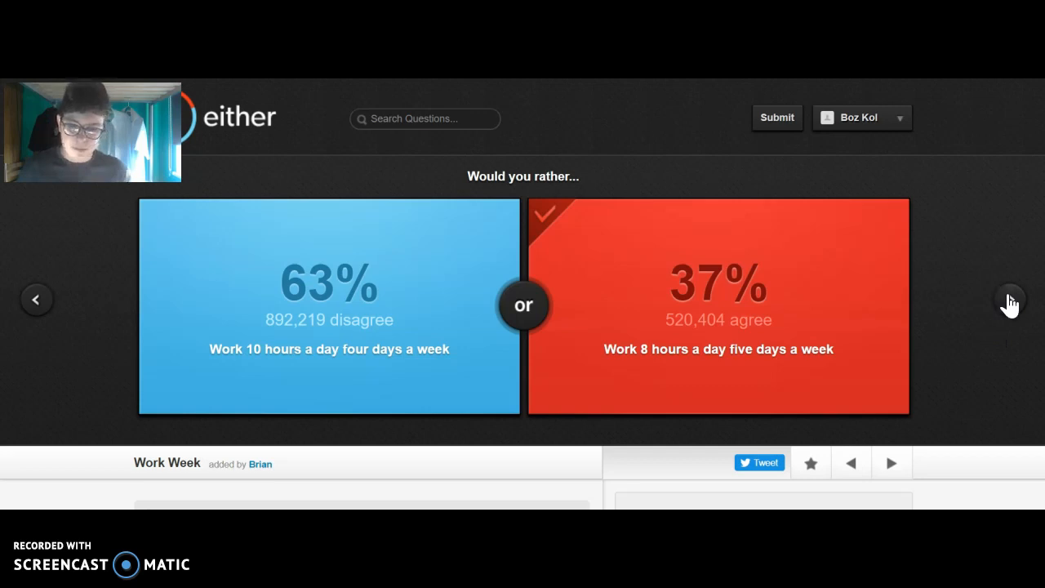
mouse_move(977, 325)
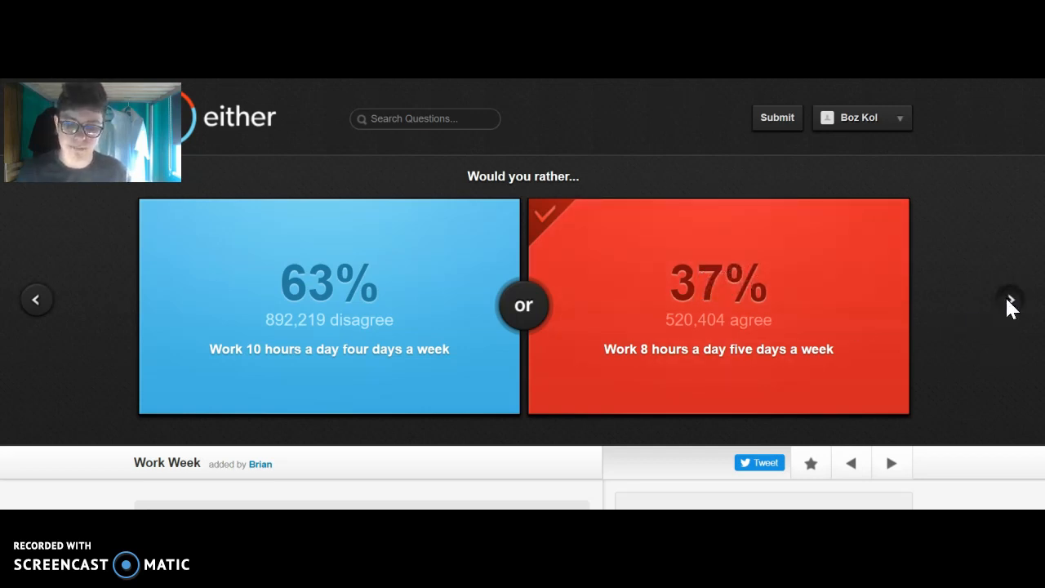
Answer with 'Get run over by a car and die' (66% agree), then 'Be a Wizard' over unicorn (76% agree).
click(1008, 299)
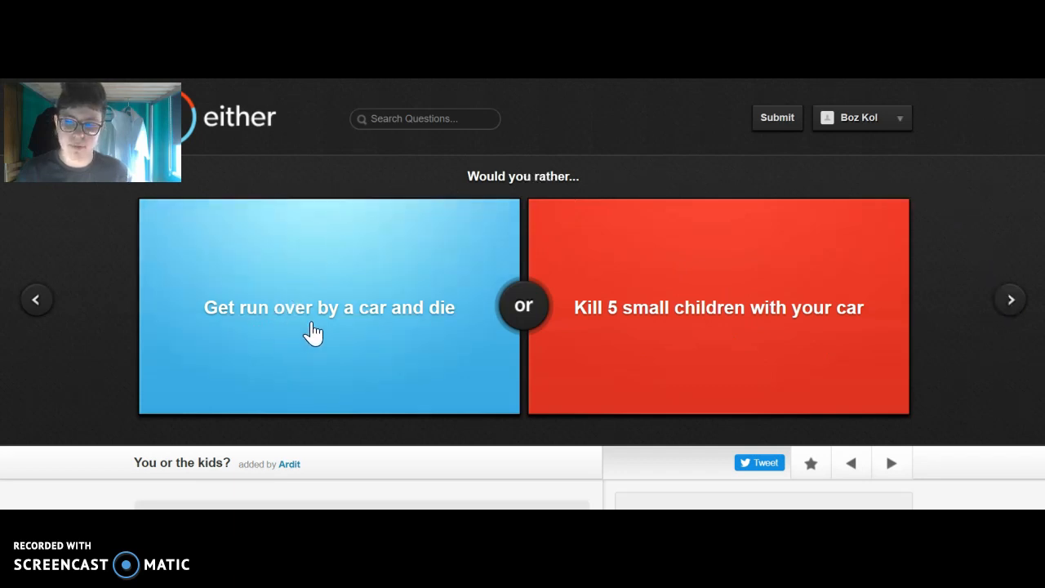
mouse_move(803, 319)
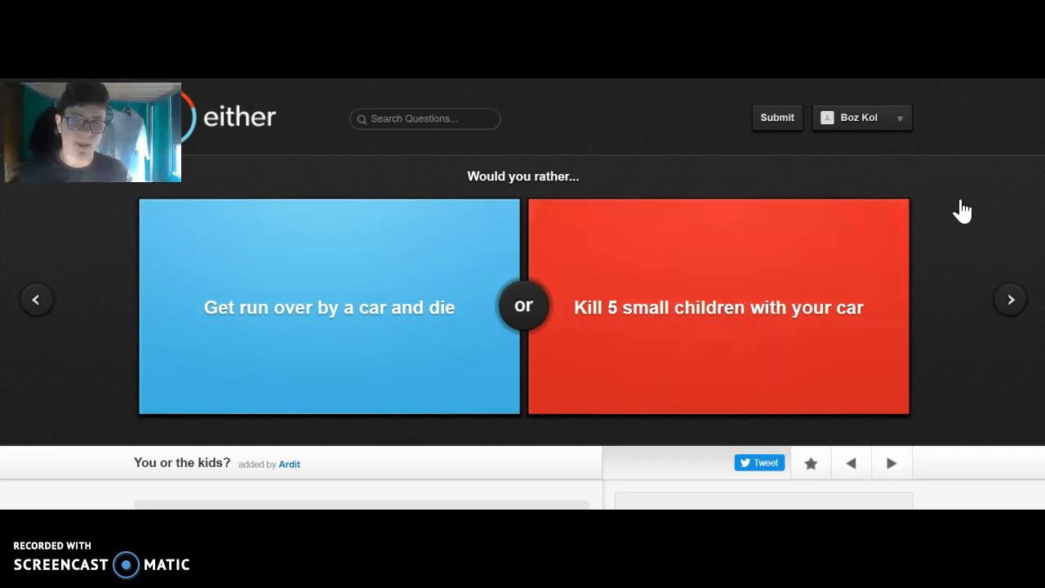
click(330, 307)
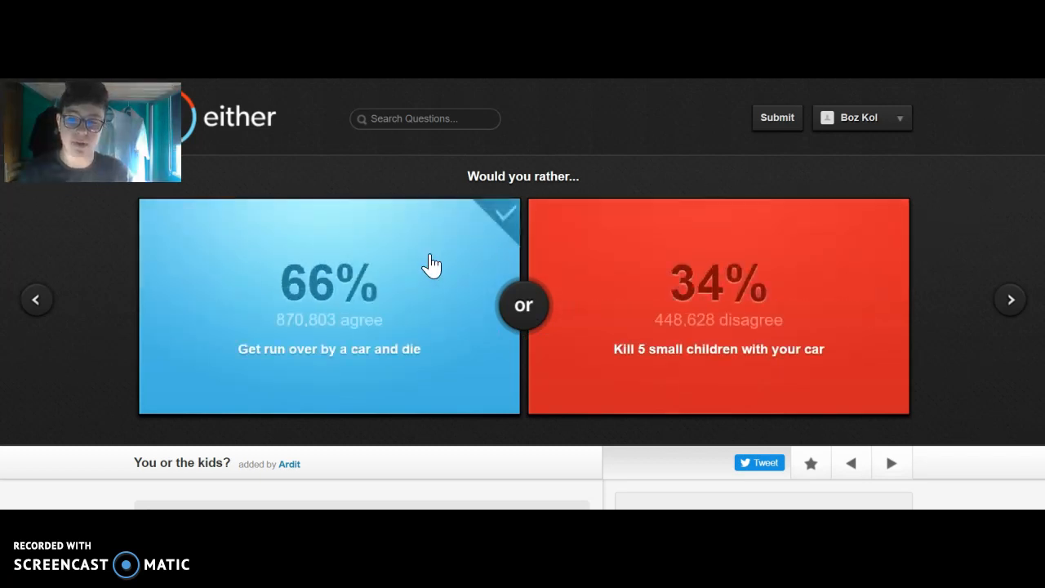
mouse_move(489, 365)
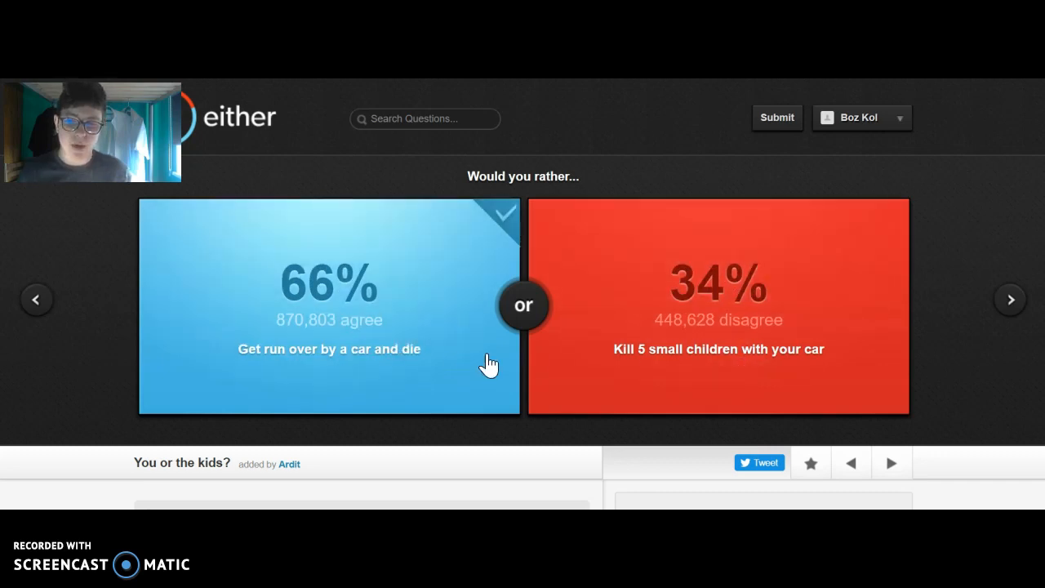
mouse_move(490, 379)
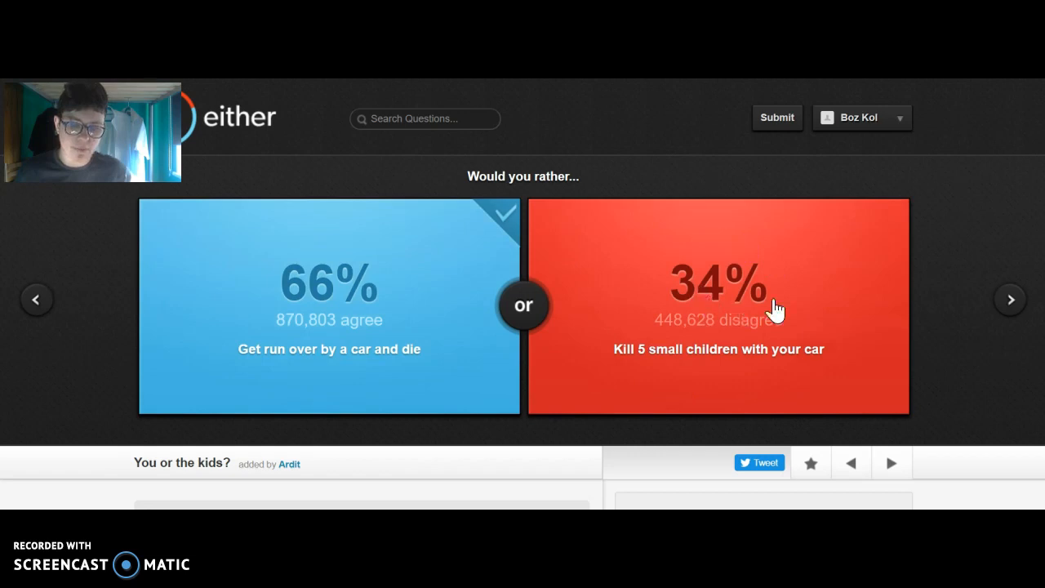
mouse_move(951, 251)
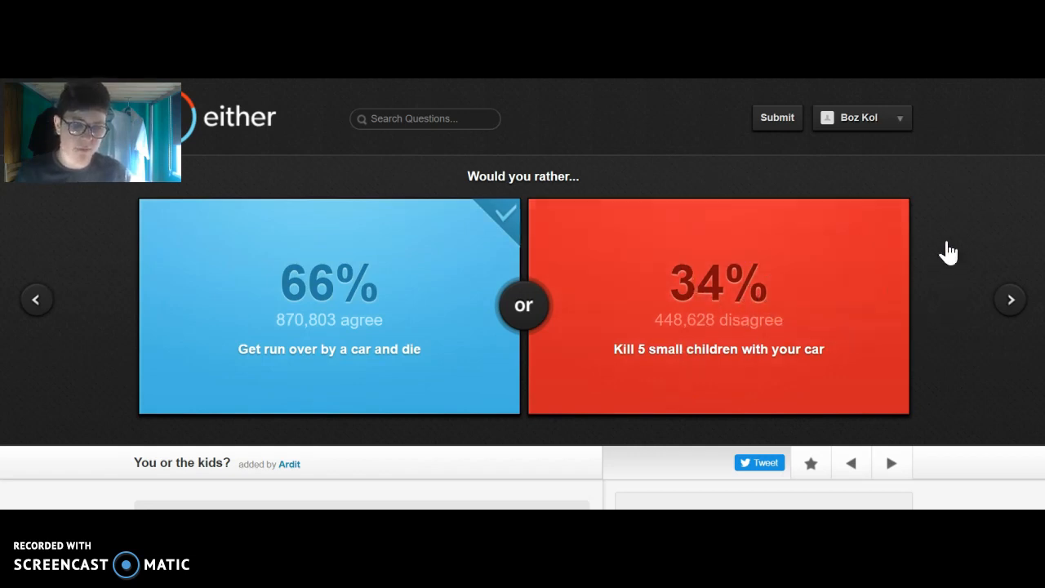
mouse_move(806, 318)
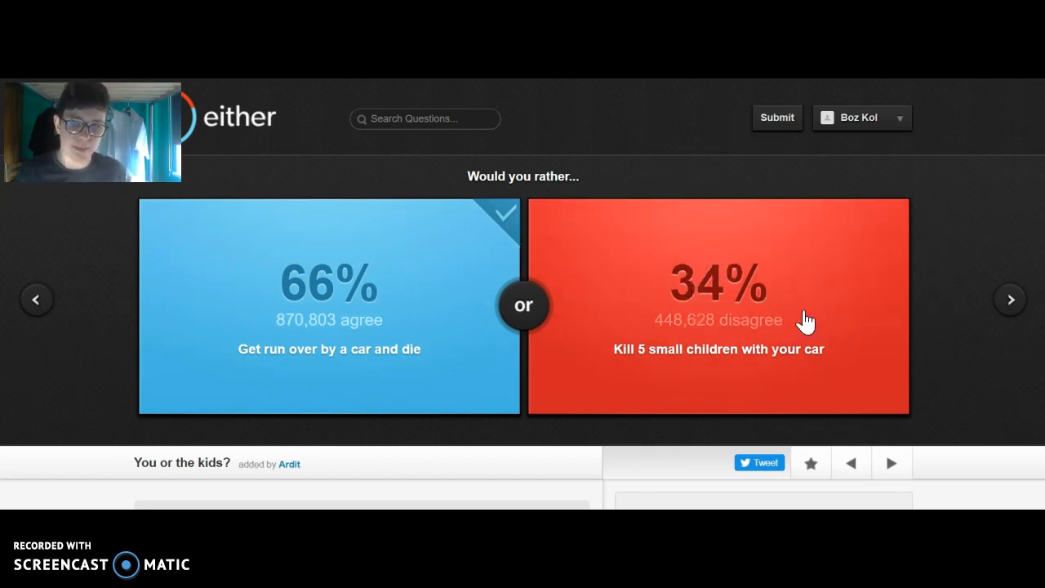
mouse_move(705, 327)
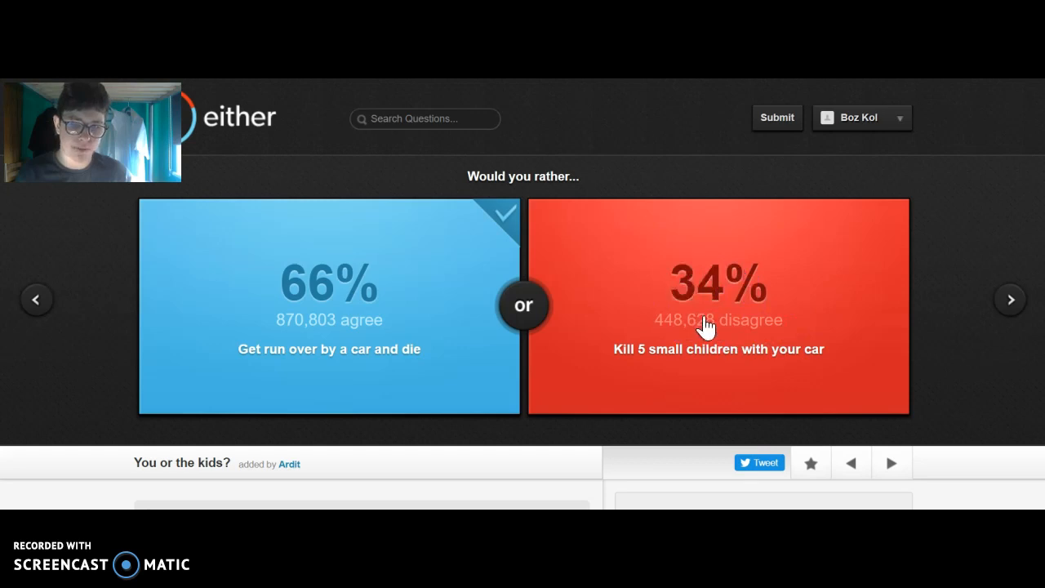
mouse_move(653, 258)
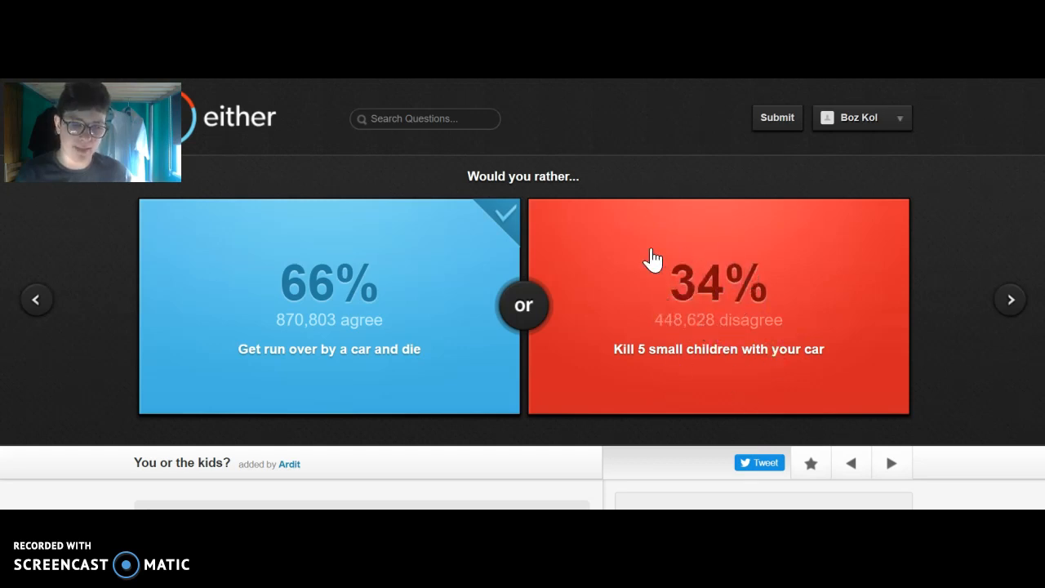
click(1009, 299)
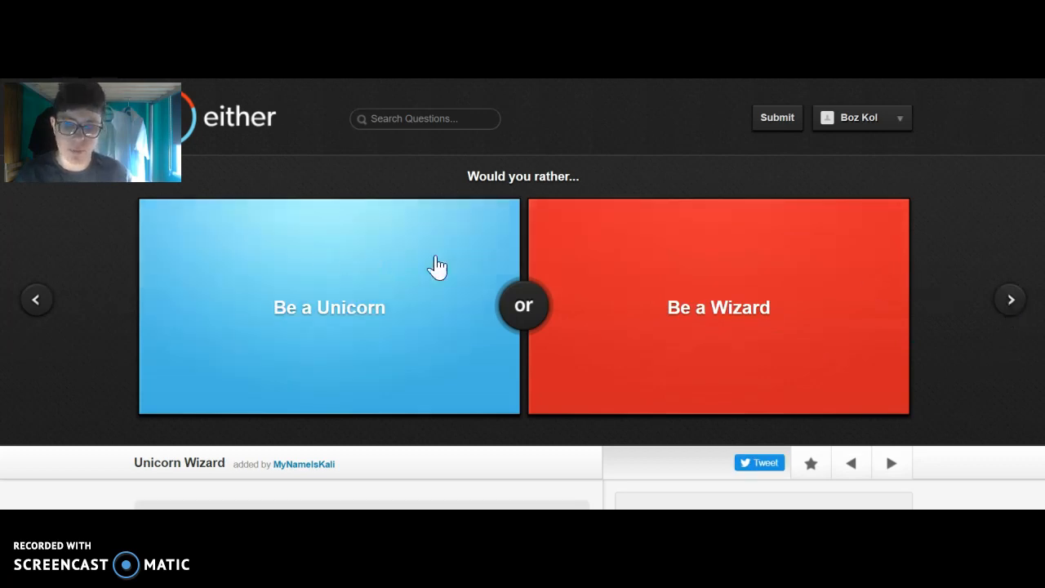
click(719, 307)
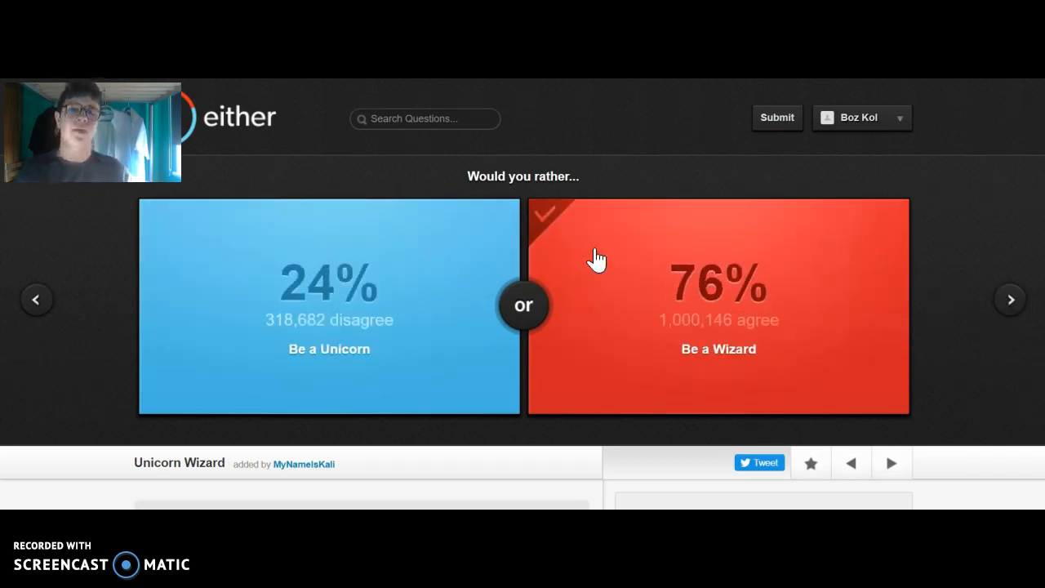
mouse_move(960, 333)
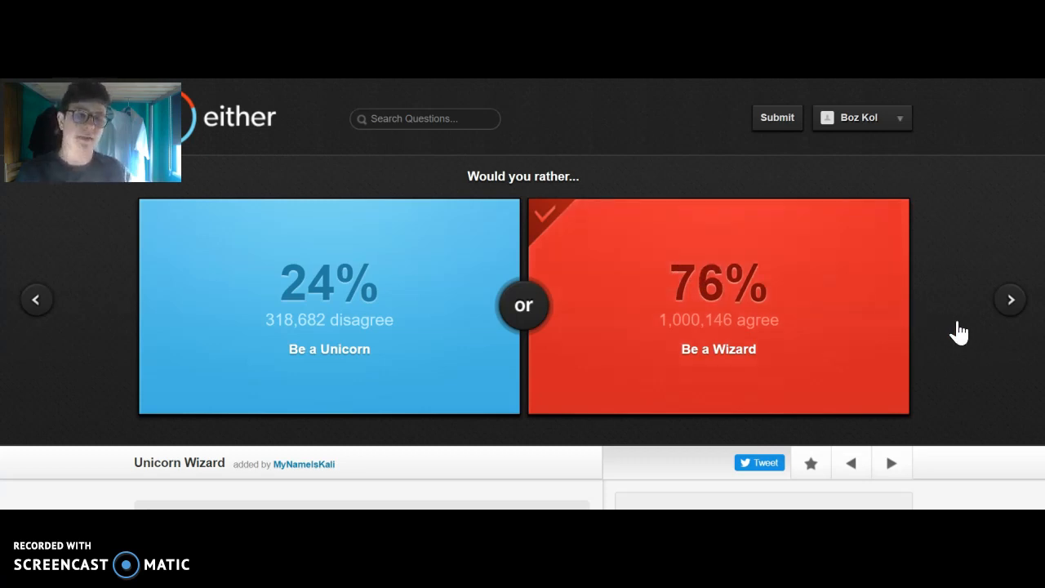
mouse_move(1011, 301)
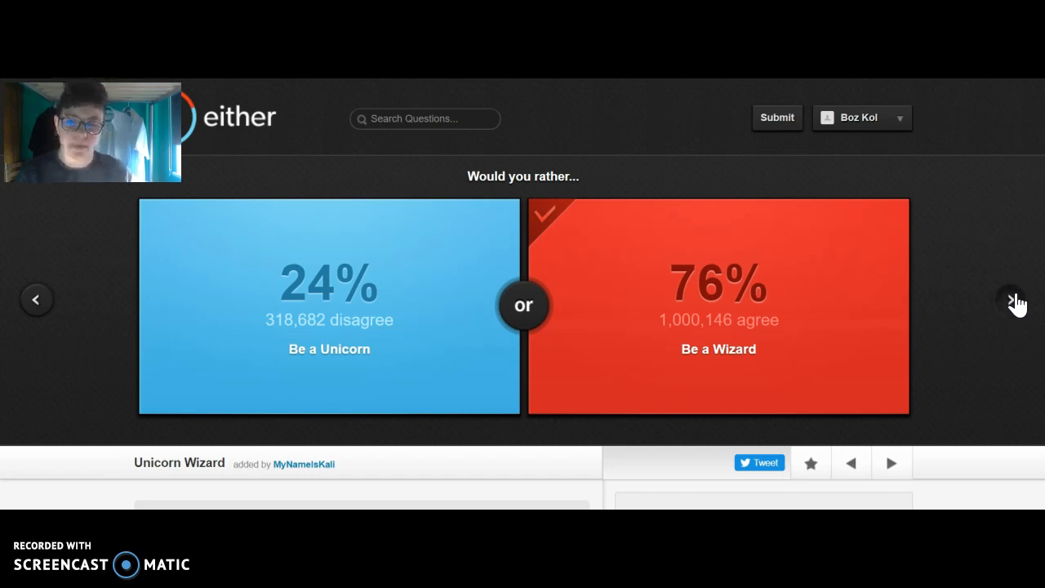
Answer Leading by Example with 'Be convicted as a corrupt politician' (36% agree) and move on.
click(1010, 299)
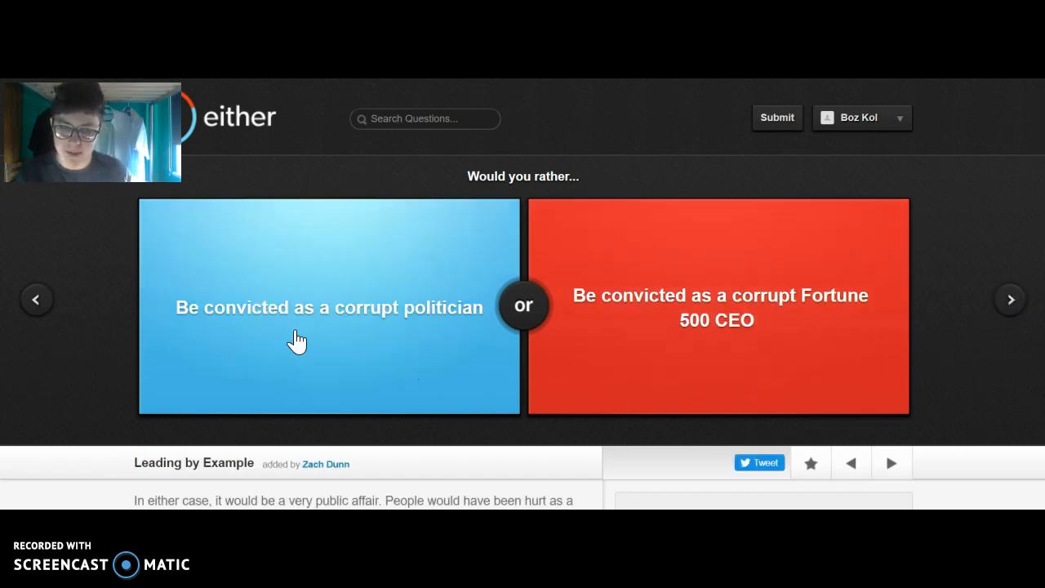
mouse_move(627, 330)
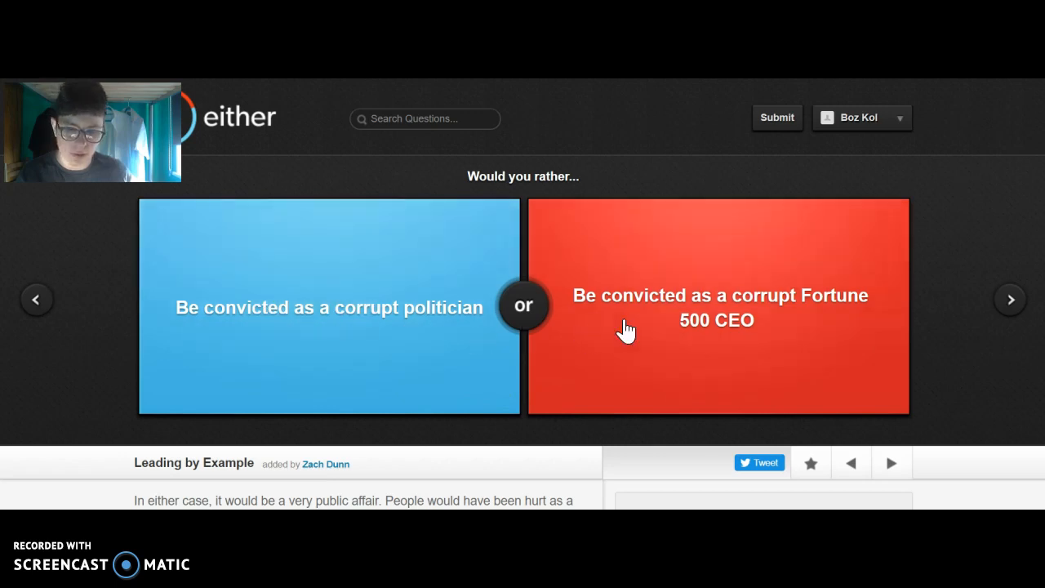
mouse_move(785, 325)
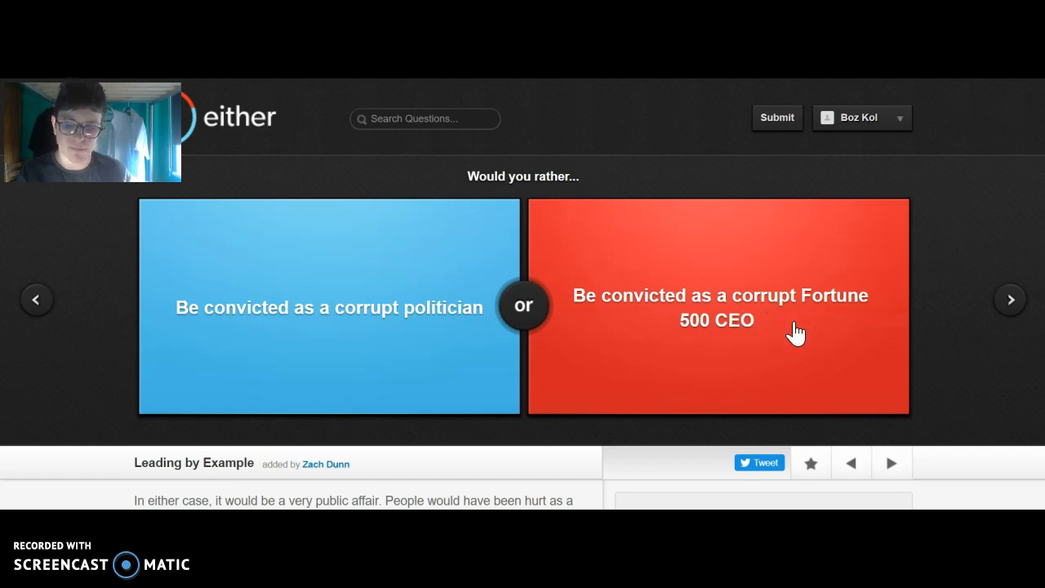
mouse_move(1041, 503)
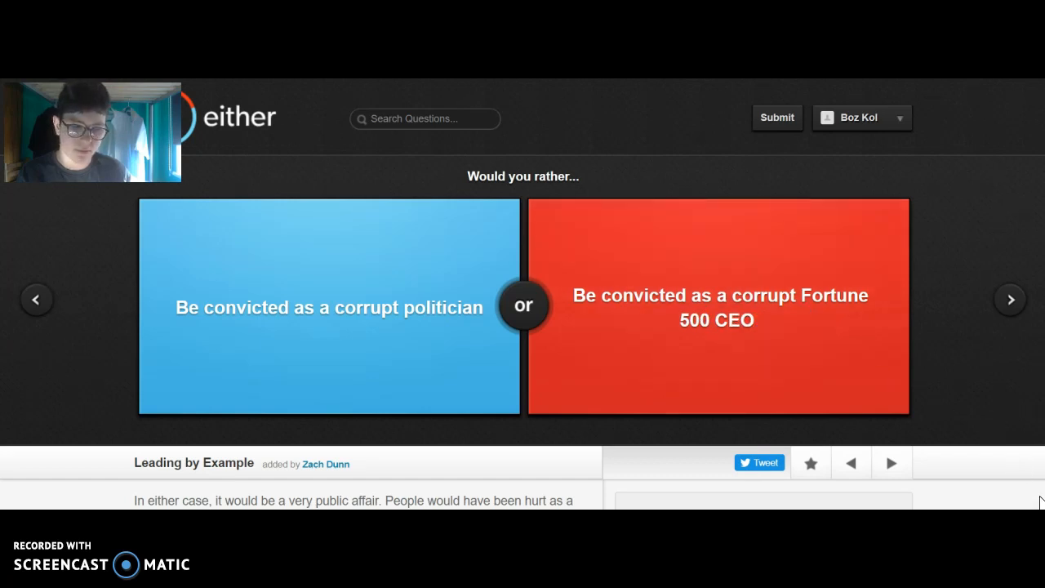
scroll(down, 3)
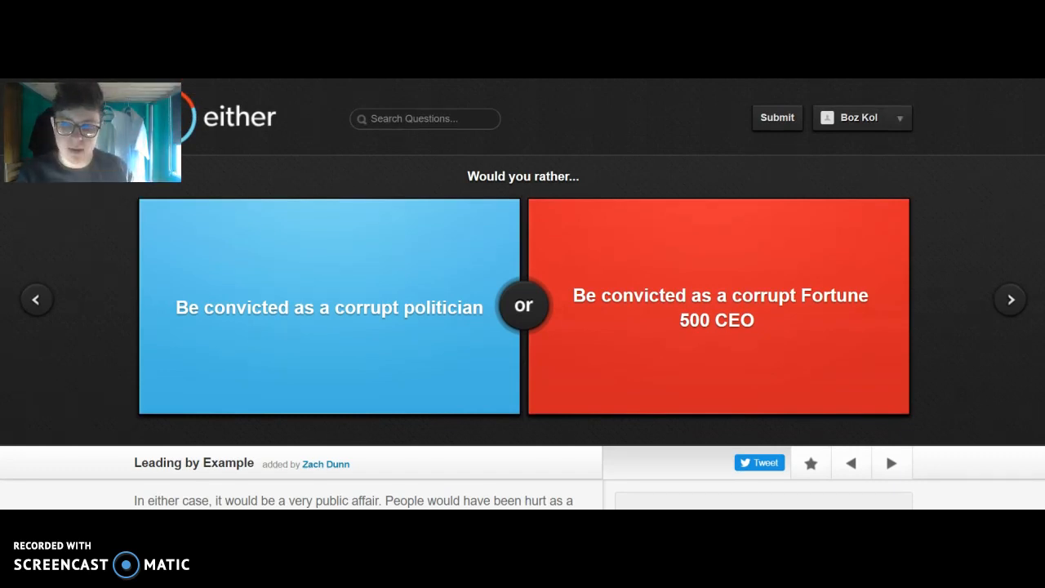
click(330, 307)
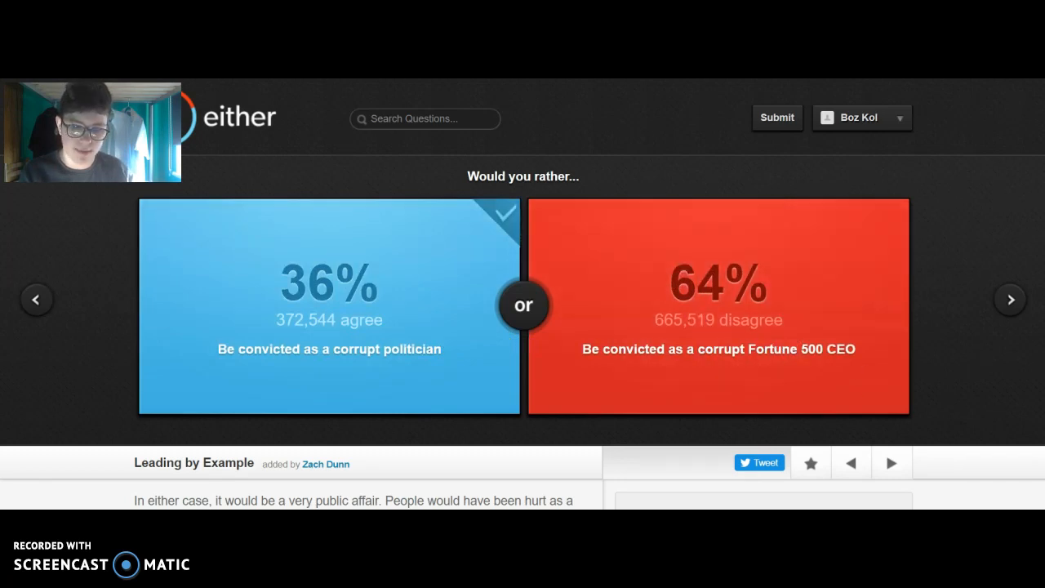
click(1011, 299)
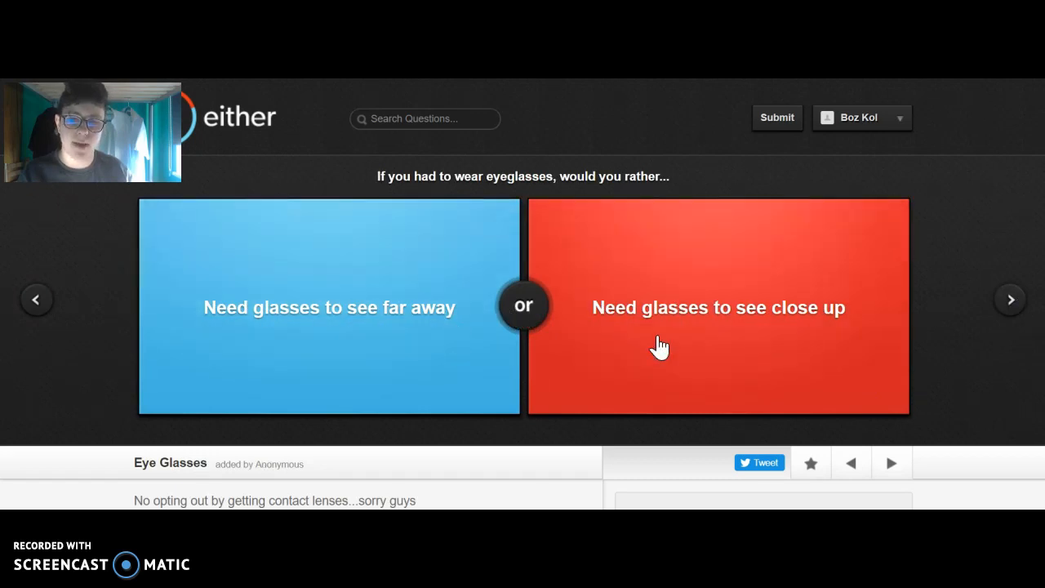
mouse_move(678, 269)
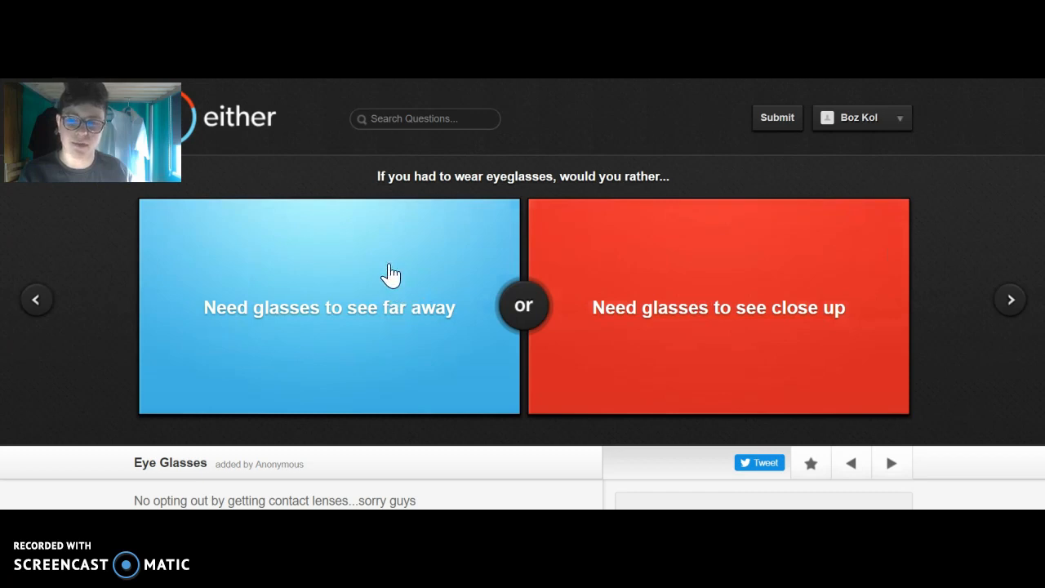
Choose 'Need glasses to see far away' (70% agree) and advance to the next question.
click(330, 307)
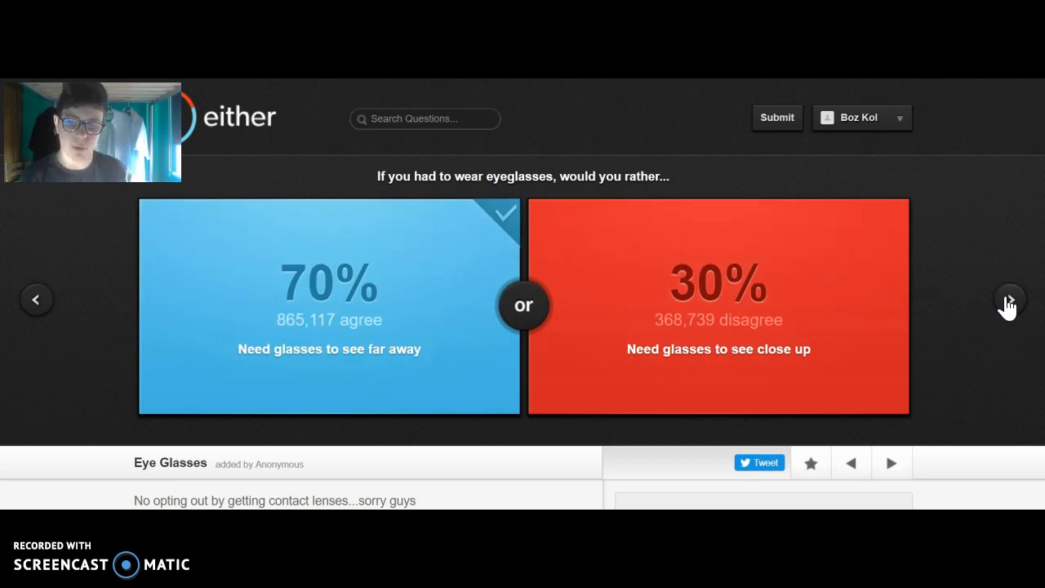
click(1009, 299)
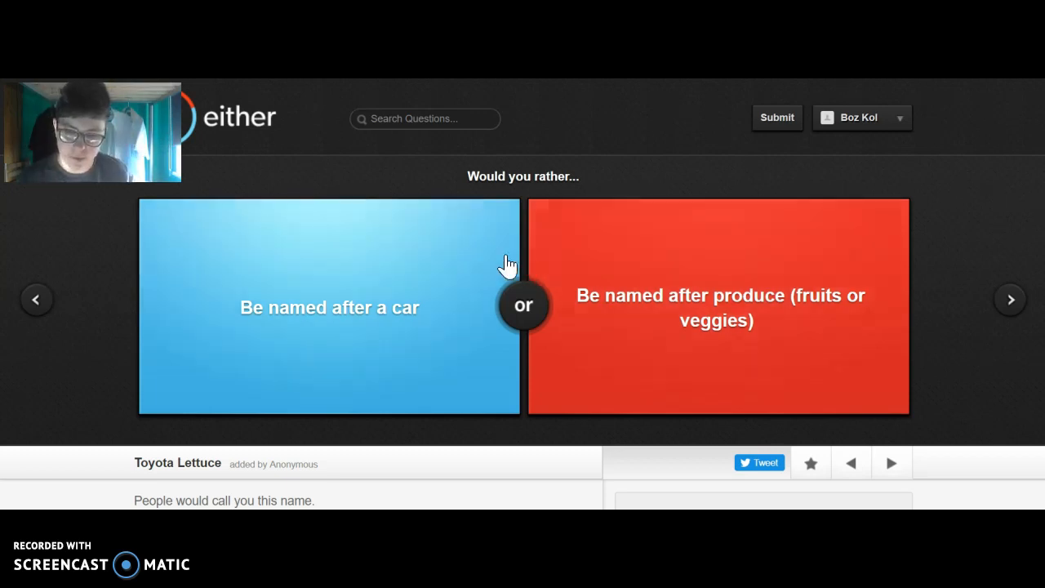
mouse_move(456, 320)
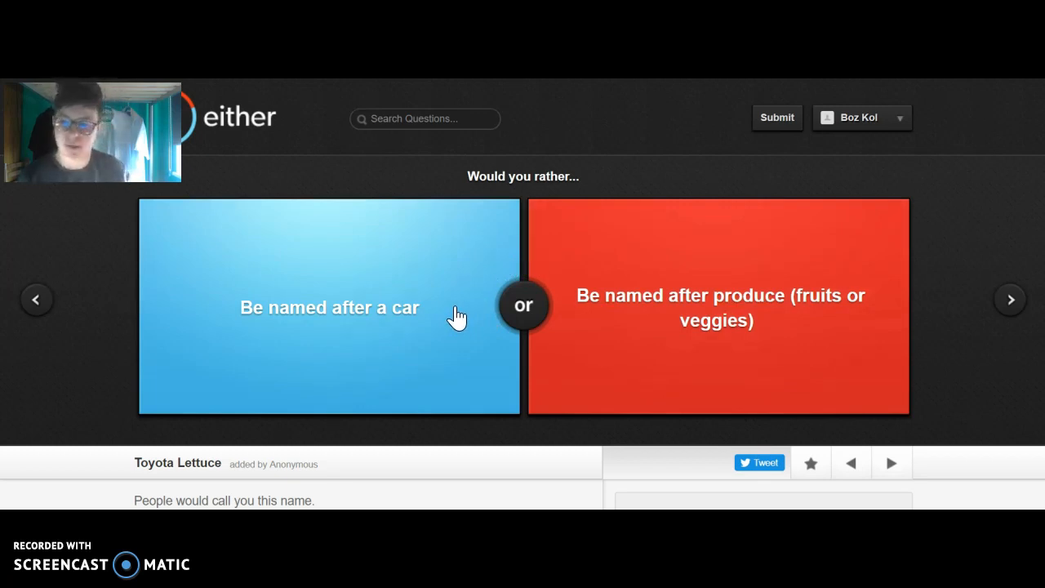
Choose 'Be named after a car' over produce (80% agree) and advance.
click(330, 307)
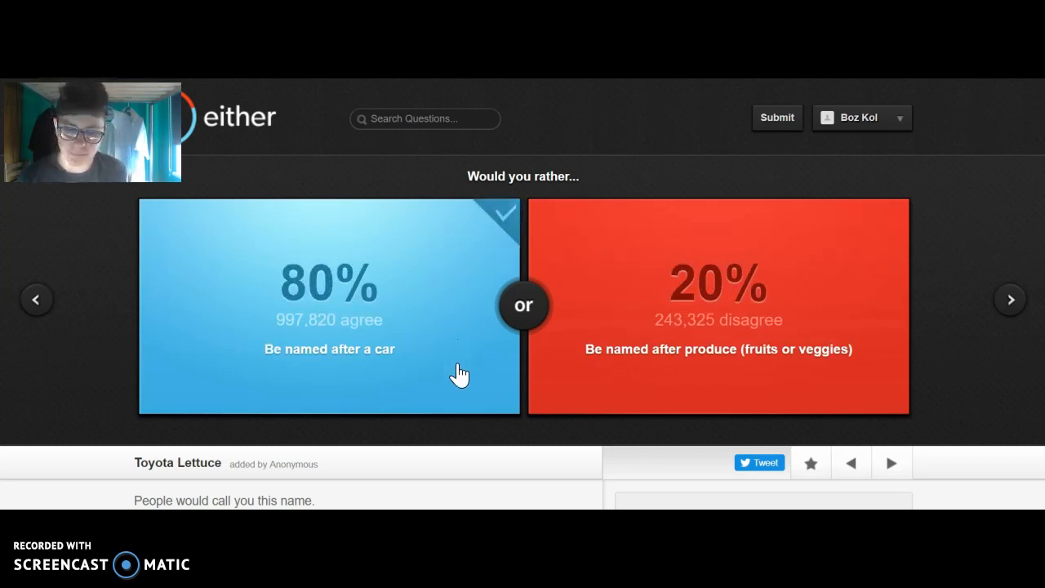
mouse_move(385, 379)
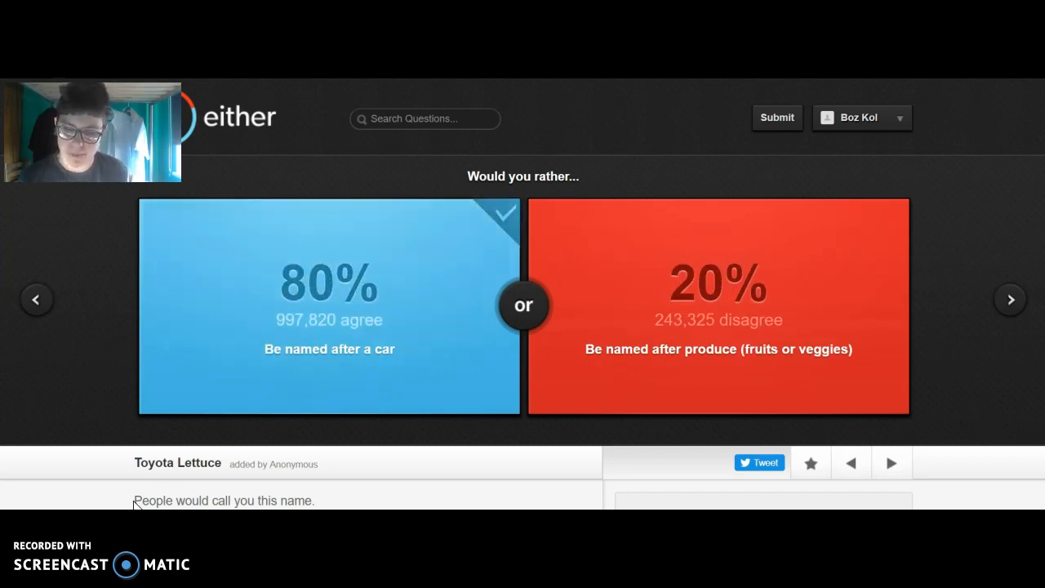
mouse_move(678, 297)
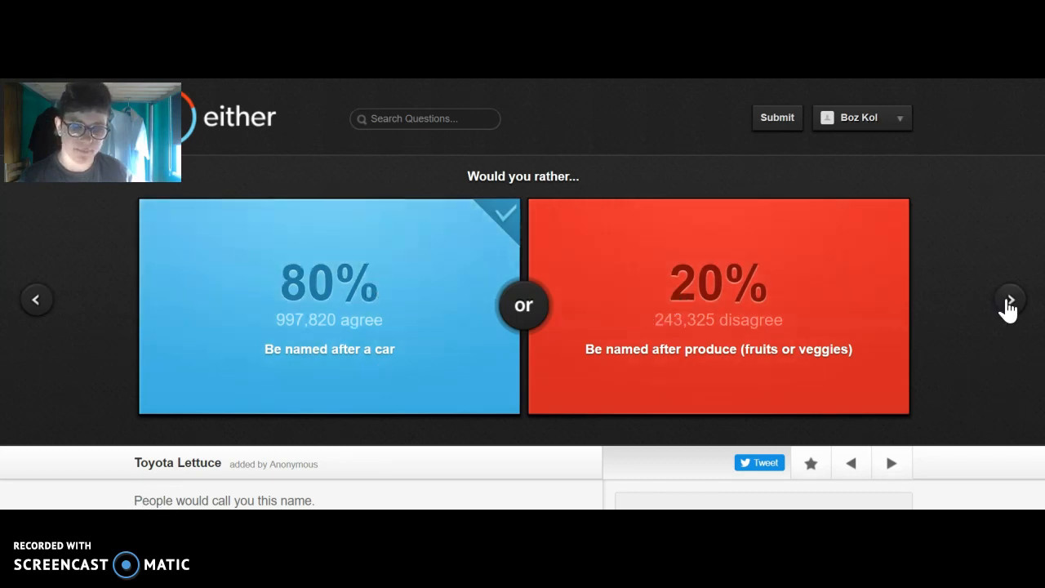
click(1009, 299)
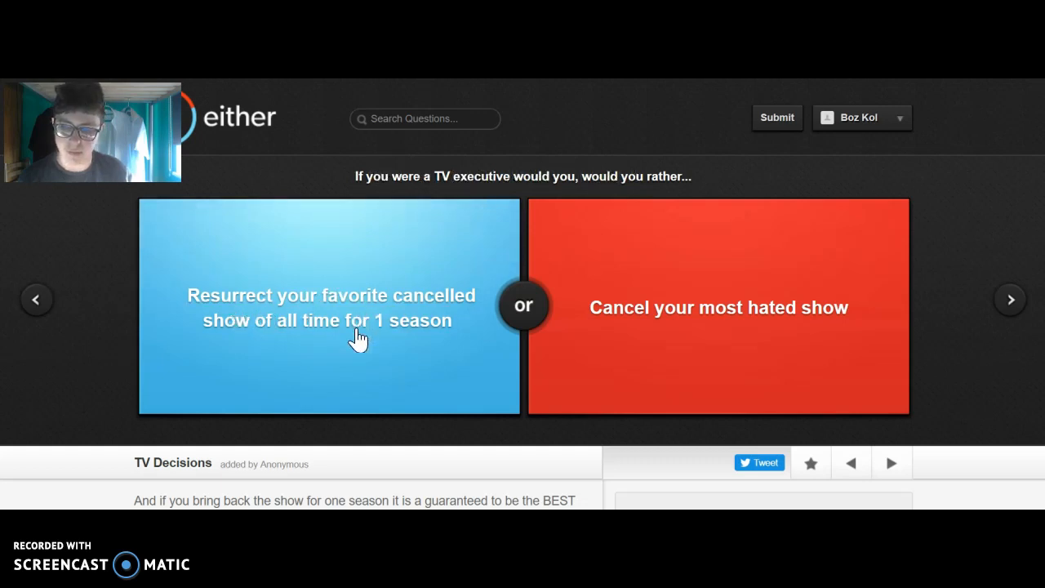
mouse_move(619, 253)
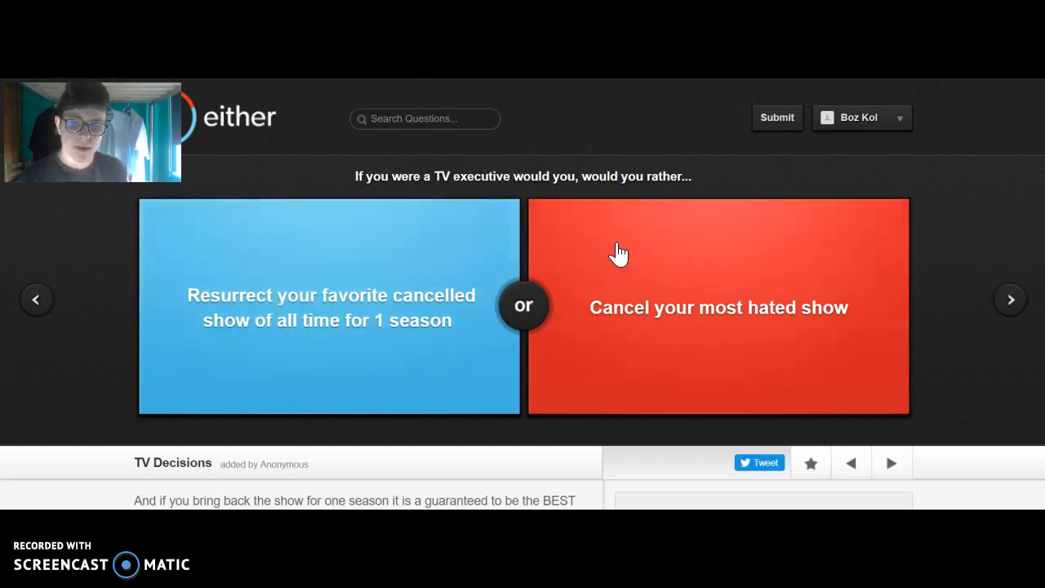
mouse_move(637, 338)
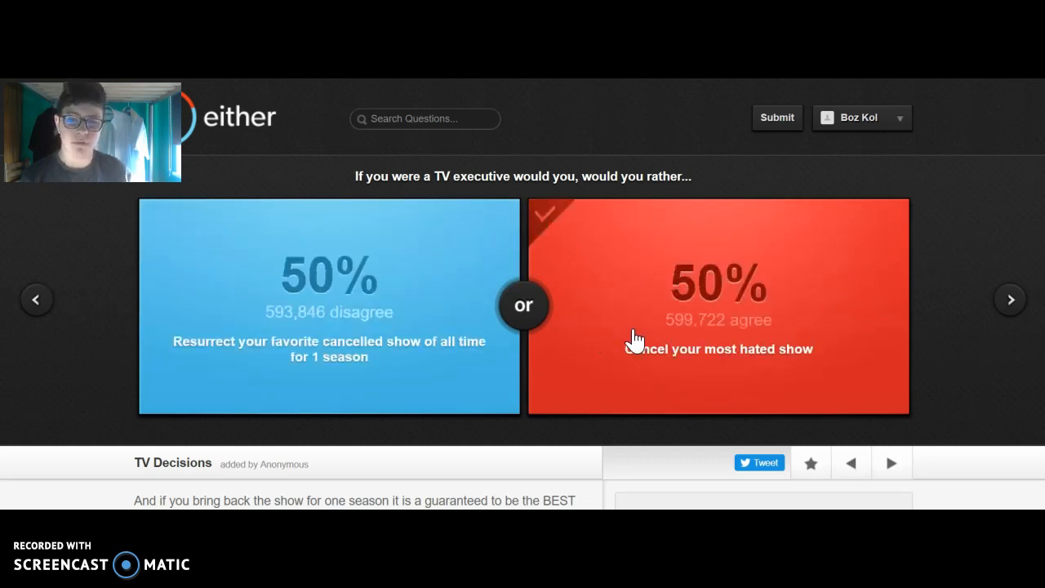
mouse_move(392, 357)
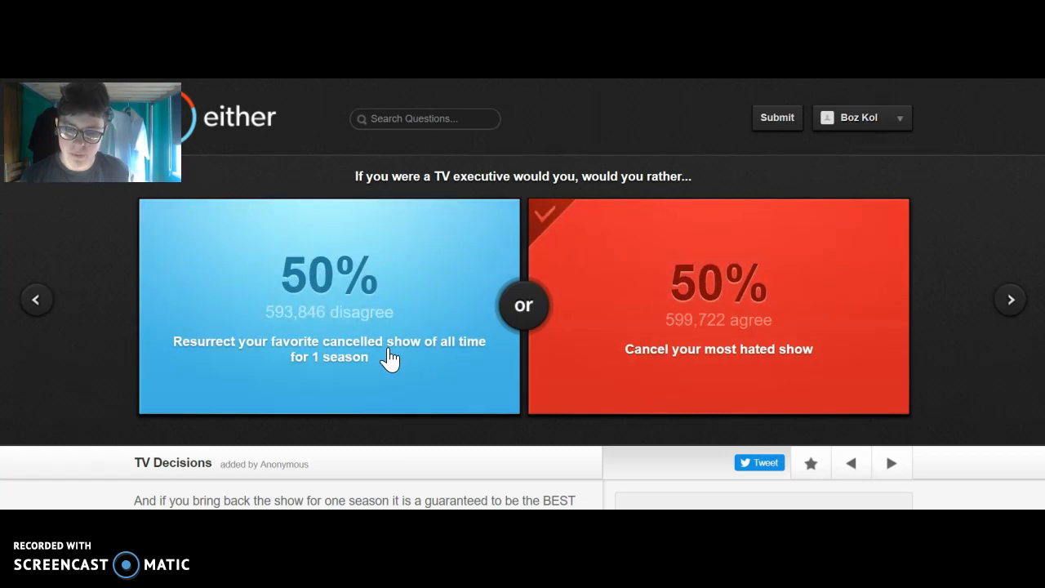
mouse_move(318, 327)
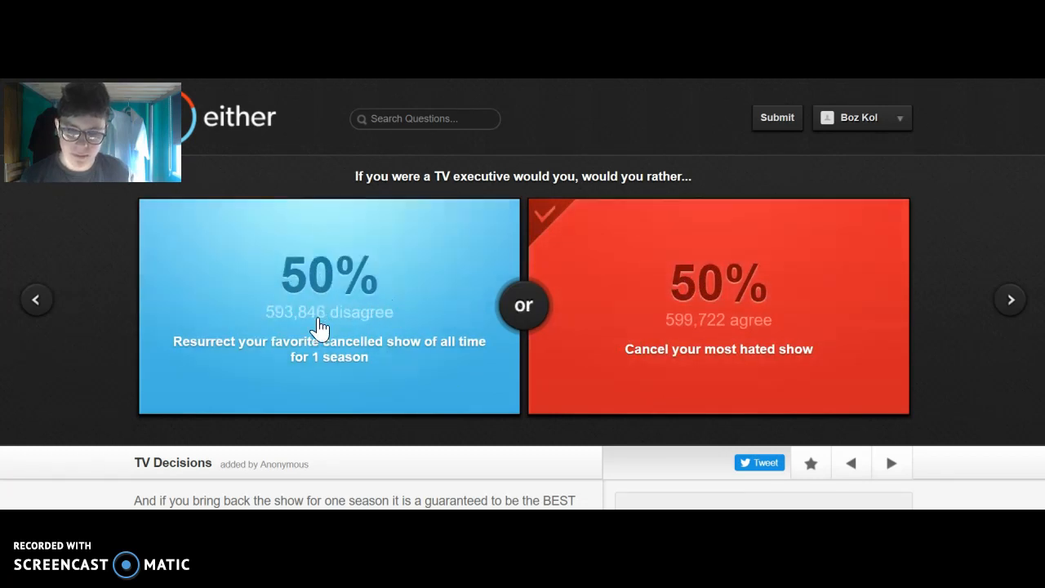
mouse_move(885, 335)
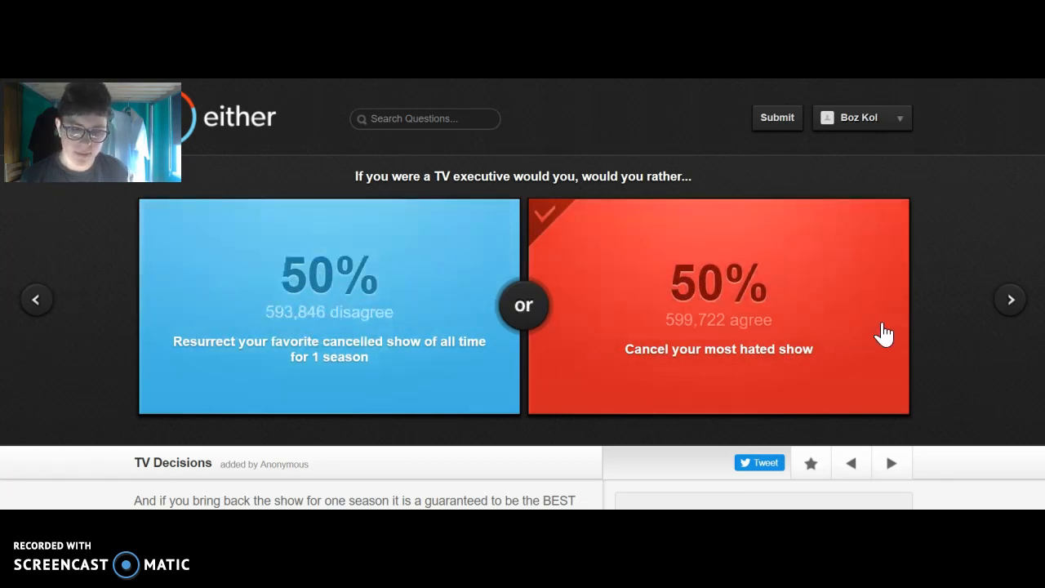
mouse_move(953, 317)
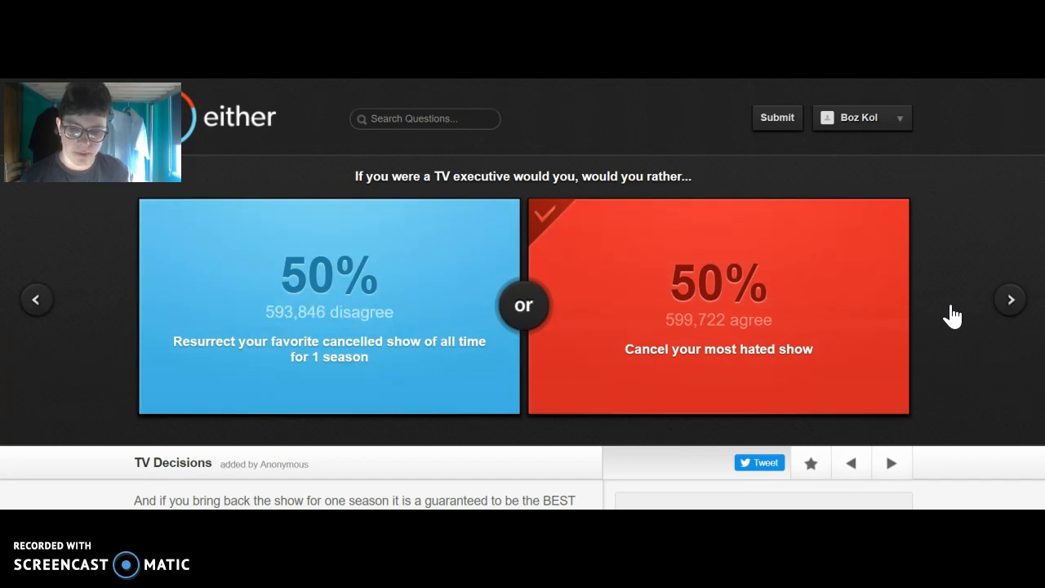
mouse_move(1000, 309)
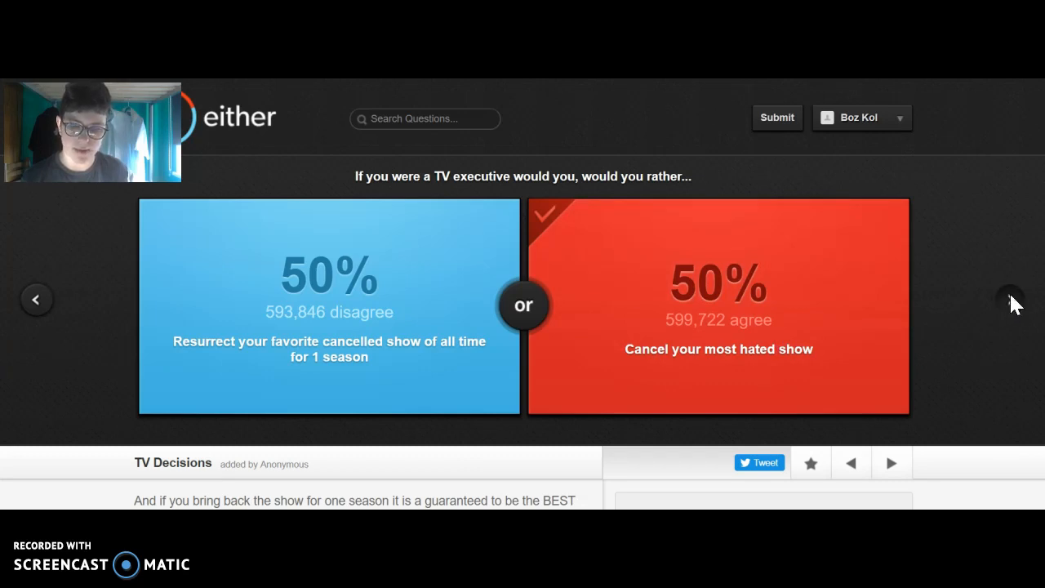
Move past the TV executive result to the Eminem-versus-Jay-Z question.
click(1011, 298)
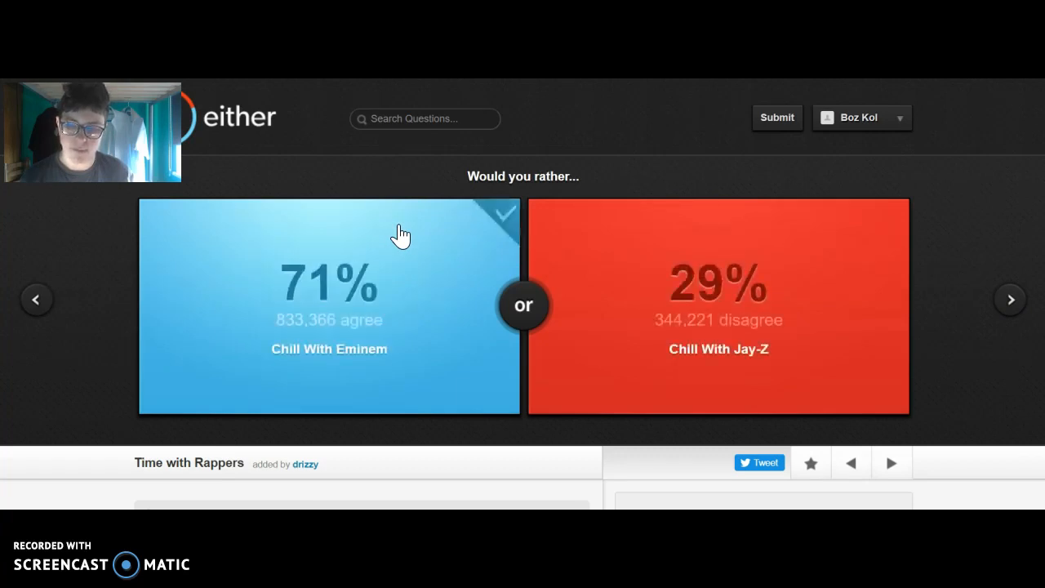
mouse_move(1009, 299)
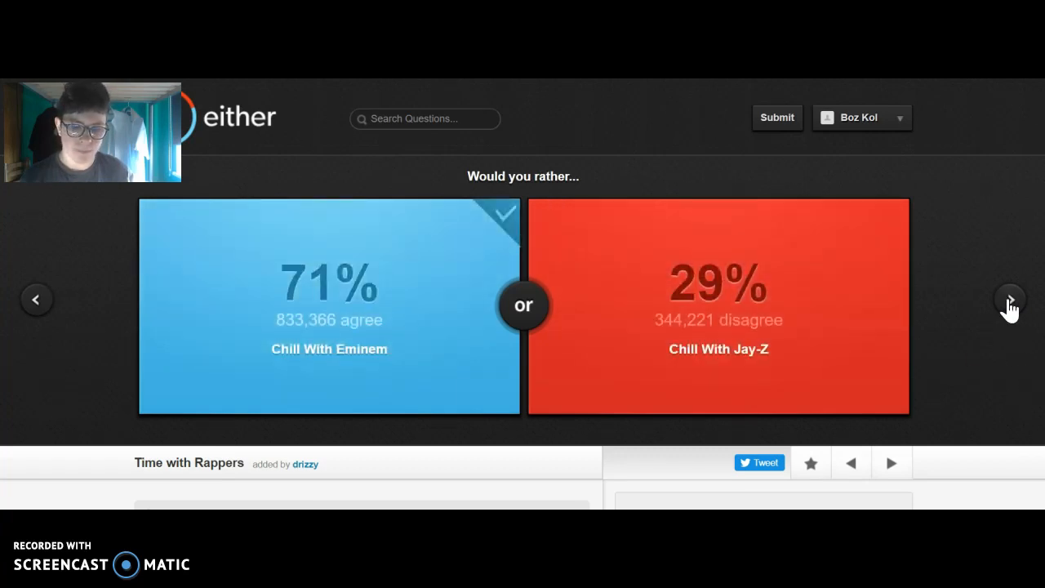
Skip the rapper question, choose 'Go down in the history books' over being famous, and advance.
click(1009, 299)
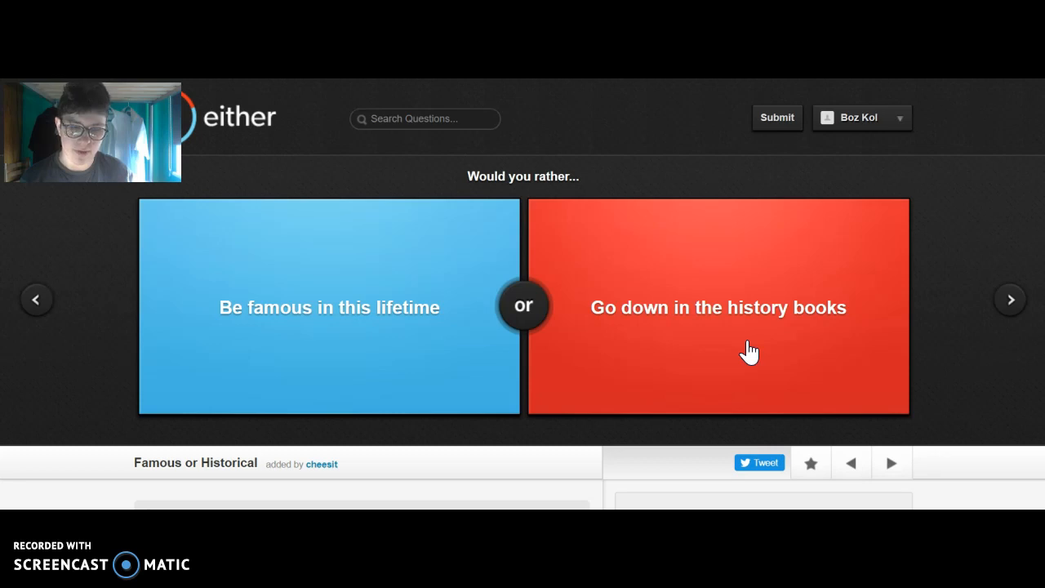
click(718, 307)
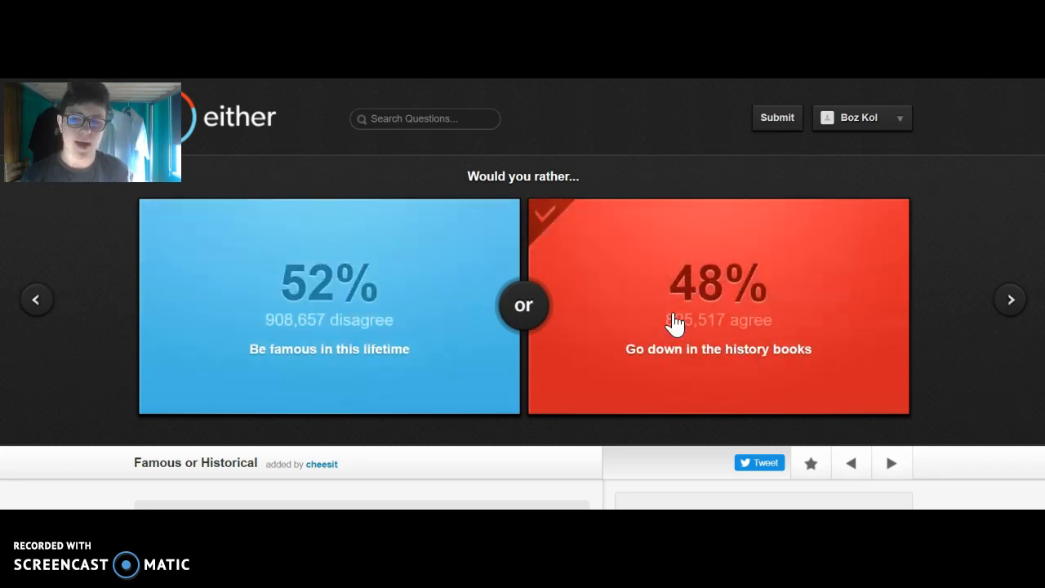
mouse_move(434, 269)
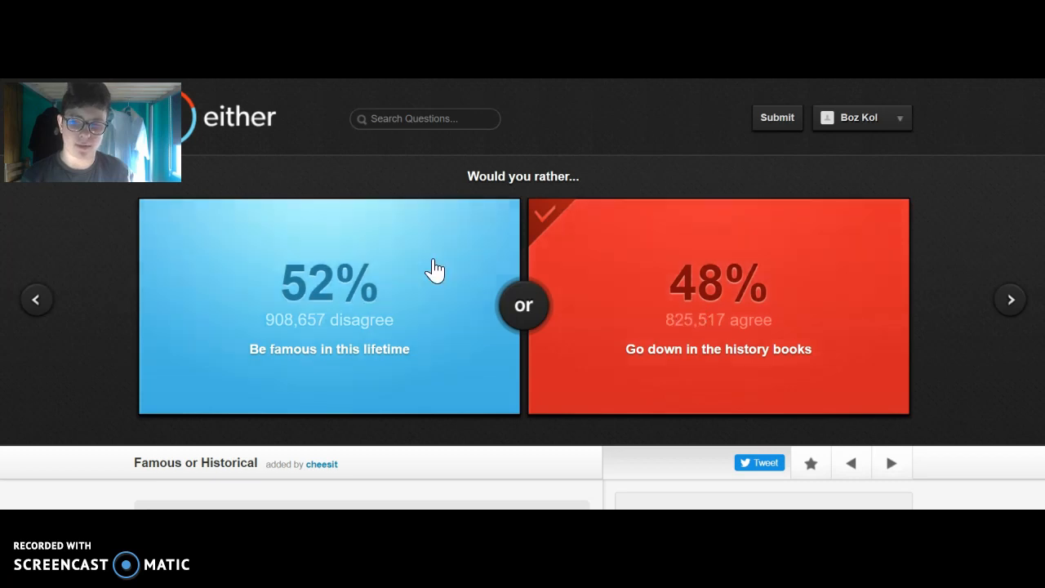
click(1009, 299)
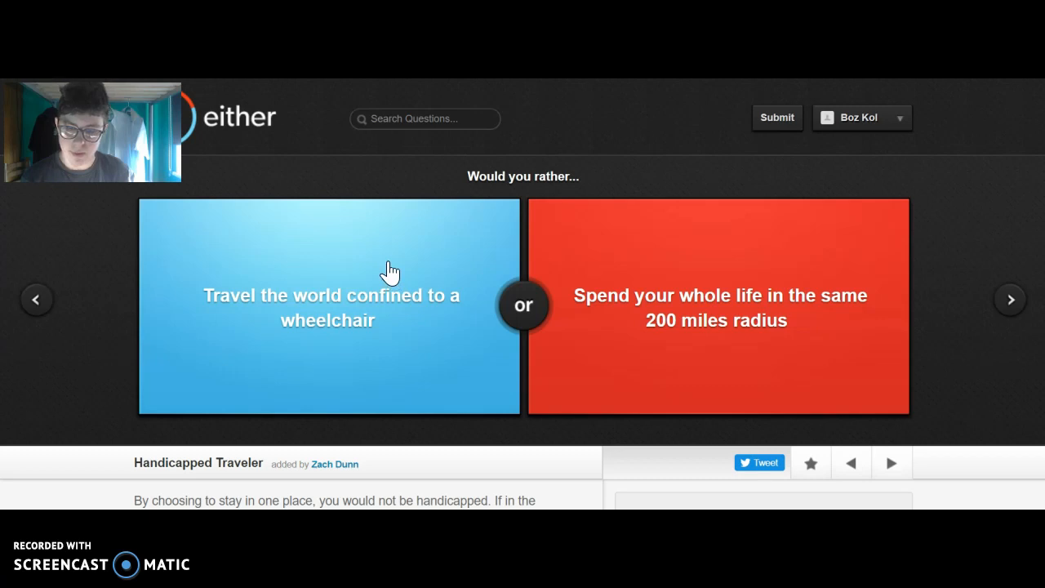
mouse_move(623, 271)
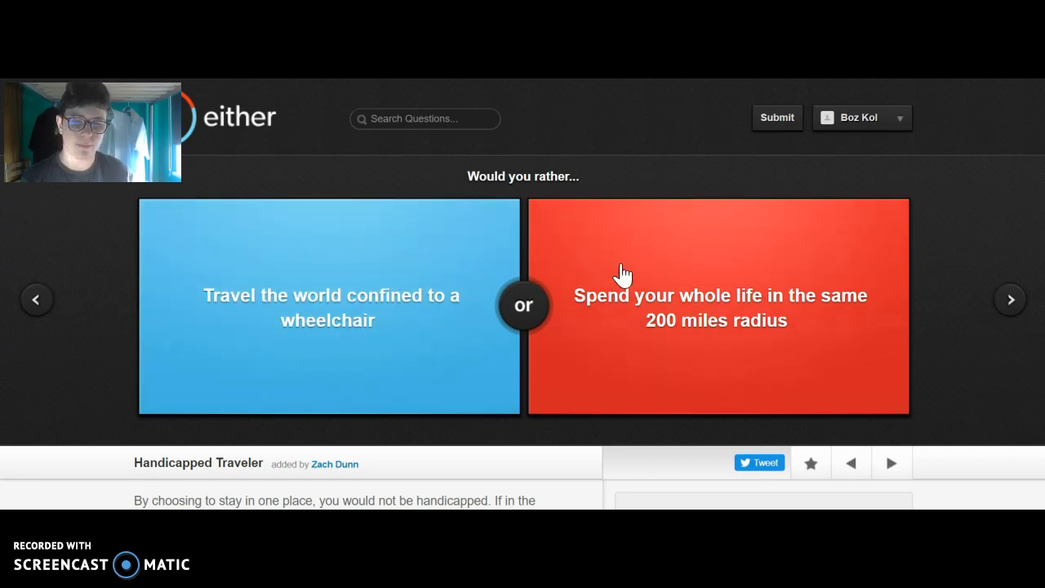
Choose the 200-mile-radius option (46% agree), then 'Have no thumbs' over only thumbs (62% agree).
click(719, 307)
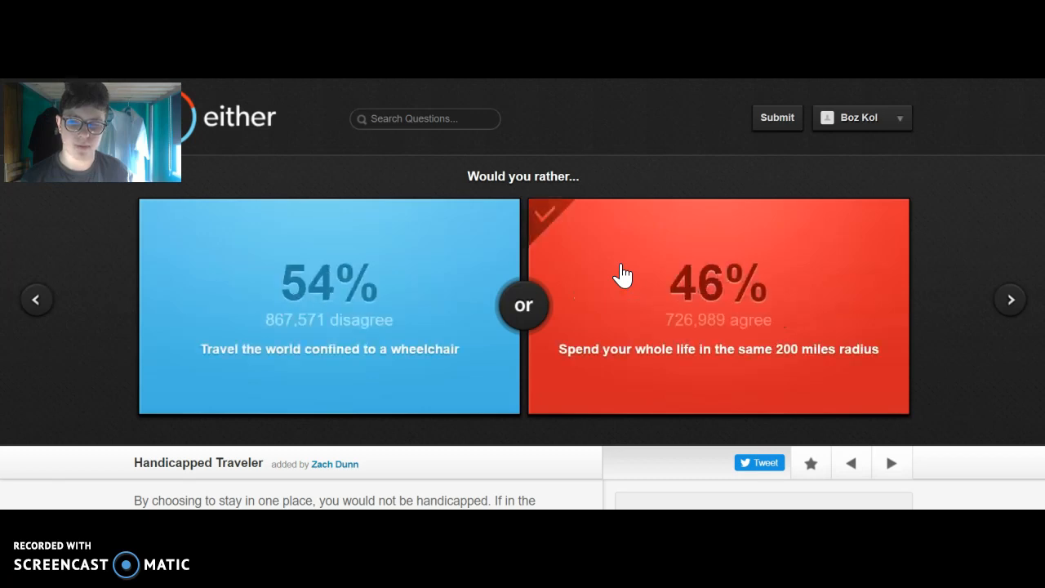
mouse_move(411, 314)
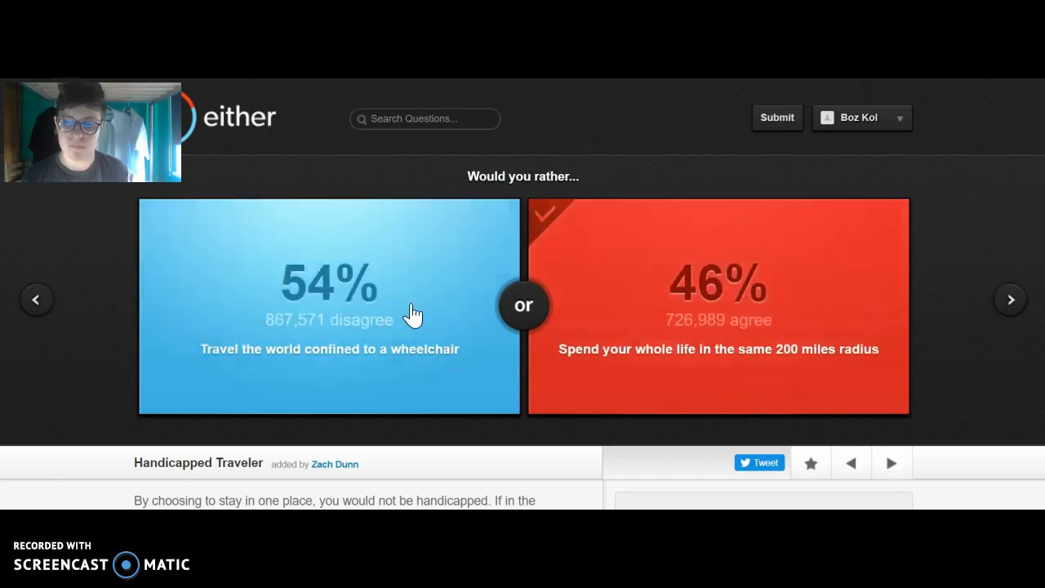
mouse_move(1009, 299)
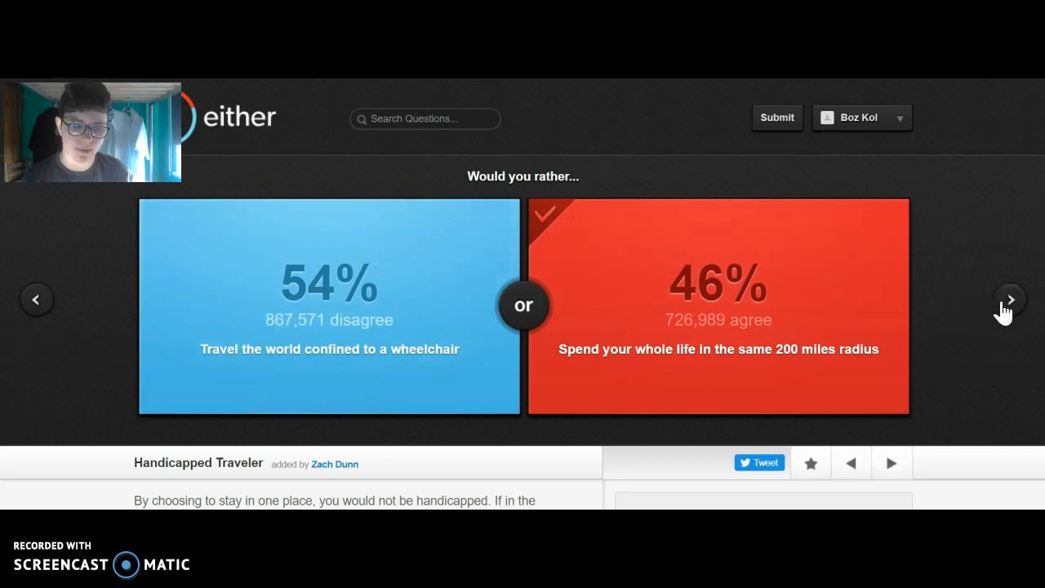
click(1009, 299)
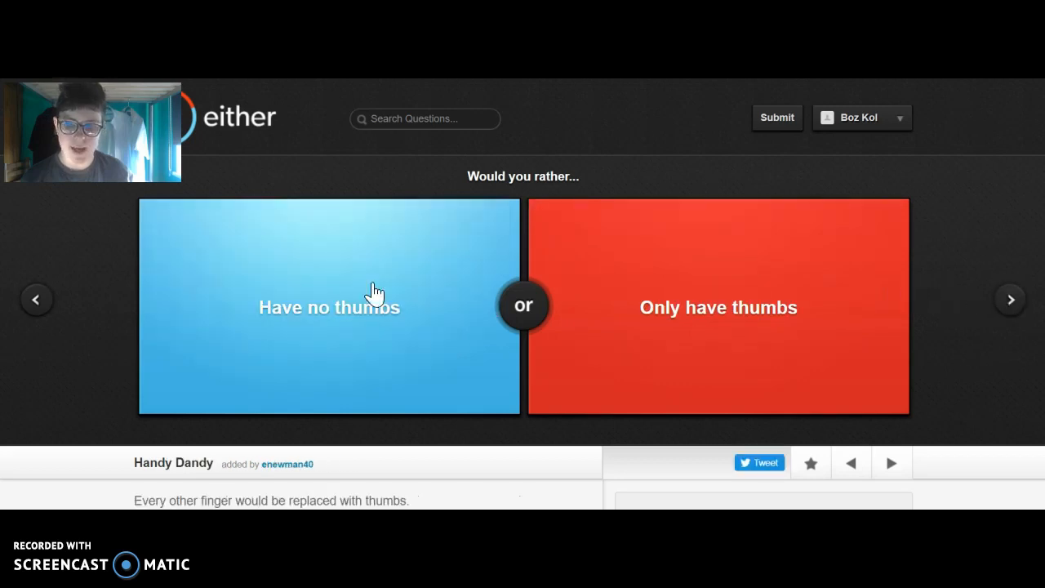
click(330, 307)
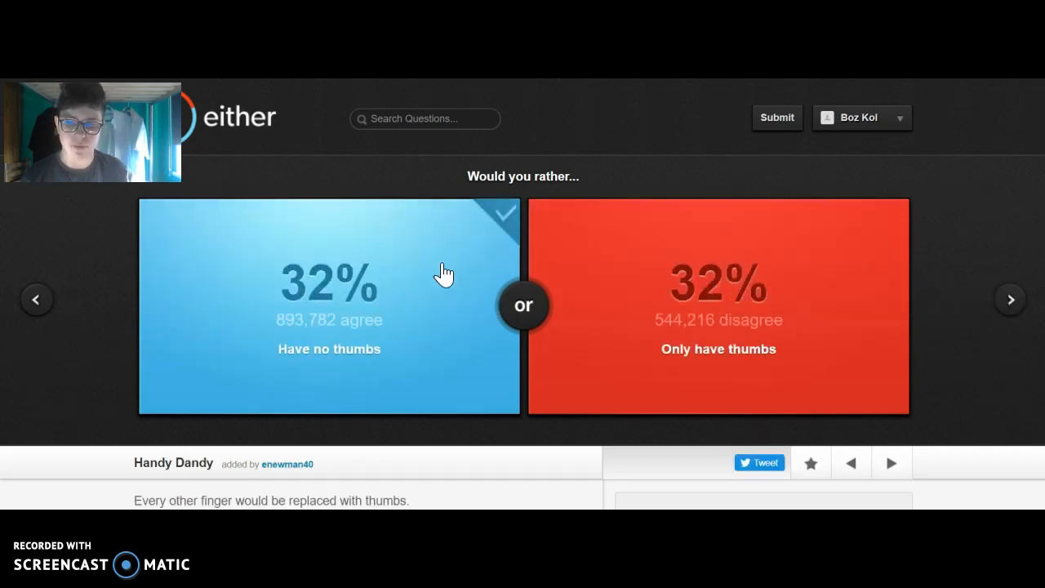
click(329, 307)
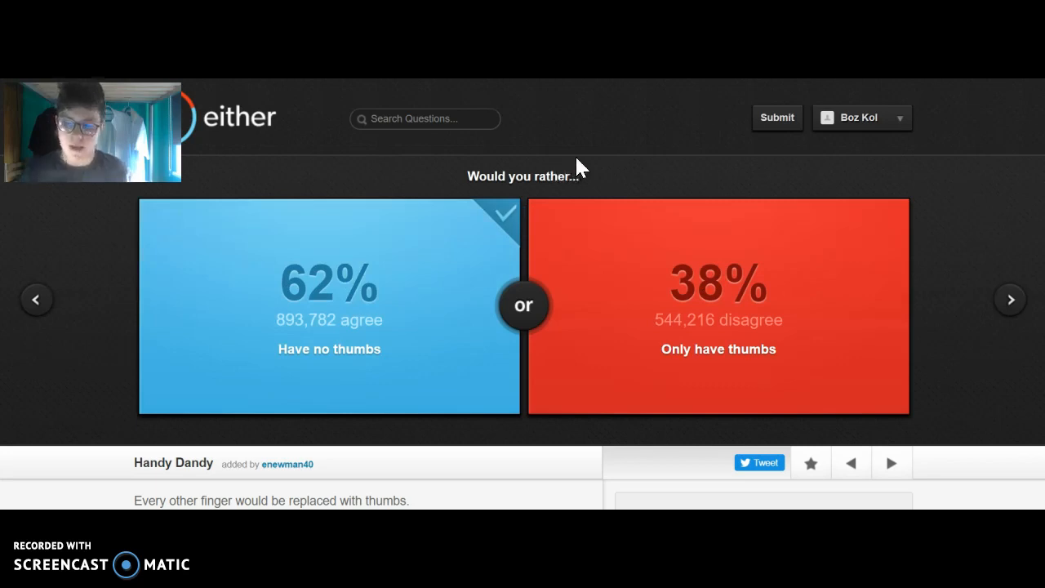